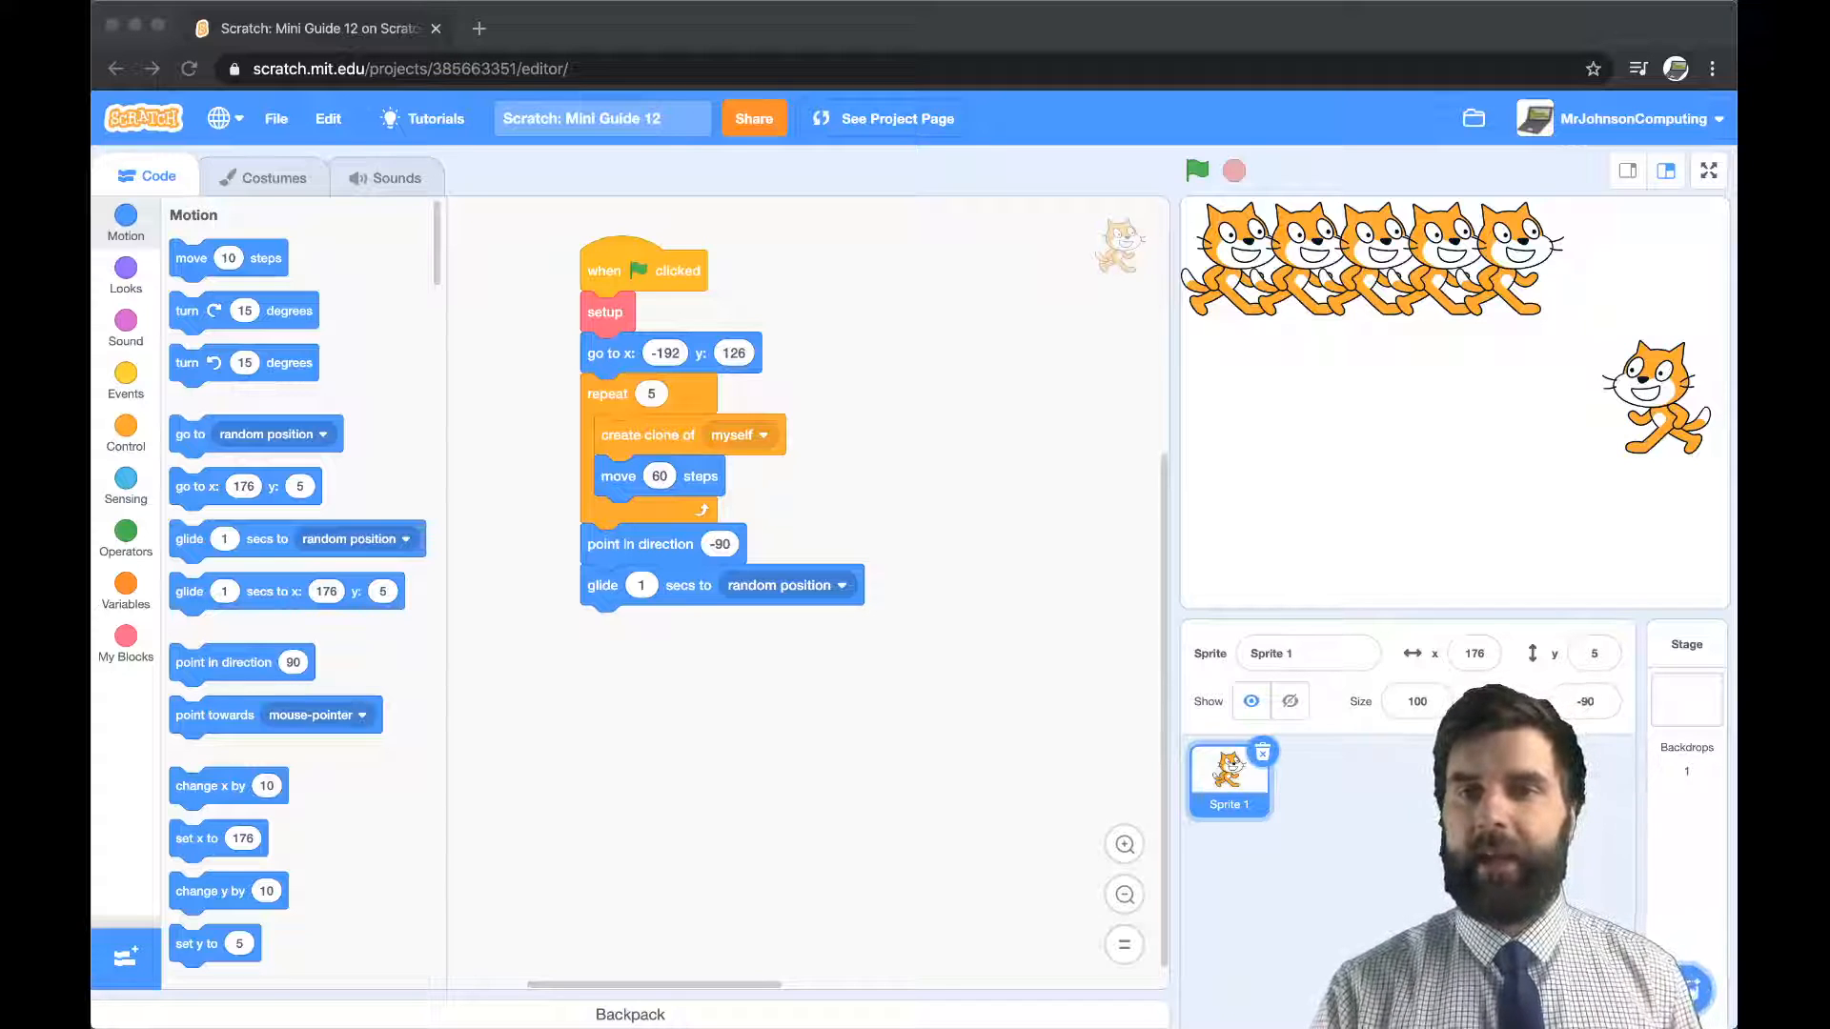
- Run the project, then pull the point-in-direction and glide blocks off the script
left_click(601, 118)
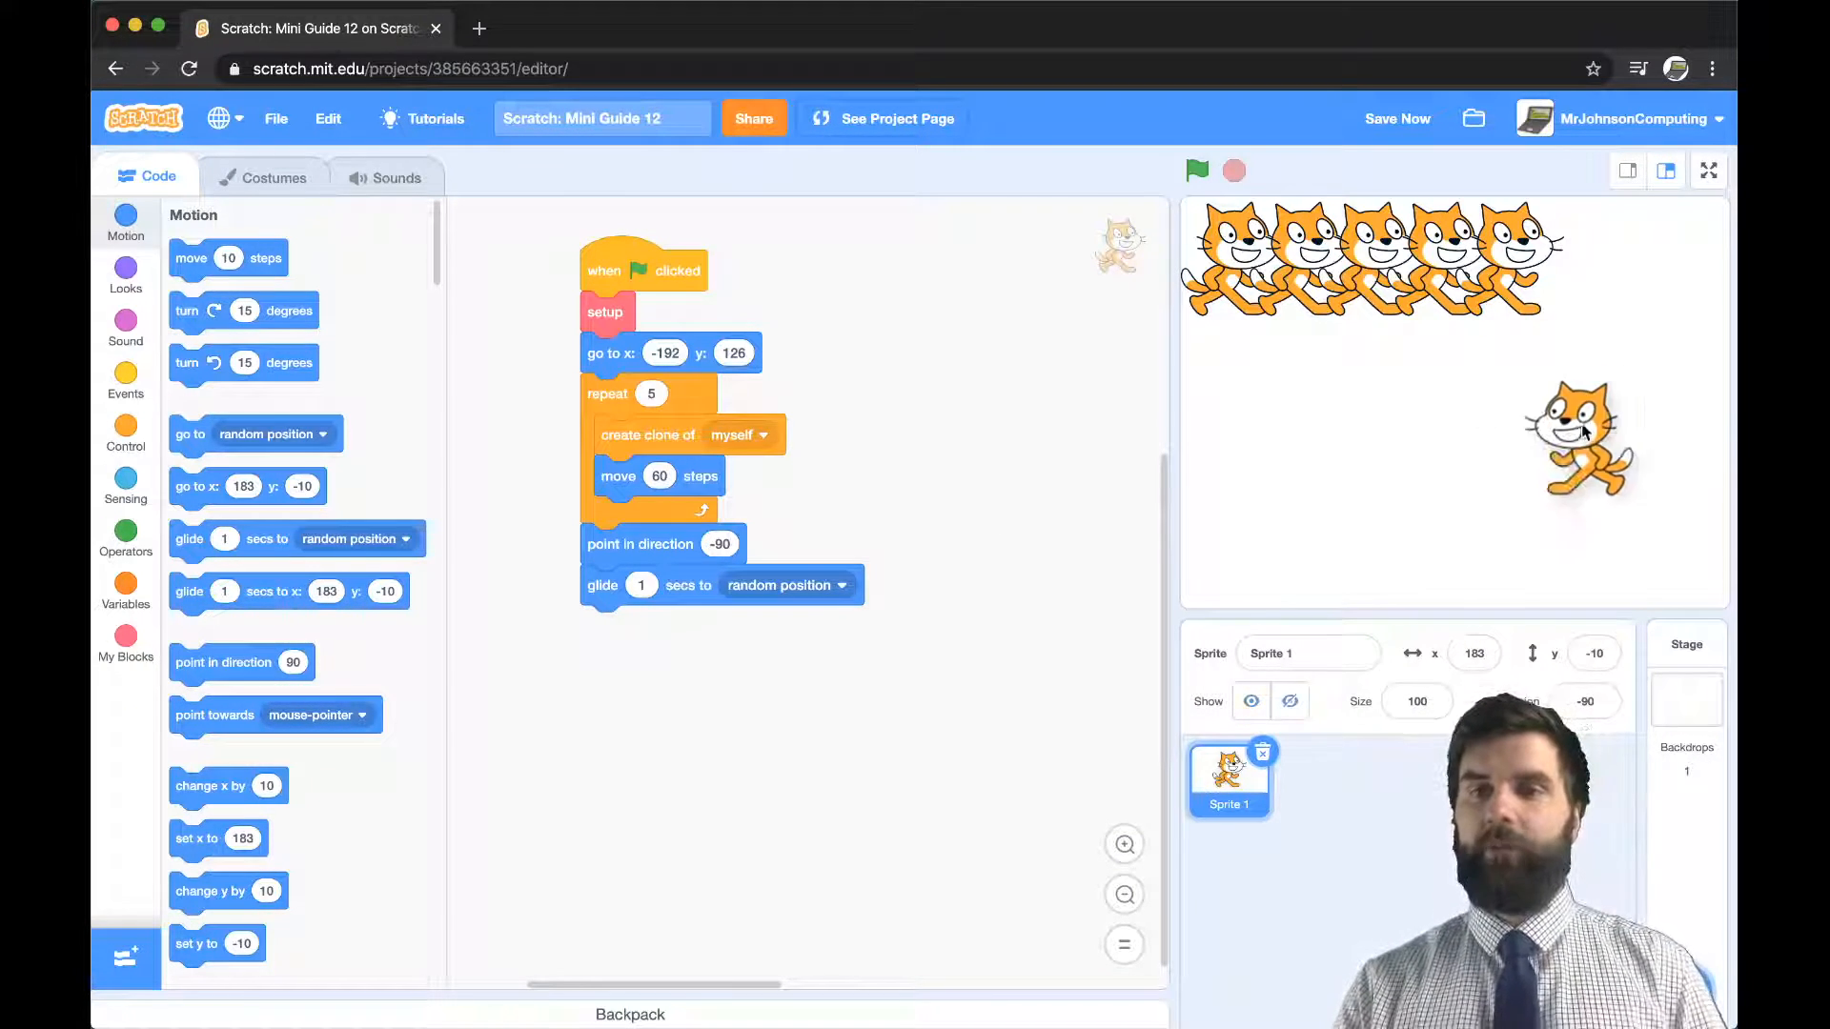
left_click(1196, 171)
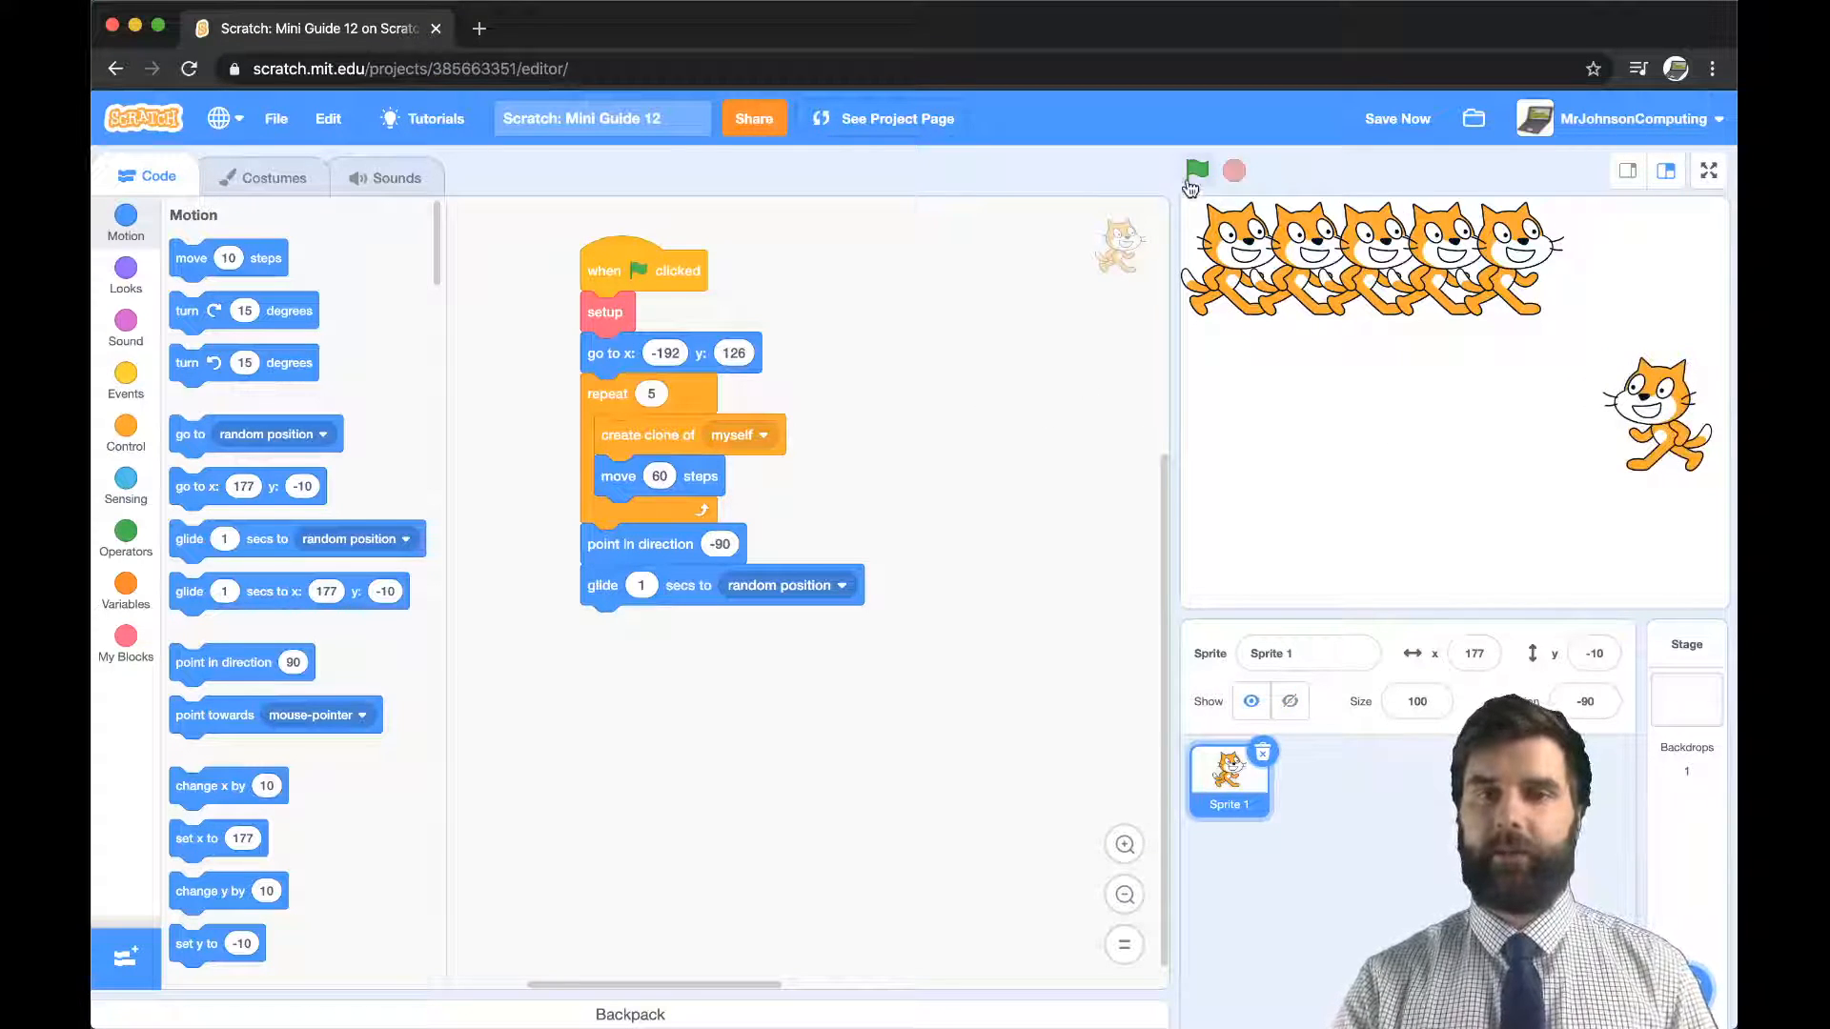
left_click(1195, 172)
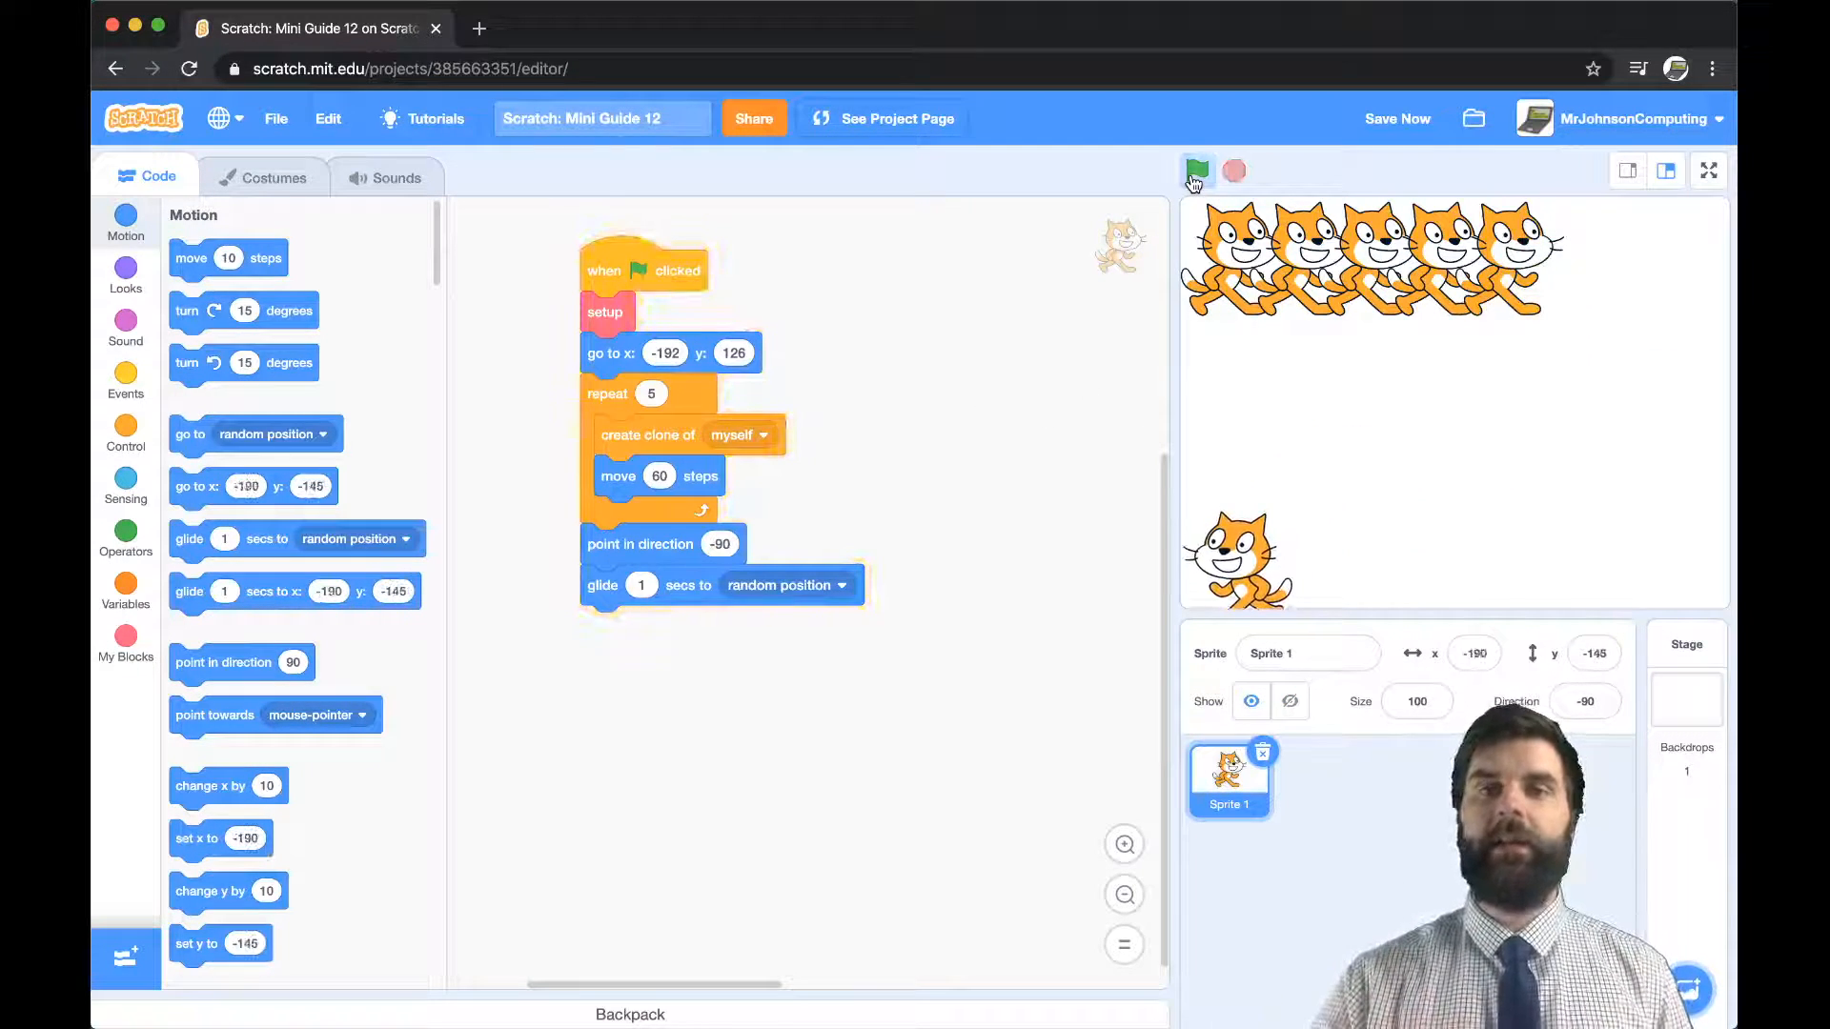
left_click(1196, 172)
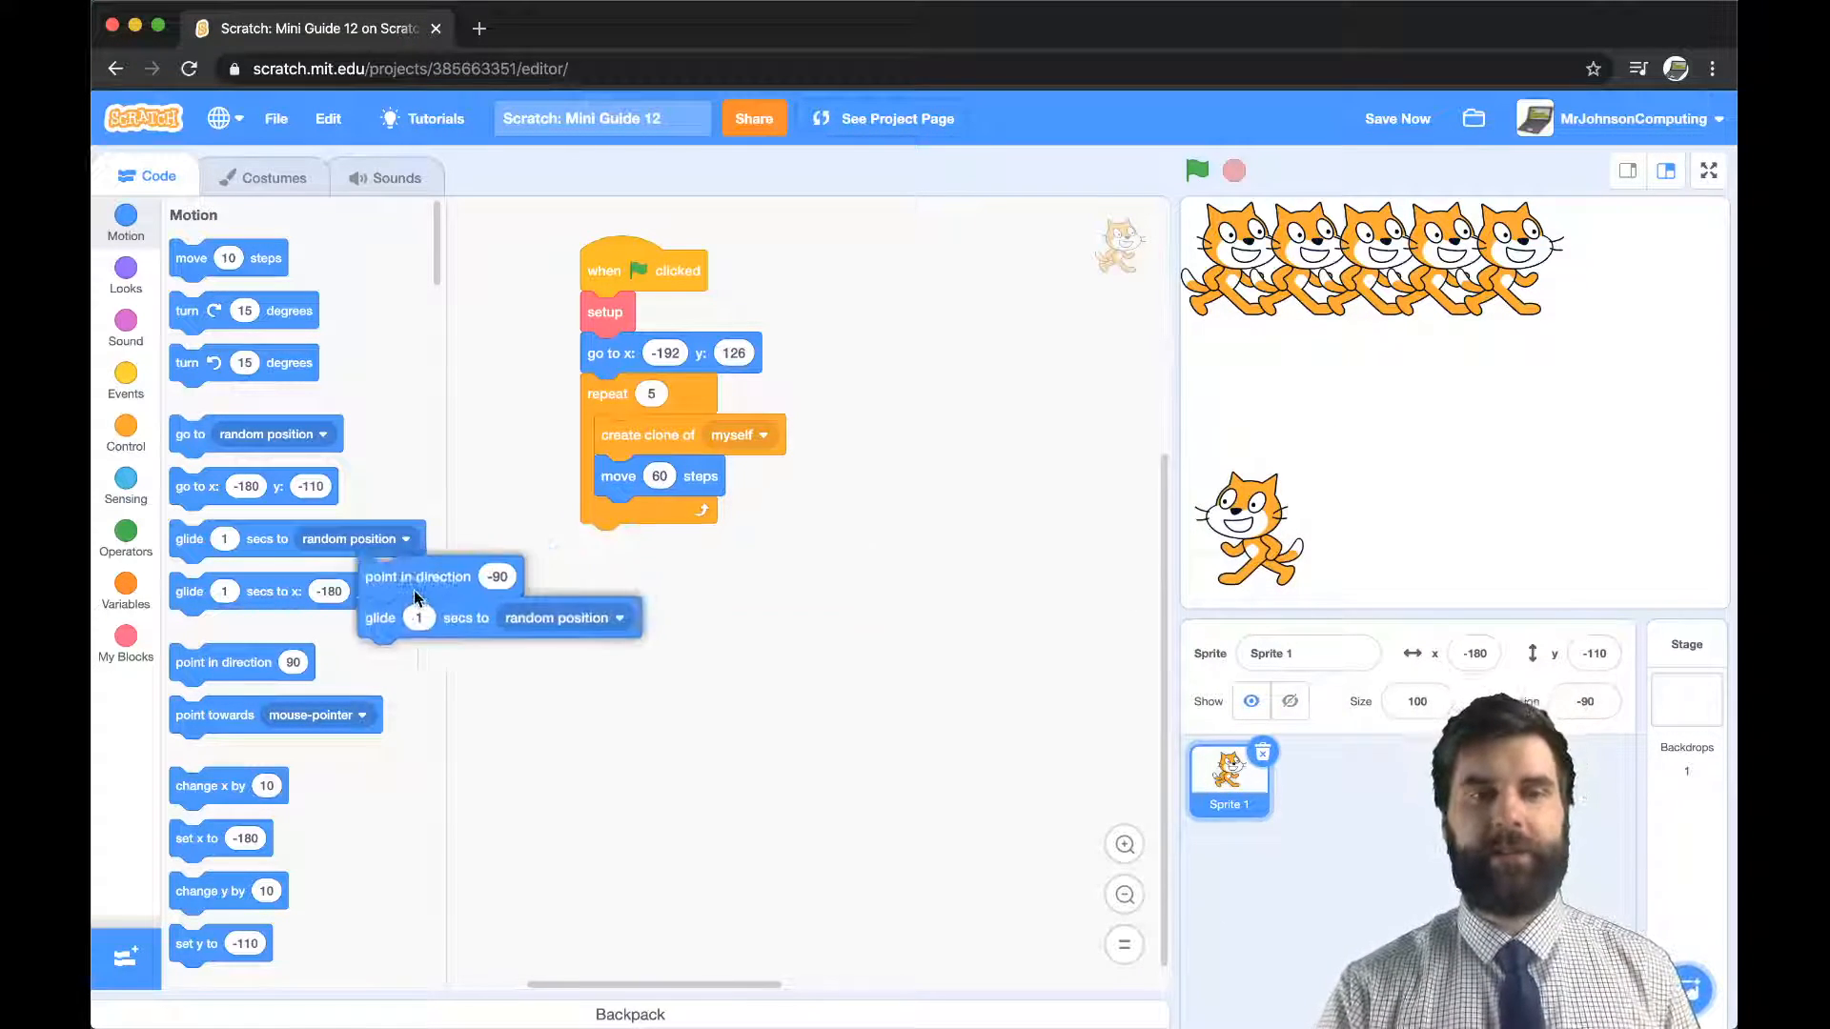
- Attach a Looks 'hide' block after the repeat loop and run the project to test it
left_click(124, 276)
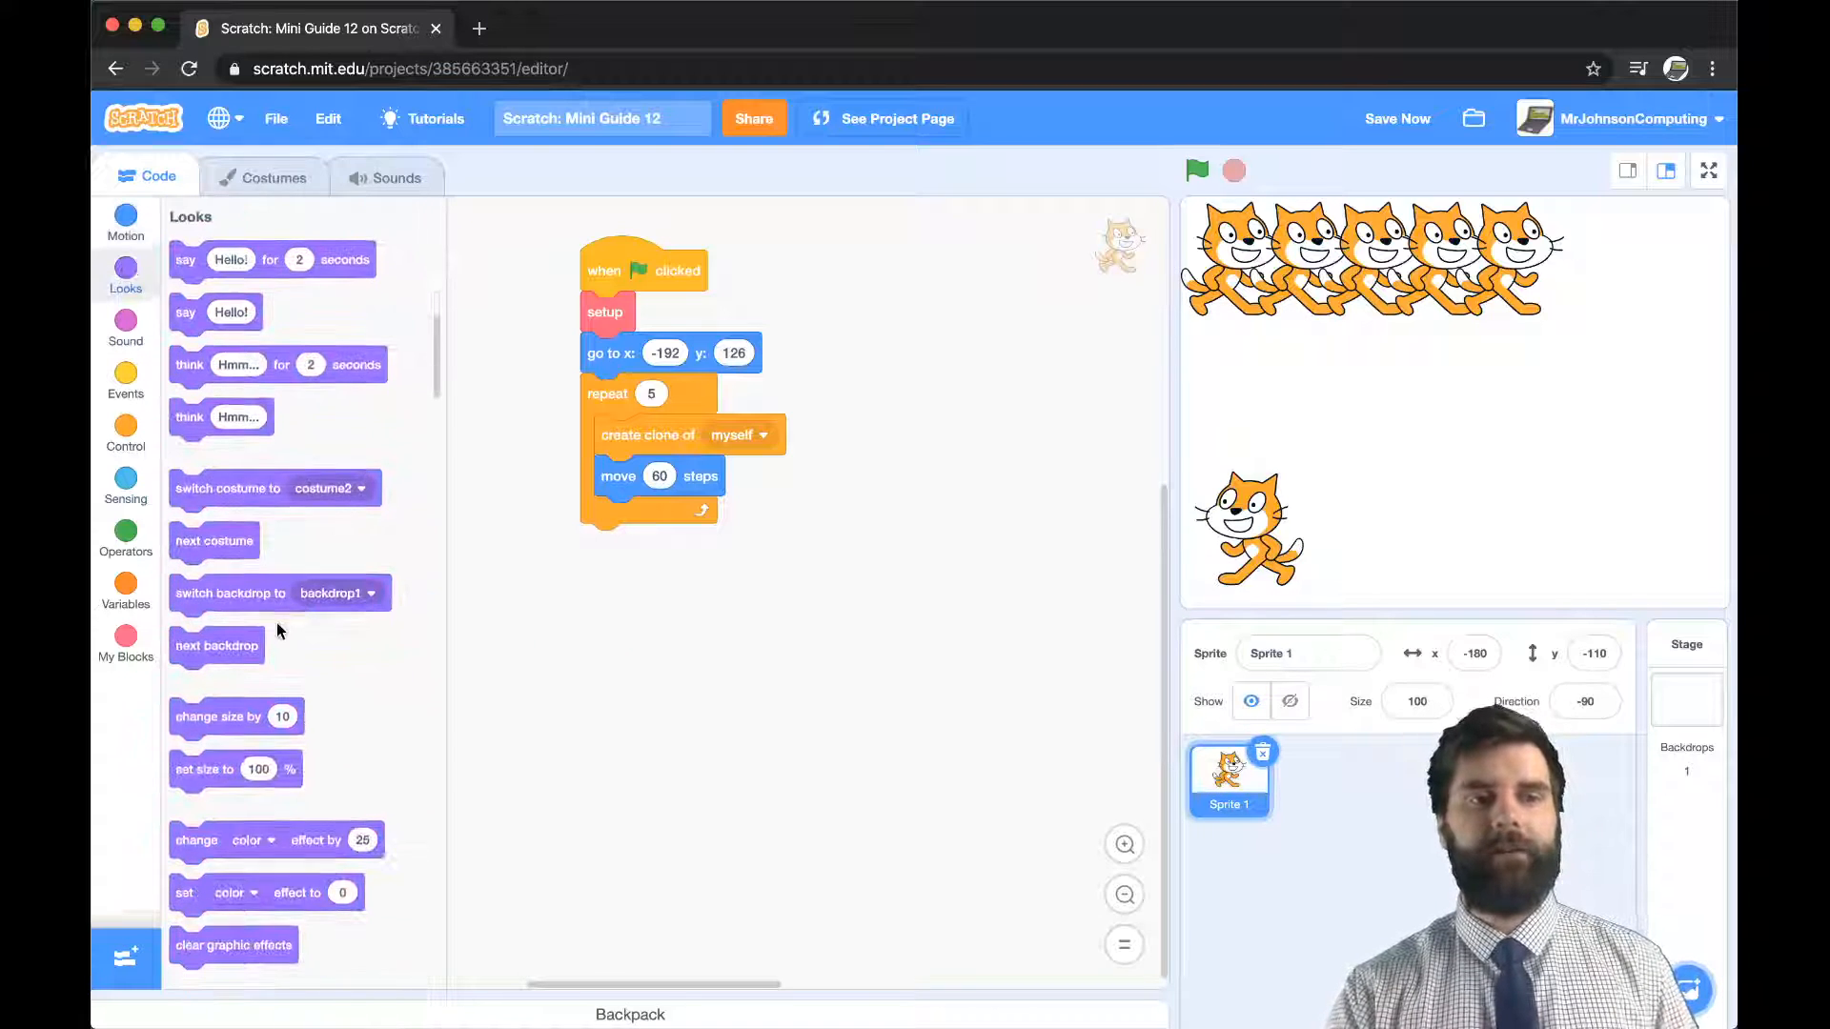
scroll("down", 3)
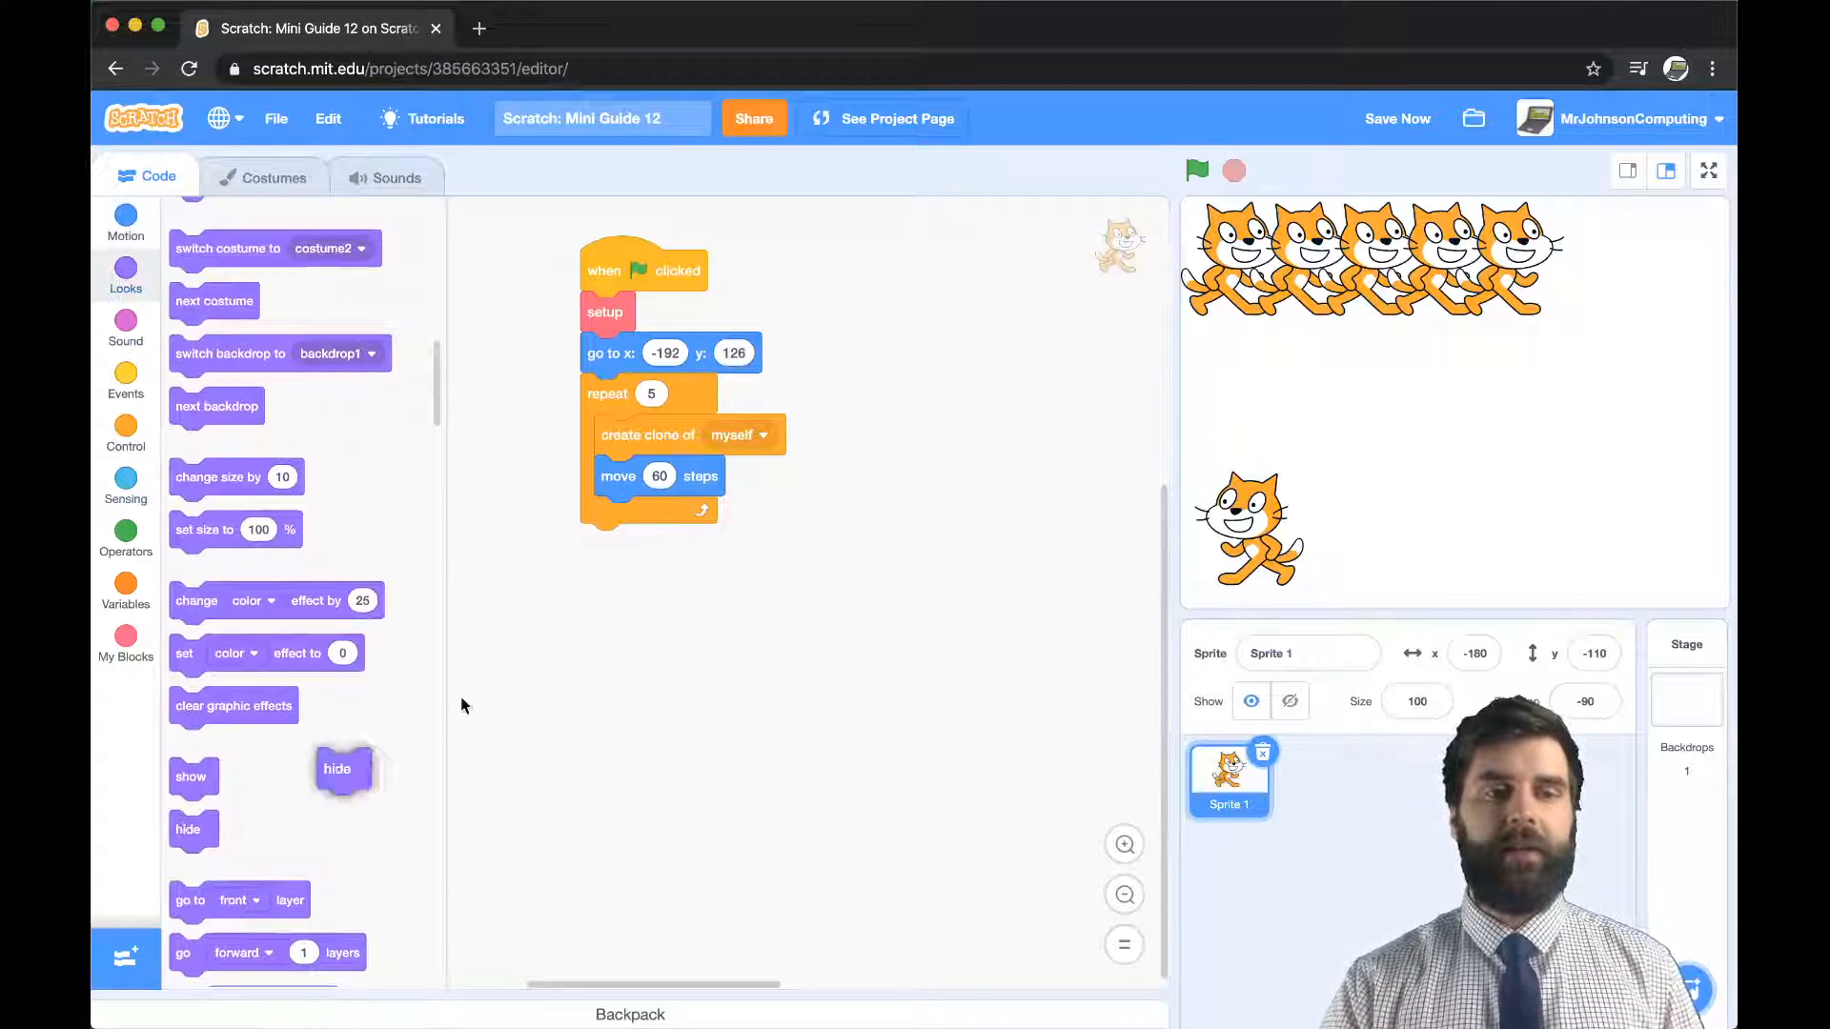
left_click_drag(338, 768, 602, 544)
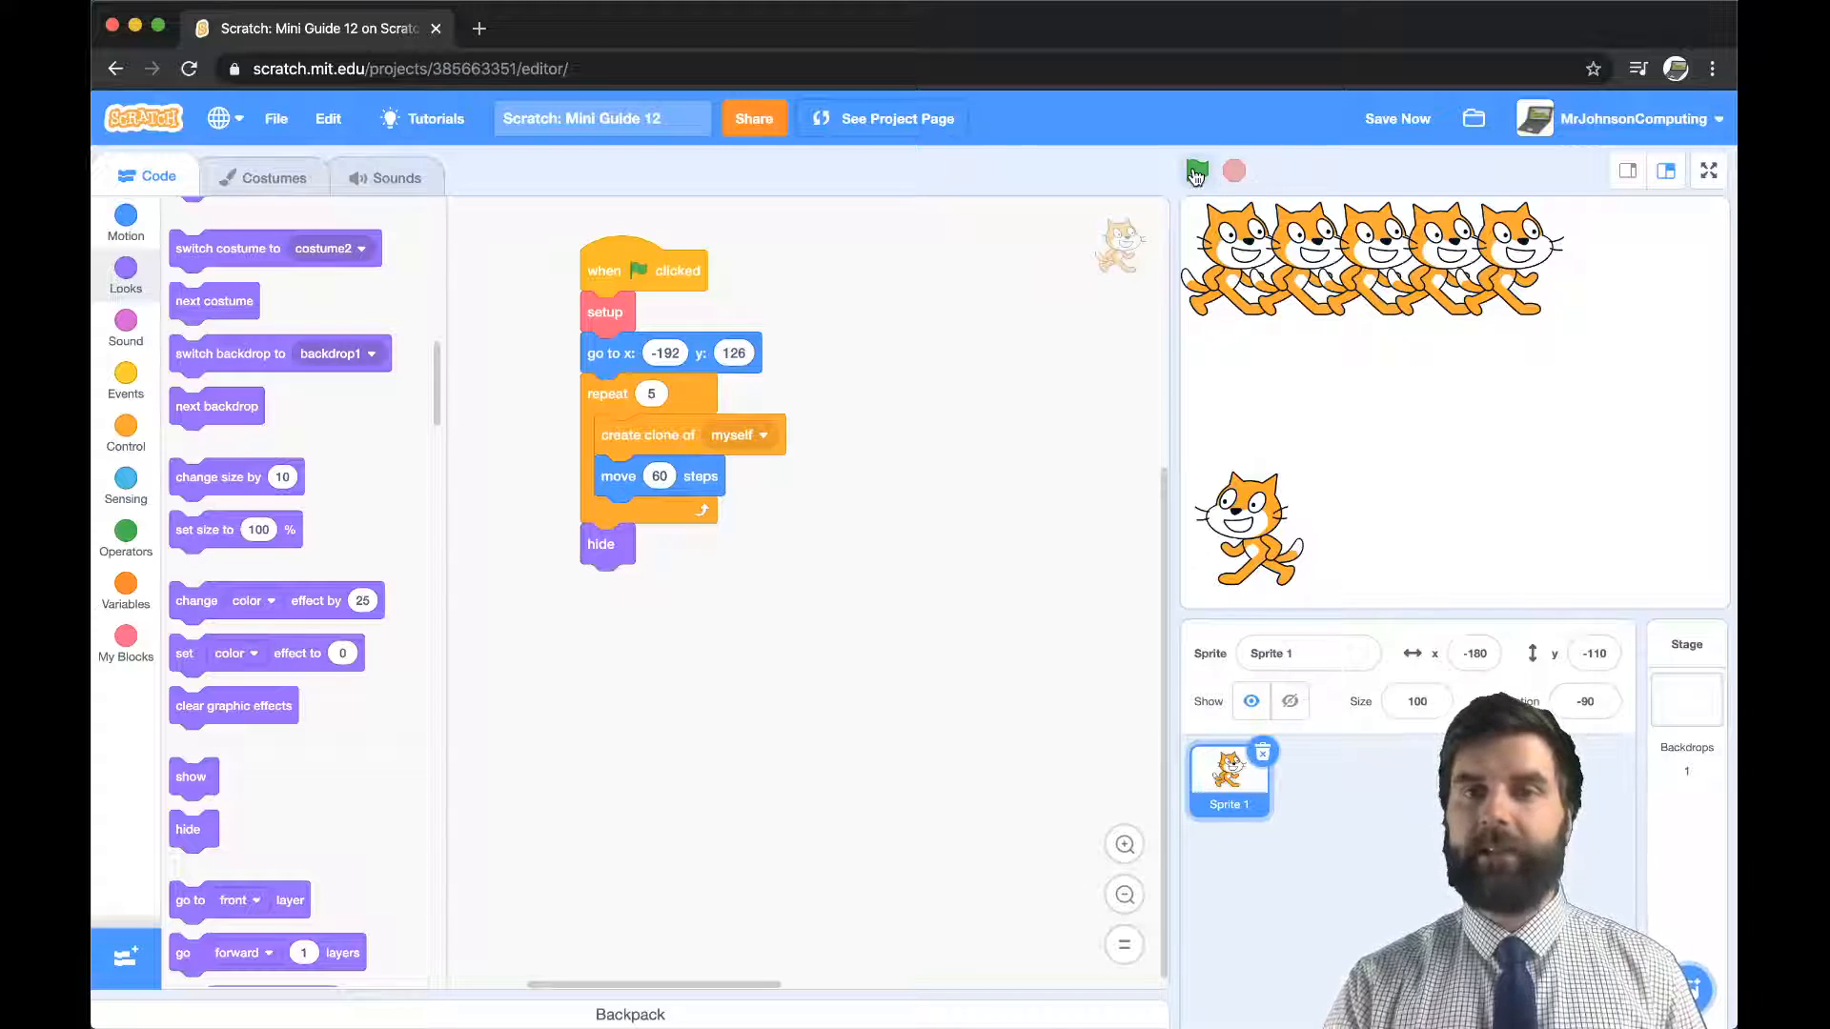
left_click(1194, 171)
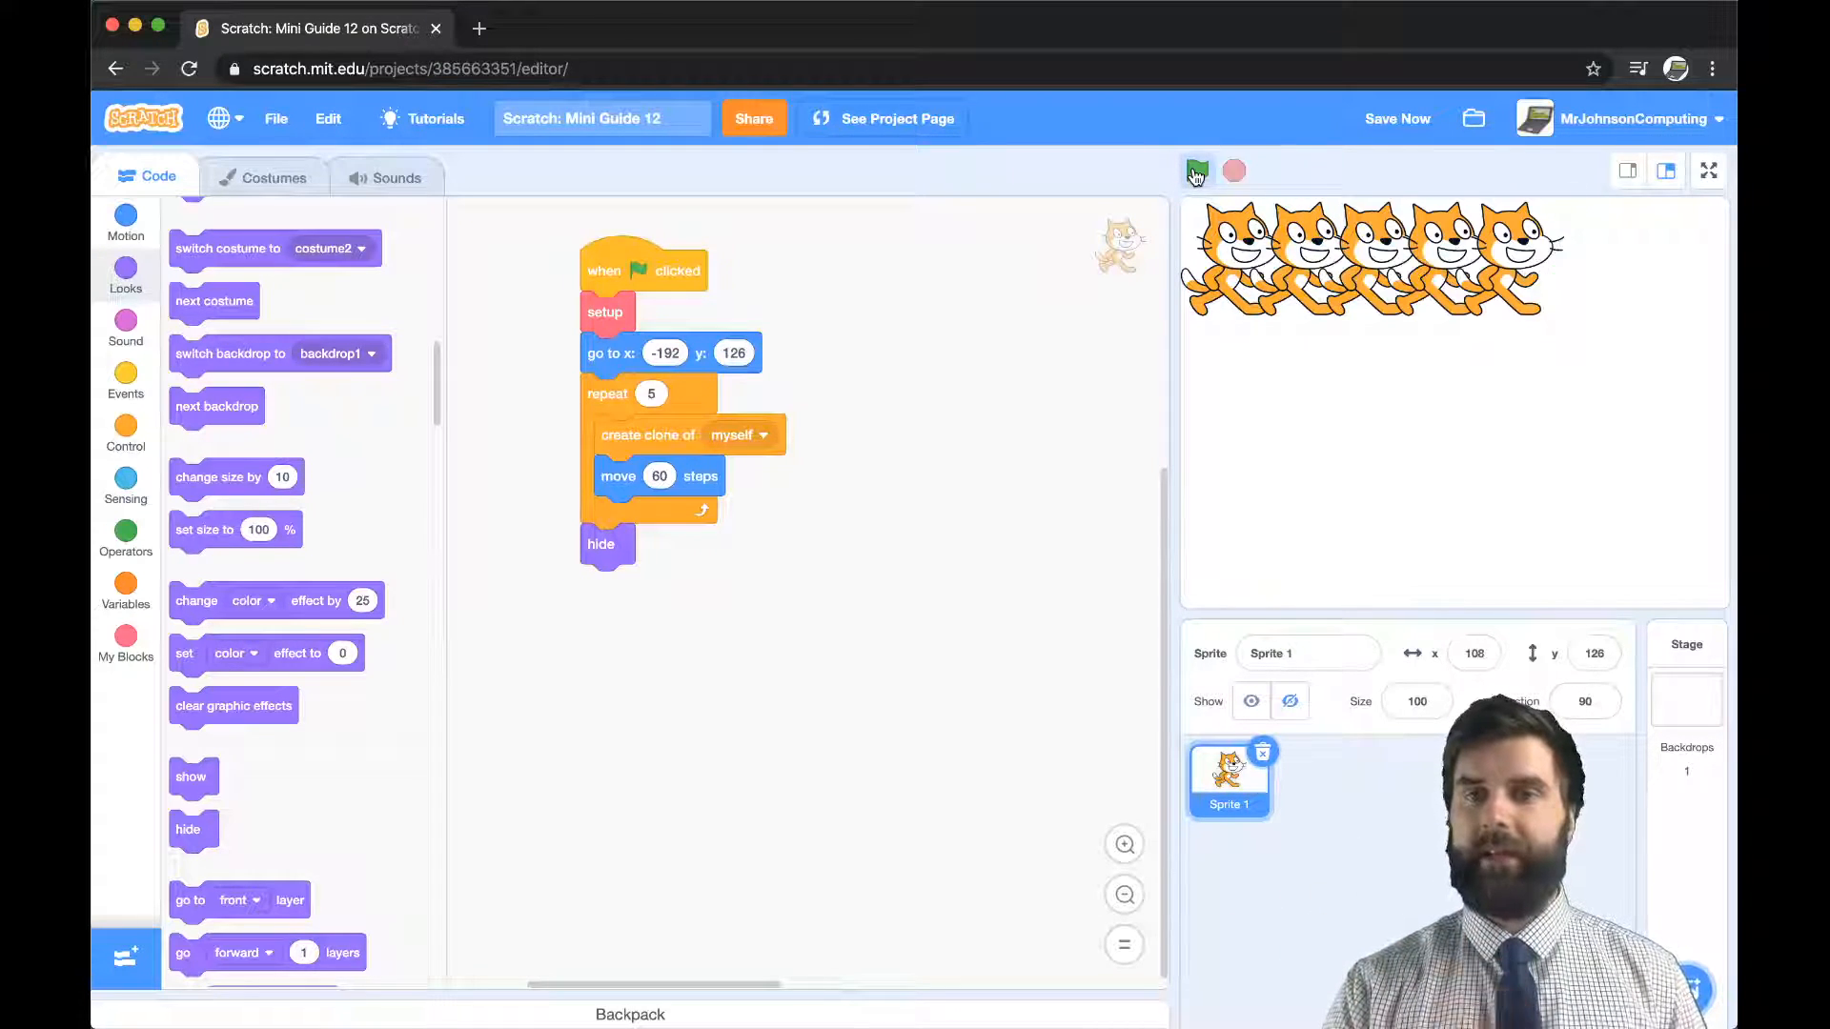
left_click(1195, 172)
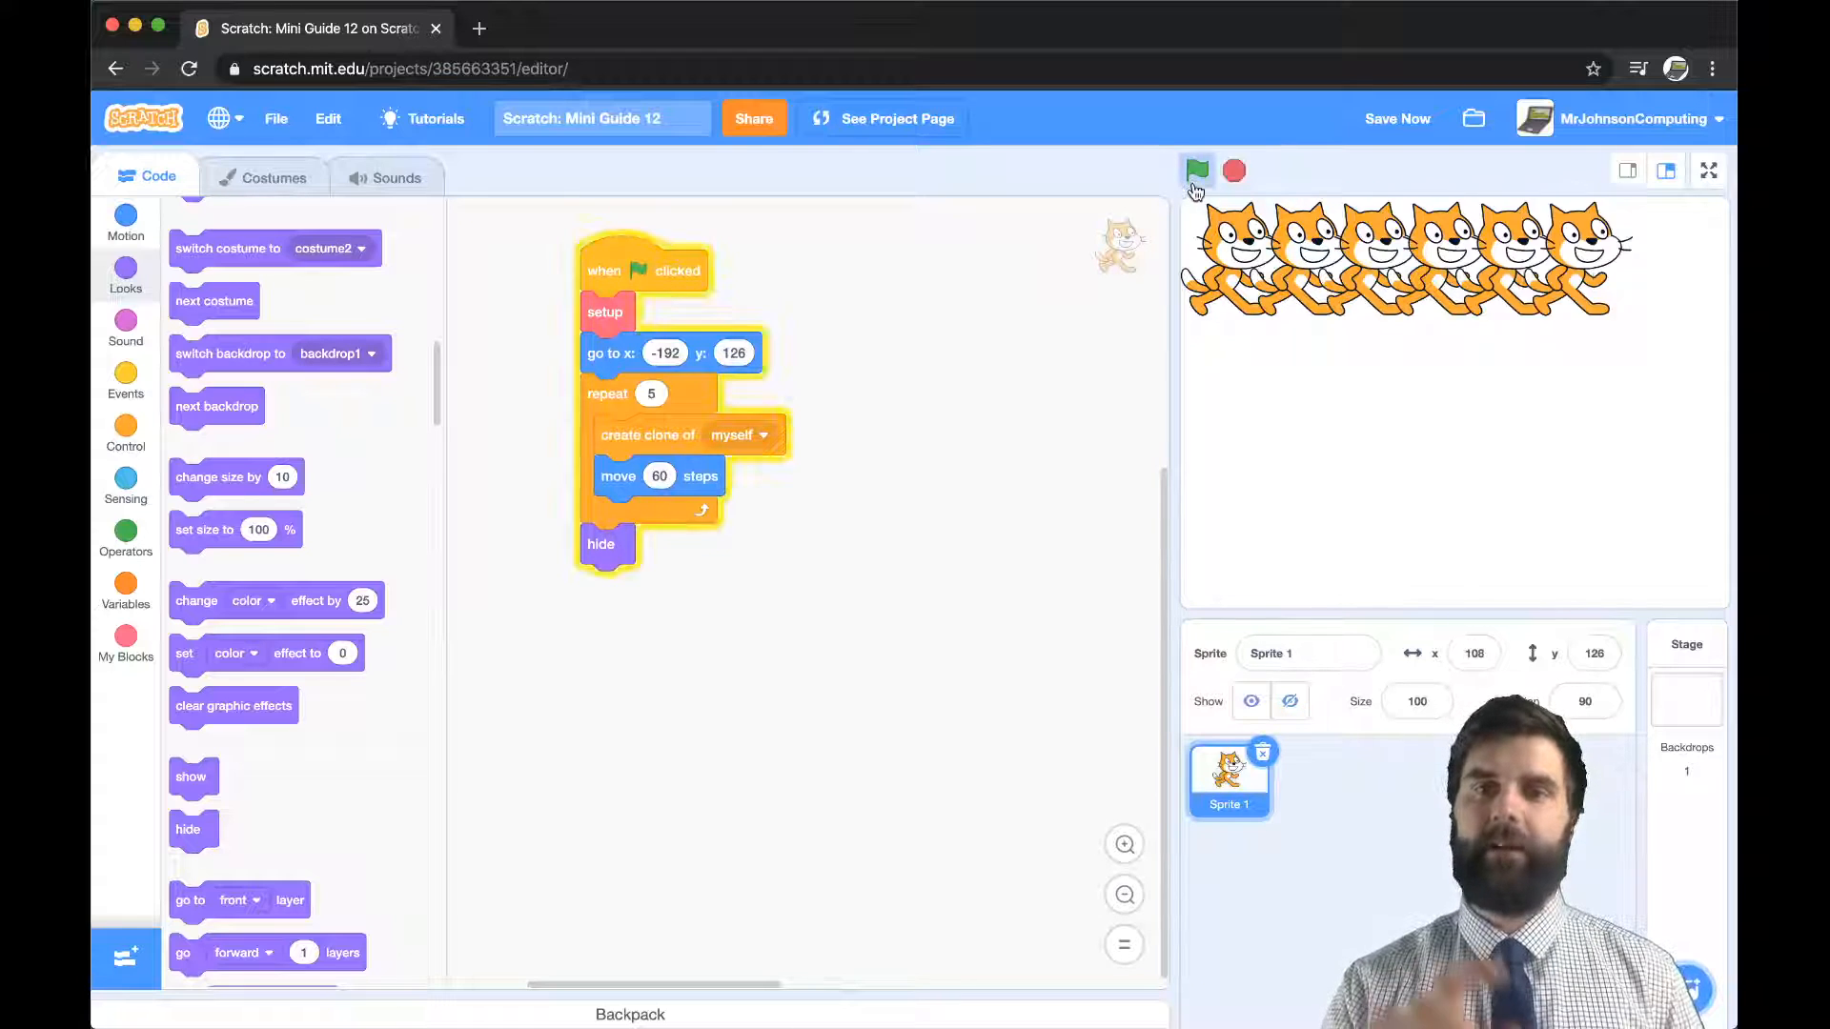
left_click(1195, 171)
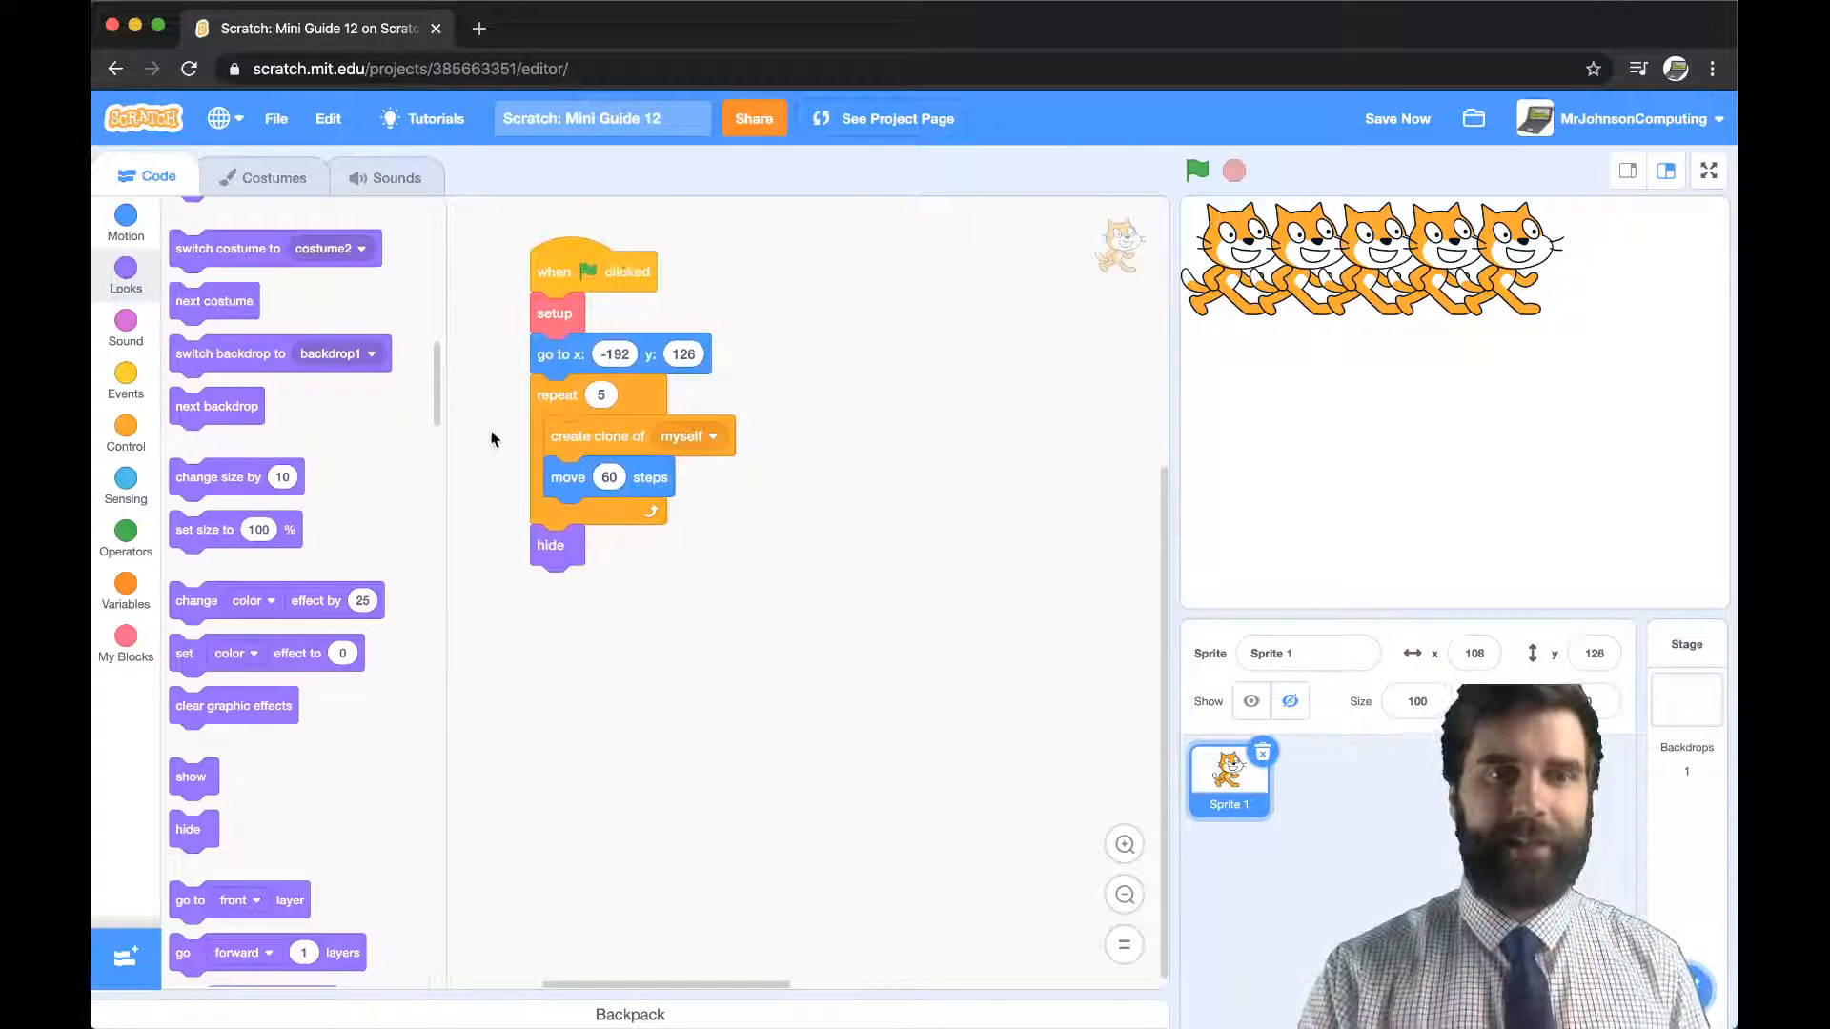
- Move the go to/repeat cloning code under a new createClones block, called before hide
left_click_drag(560, 354, 665, 459)
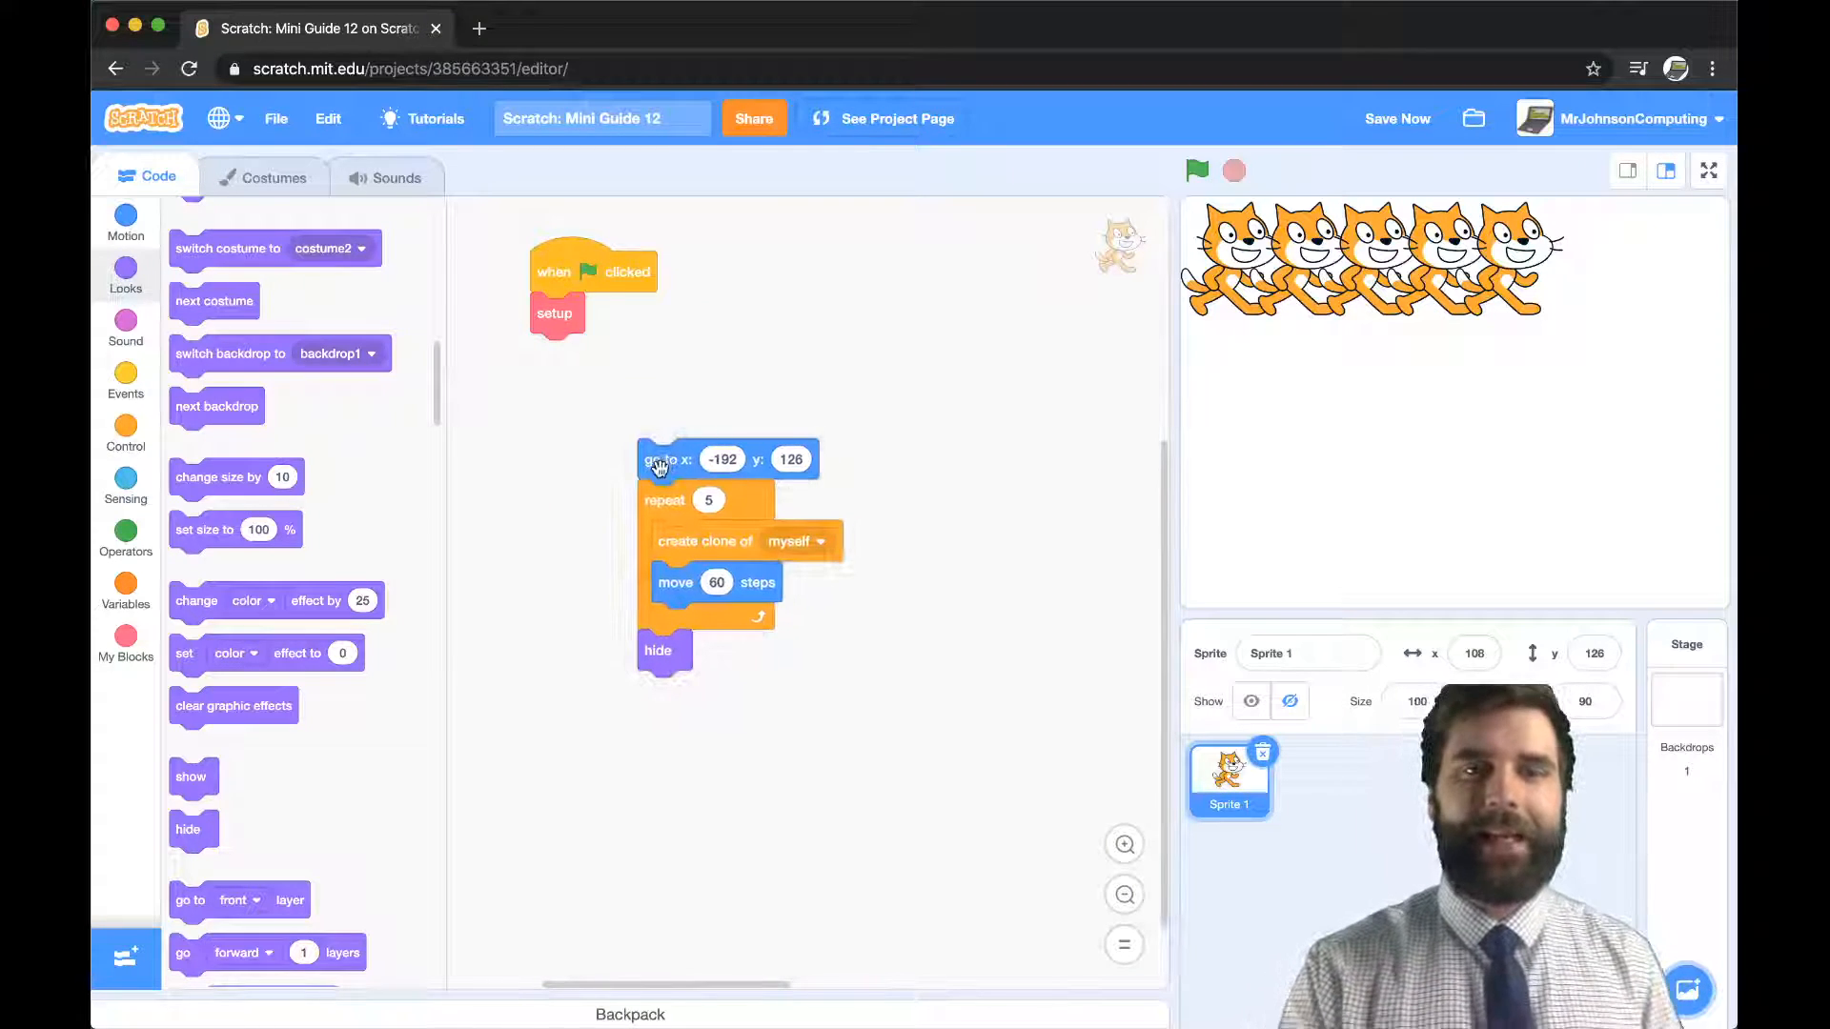
left_click(125, 641)
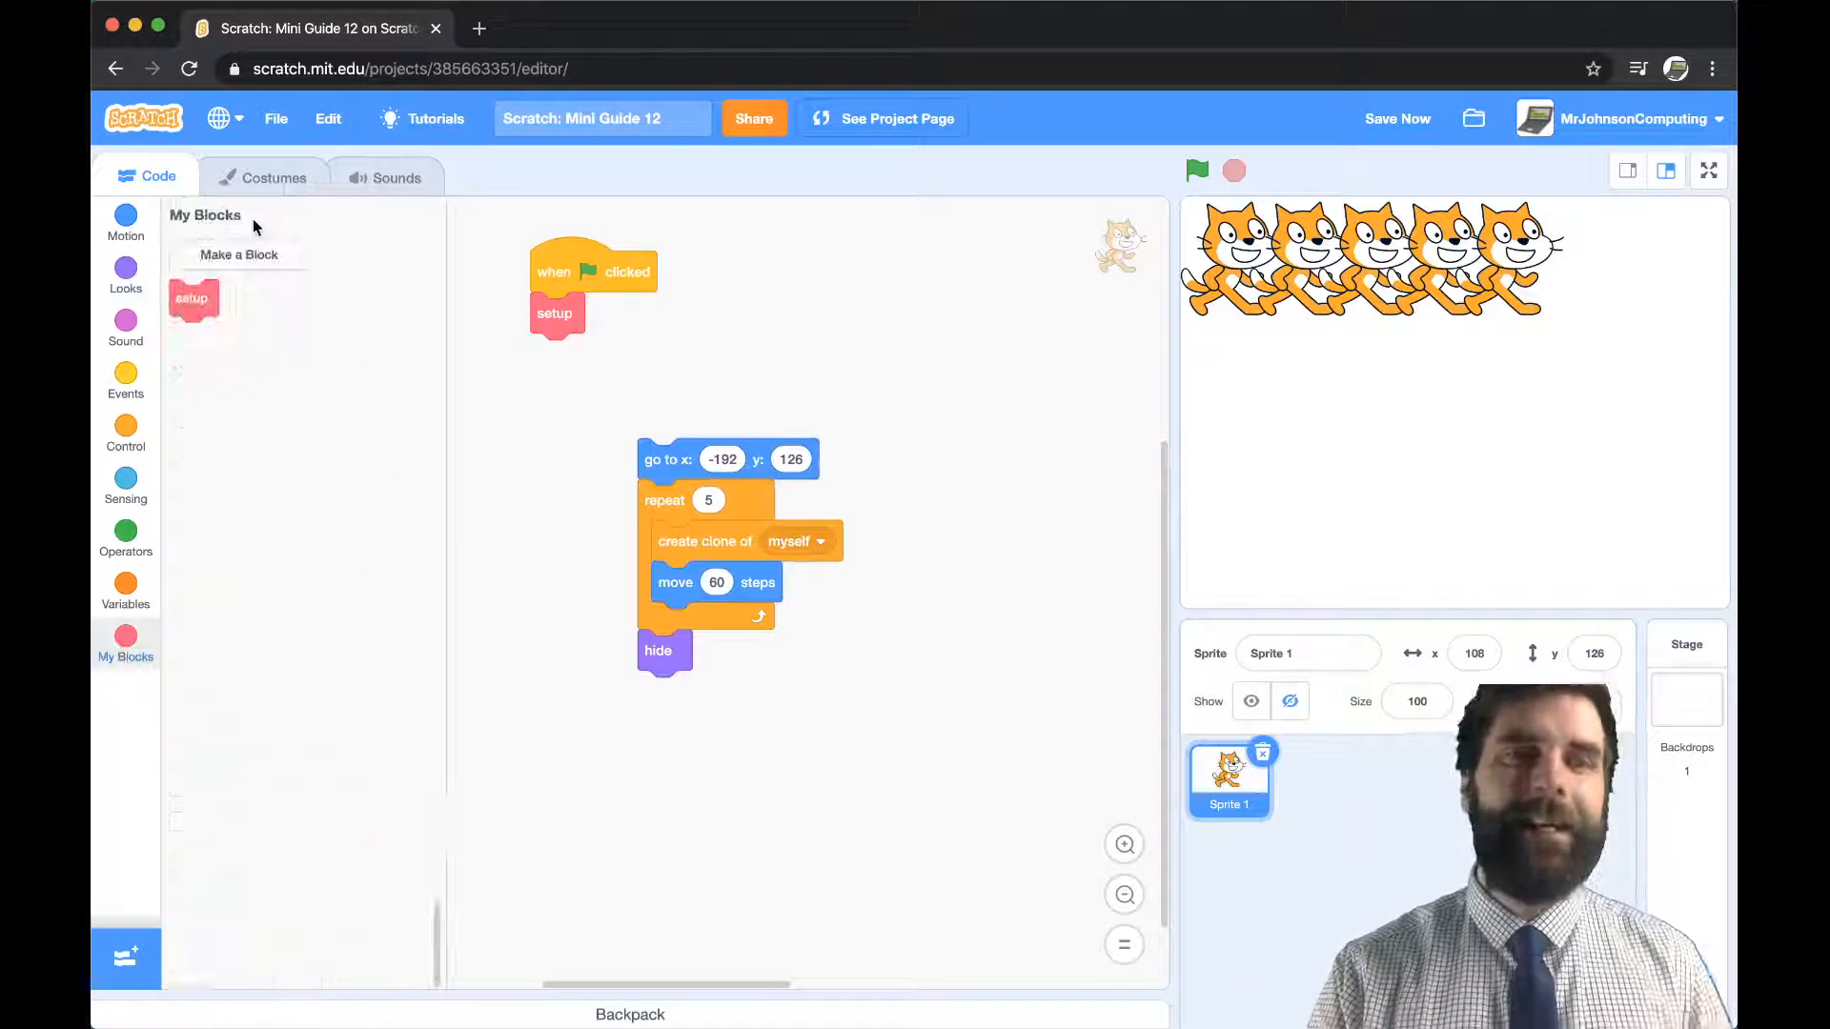
left_click(239, 254)
type("createClones")
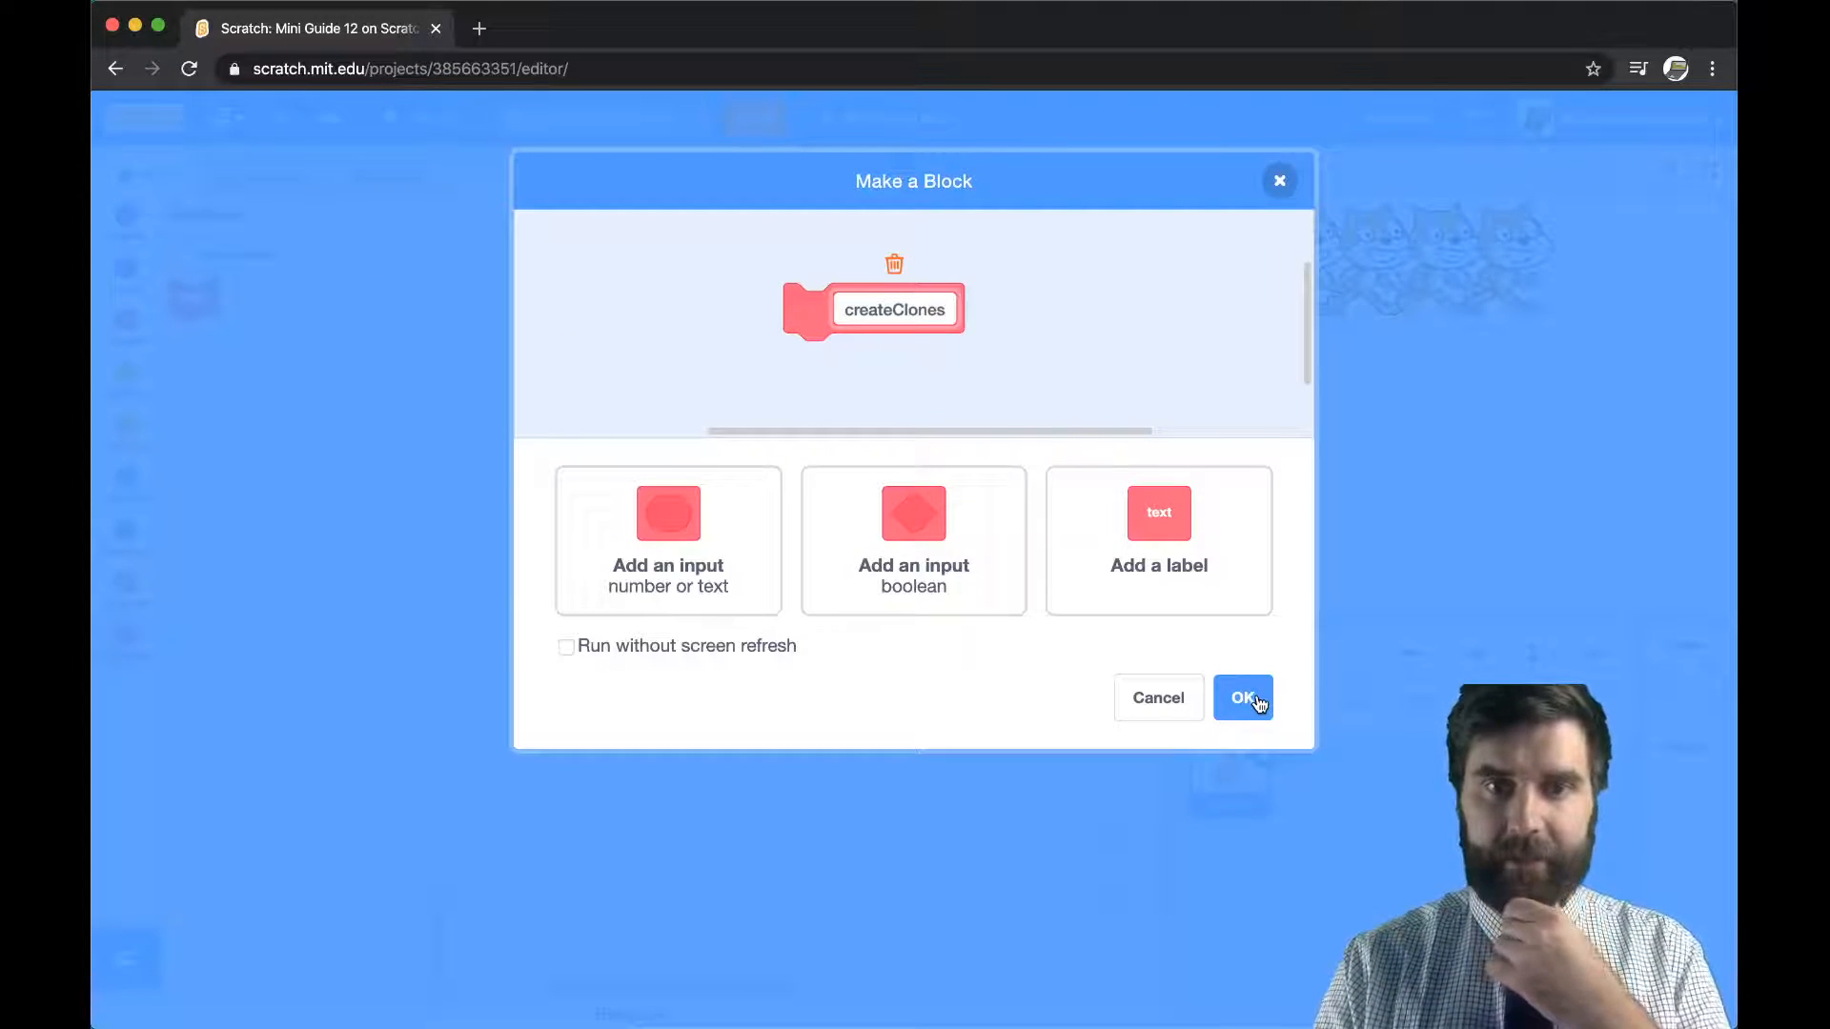
left_click(1242, 696)
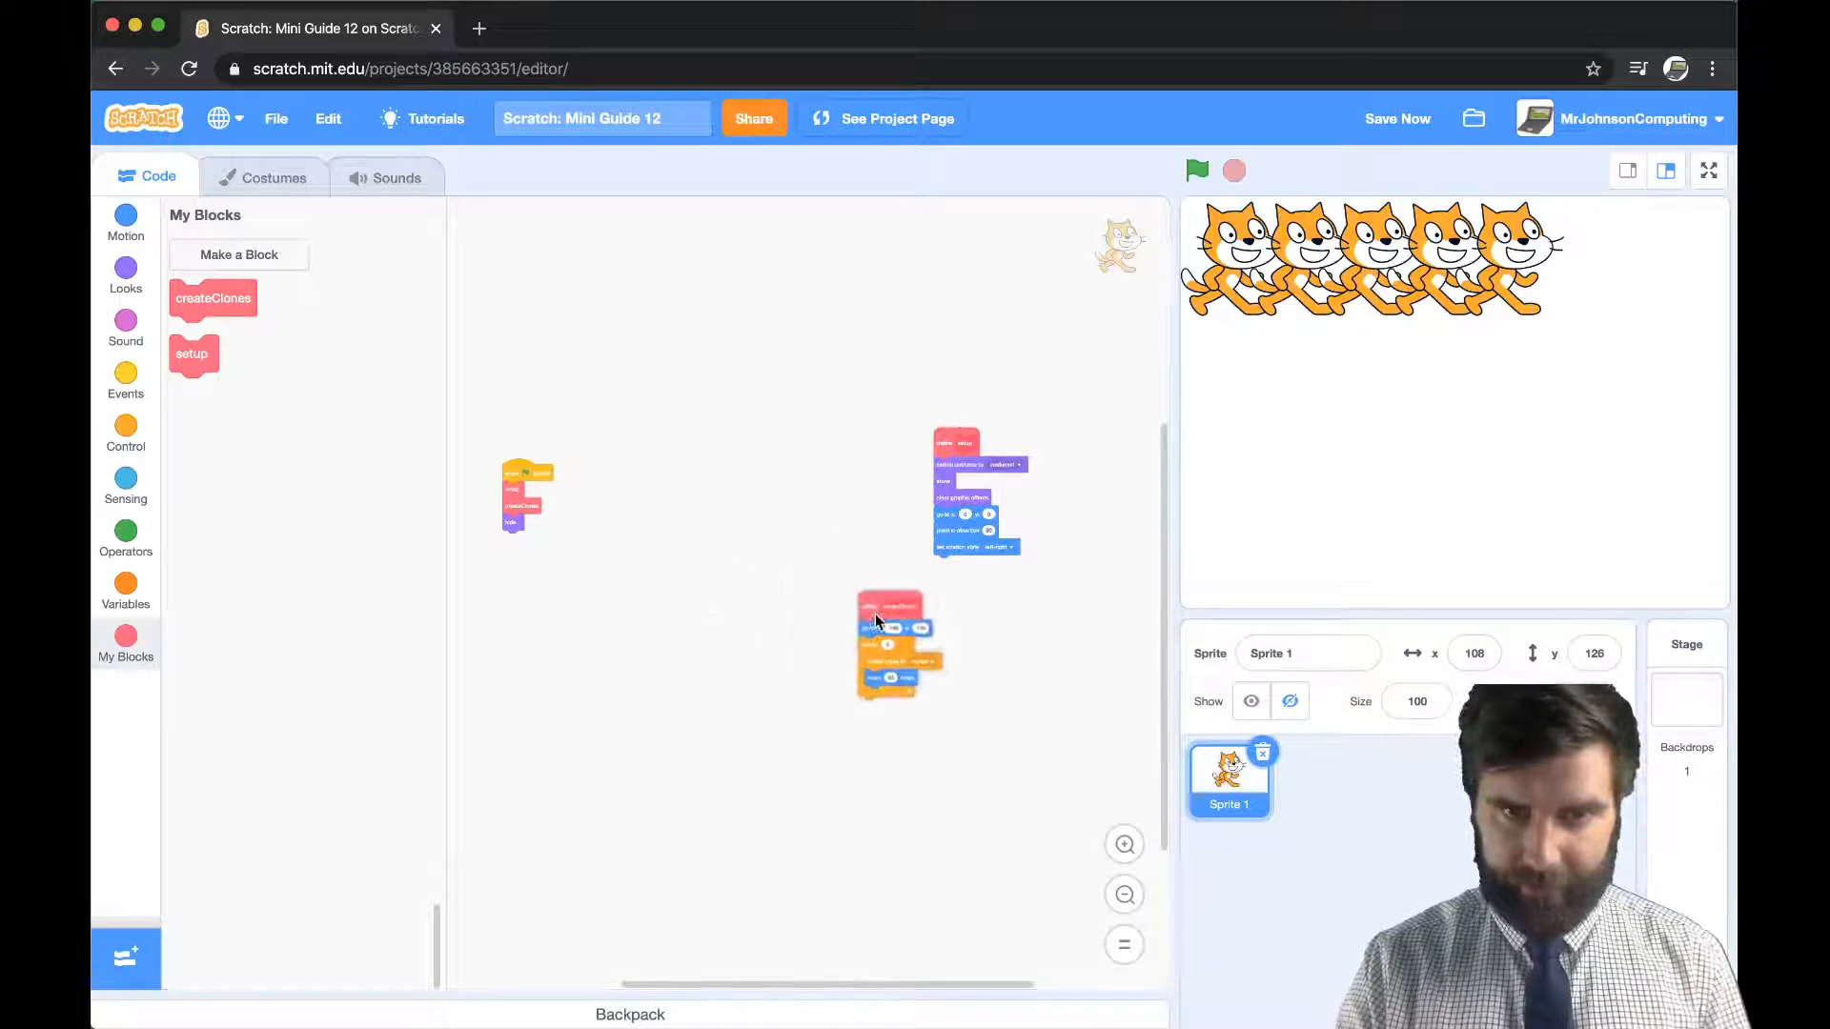
left_click(1123, 843)
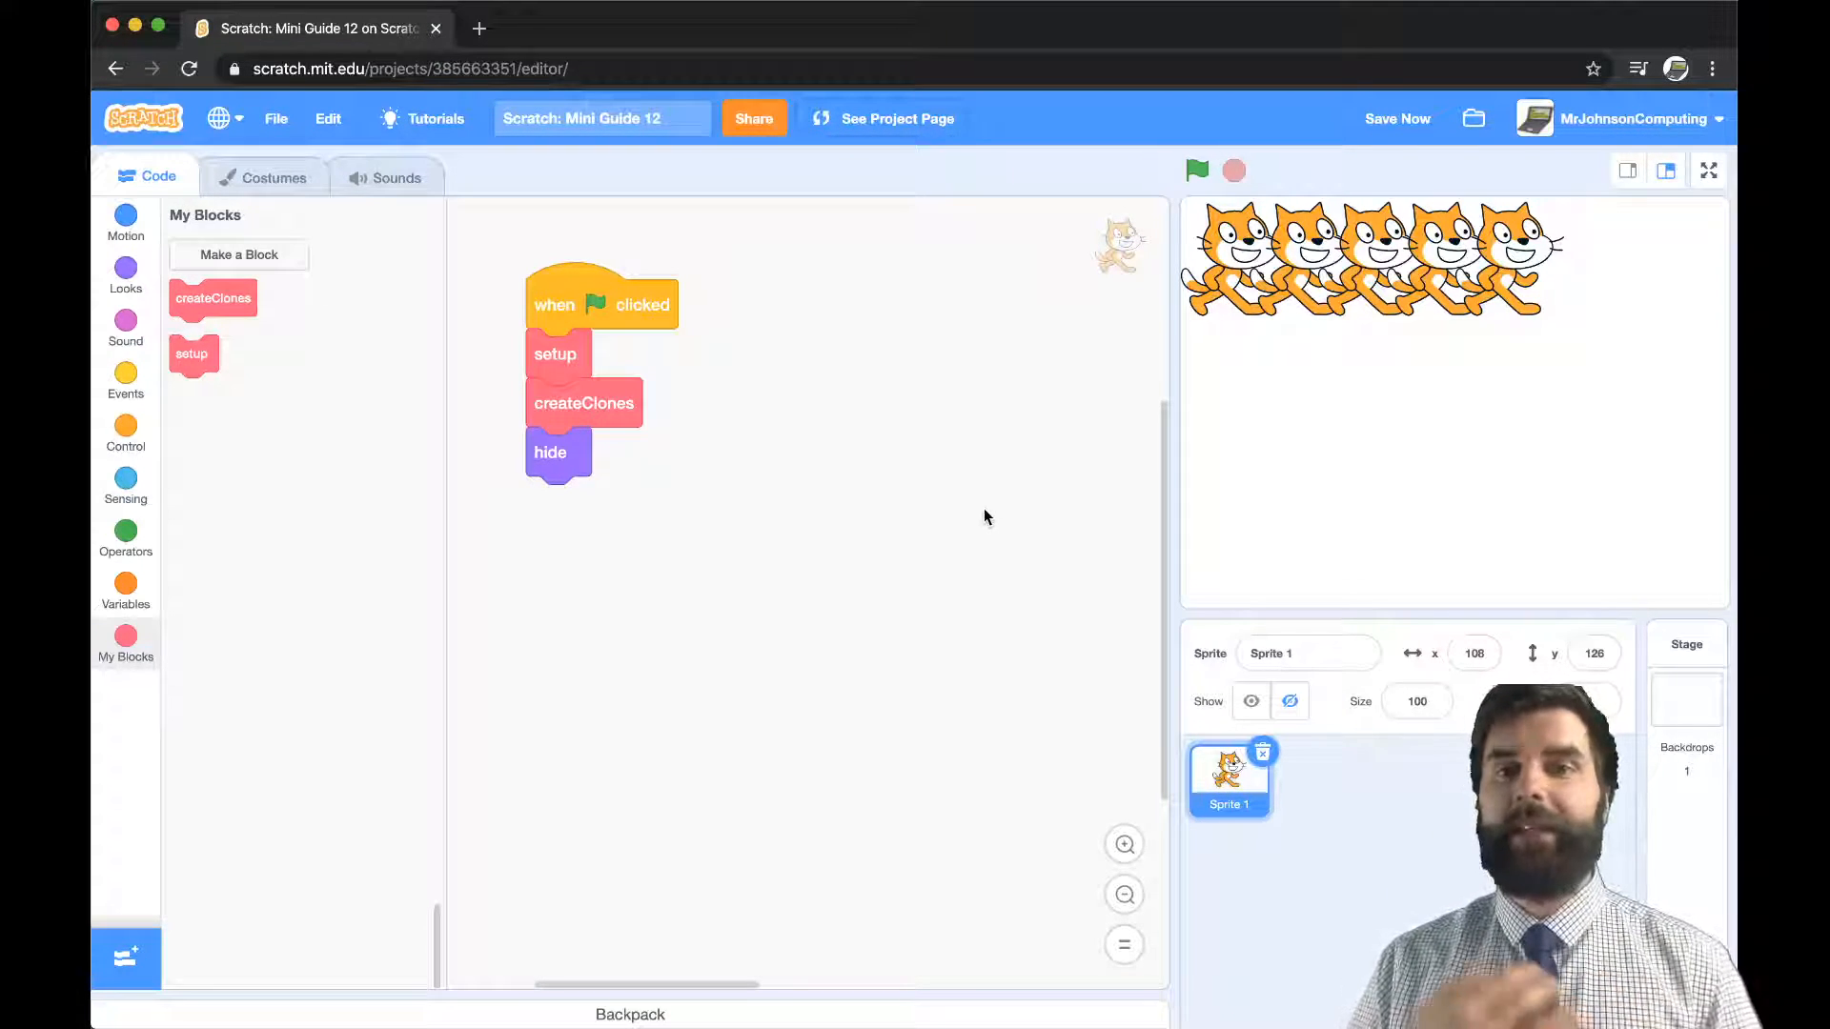
- Save the project and place a 'when I start as a clone' hat beside the main script
left_click(1397, 118)
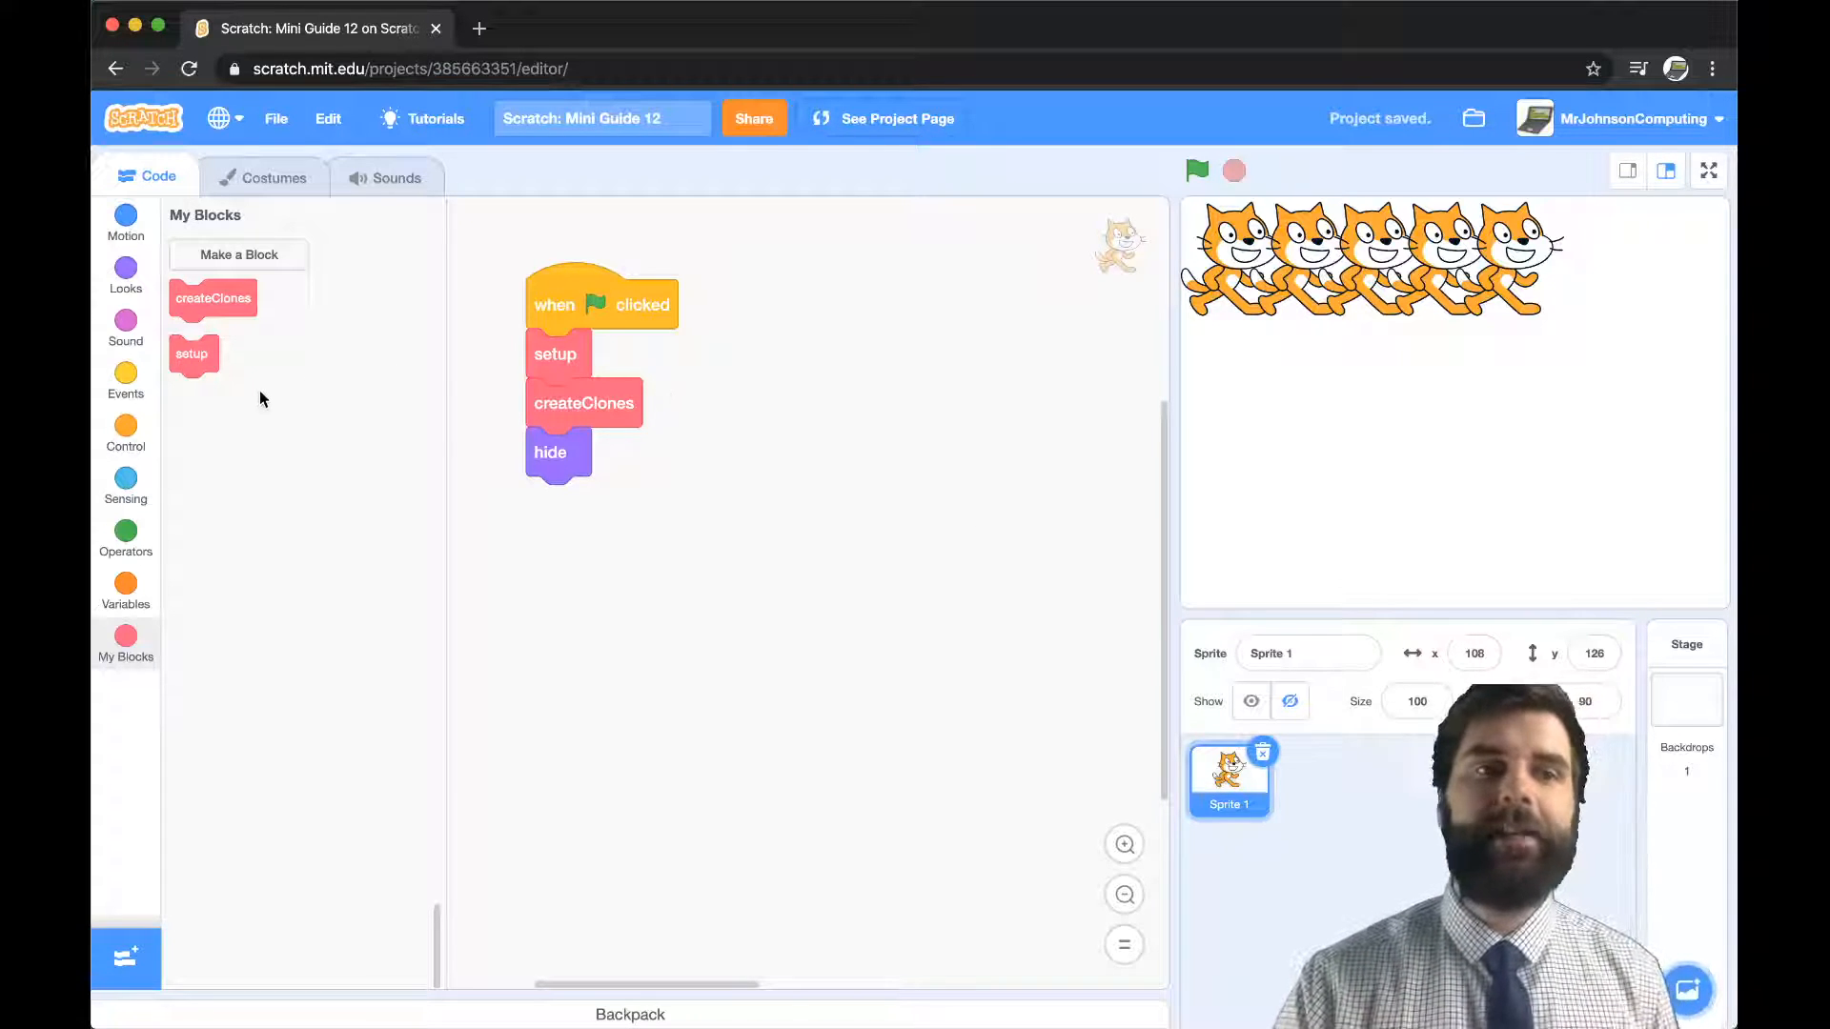
mouse_move(125, 426)
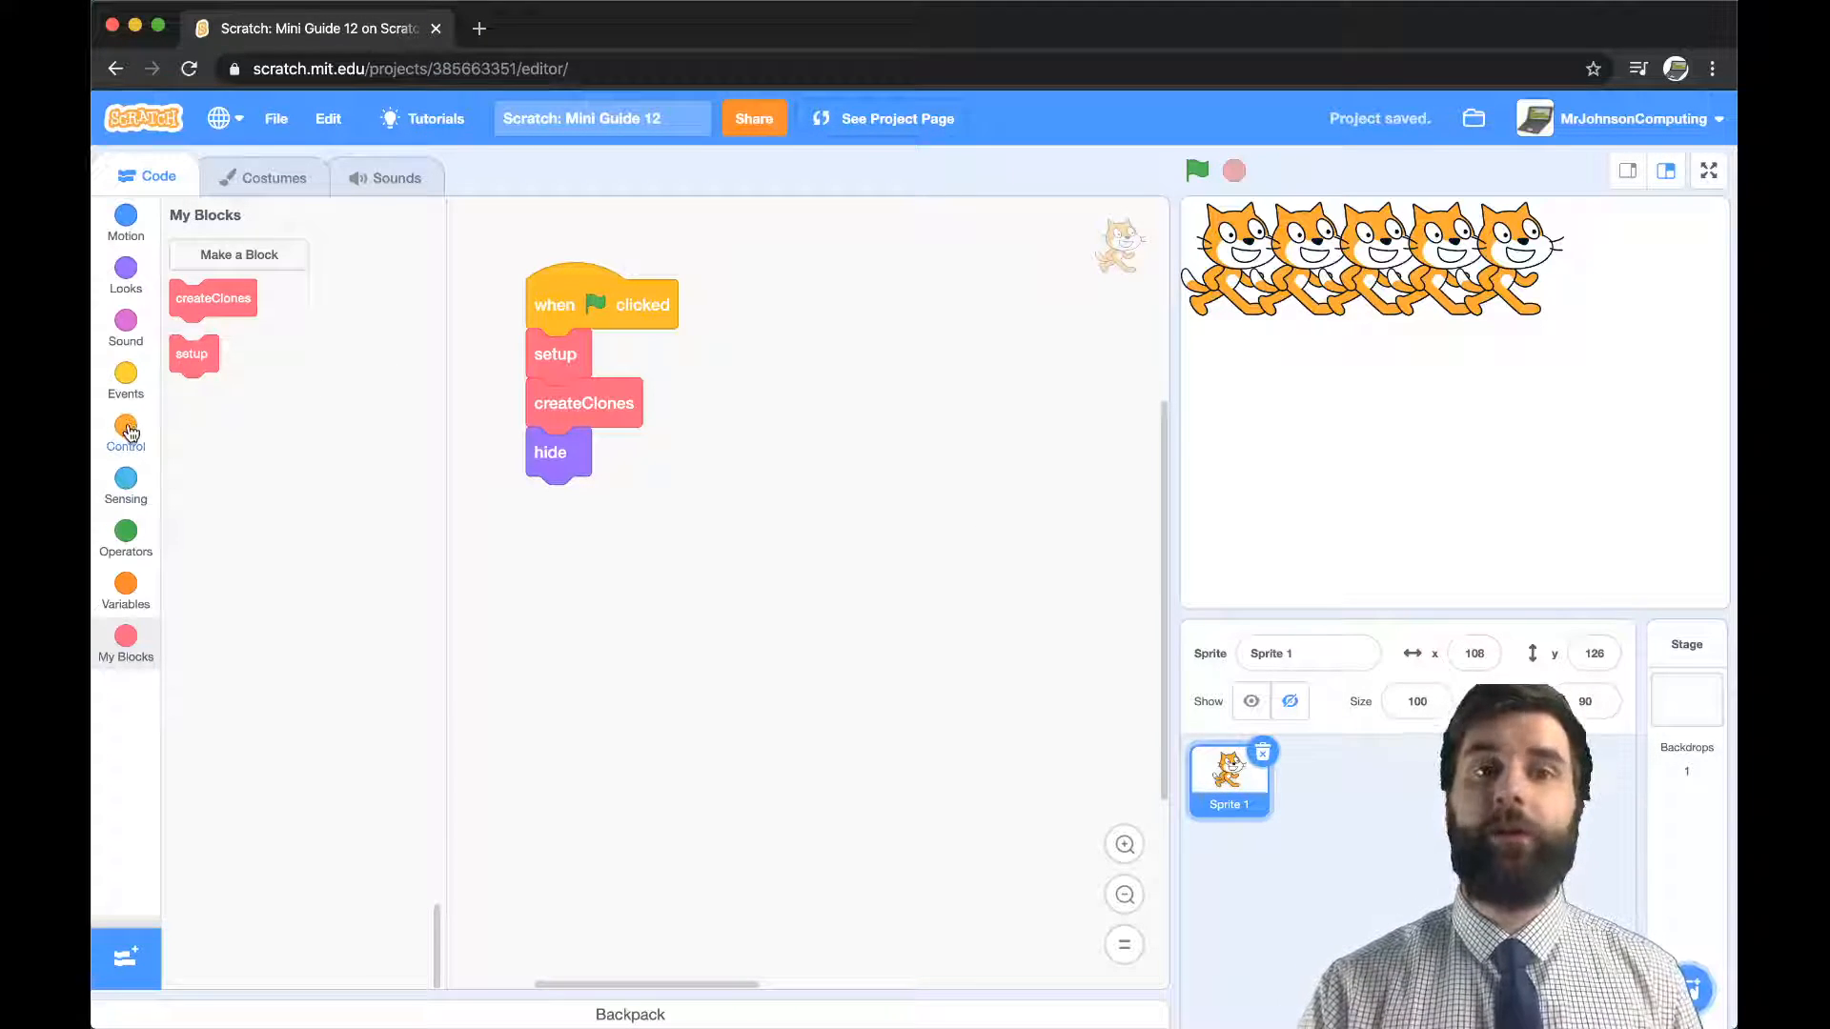
left_click(125, 432)
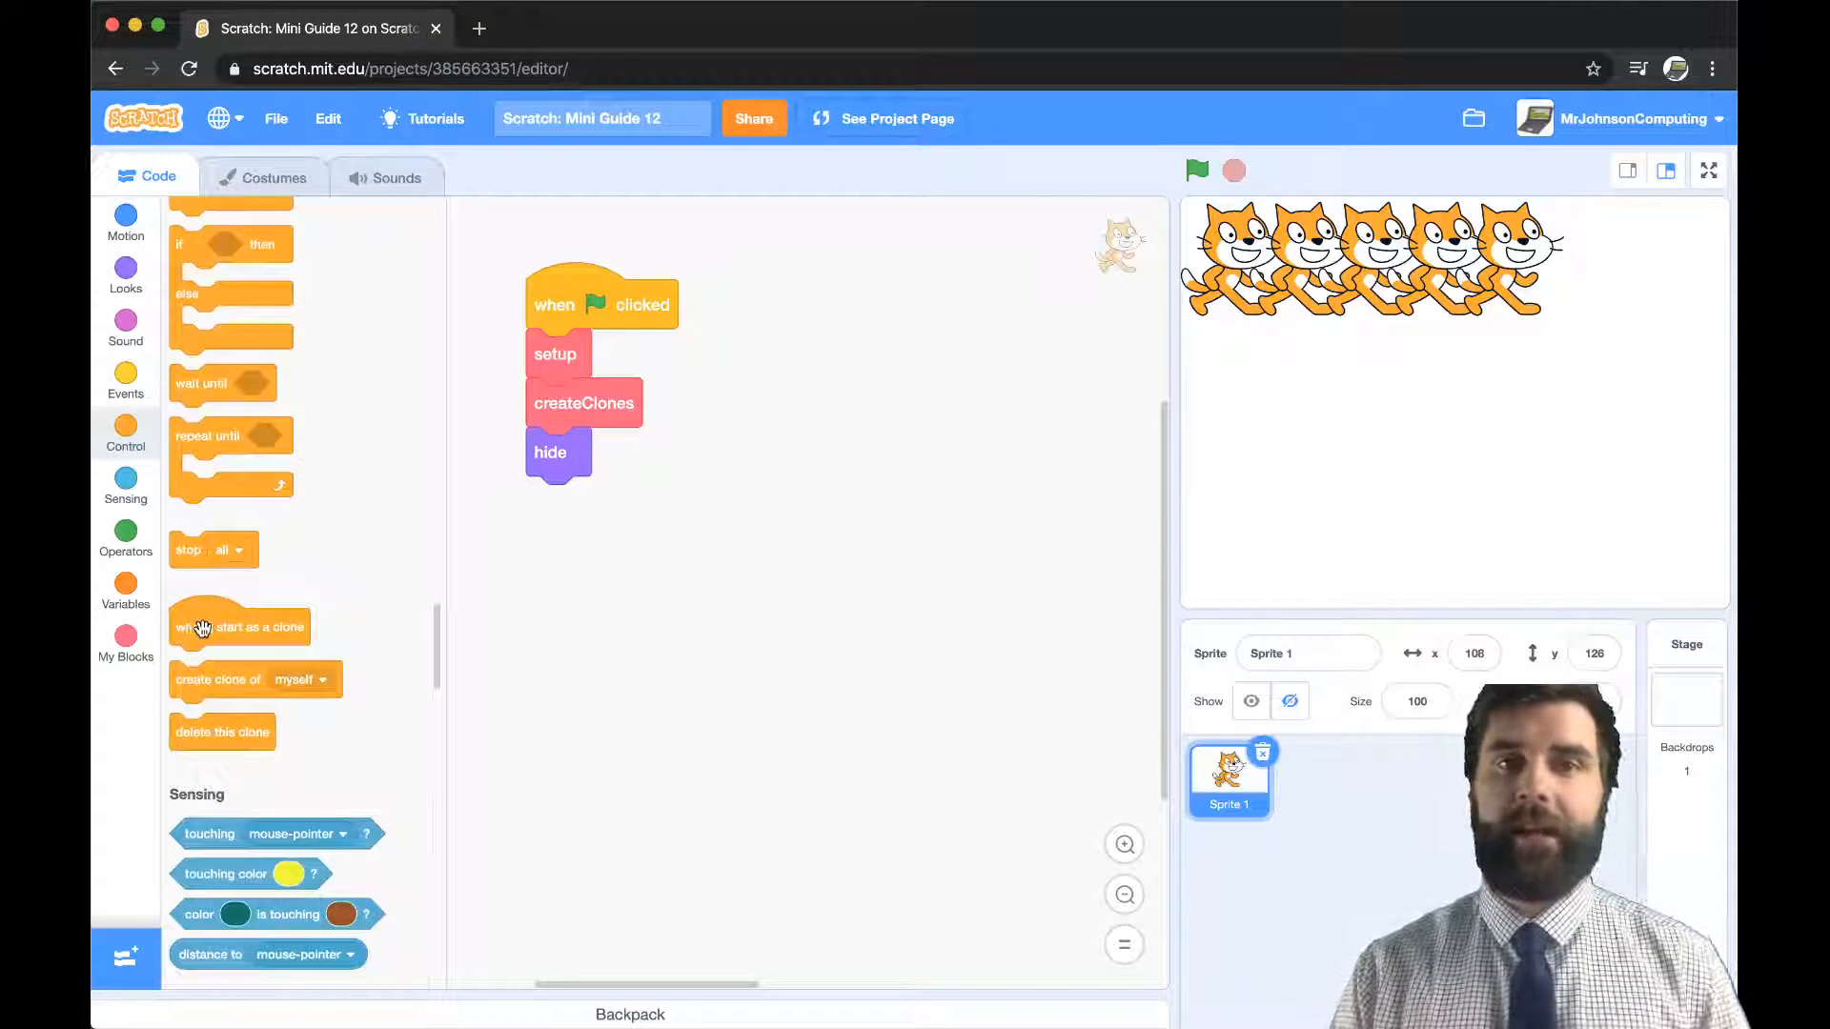
left_click_drag(240, 627, 757, 446)
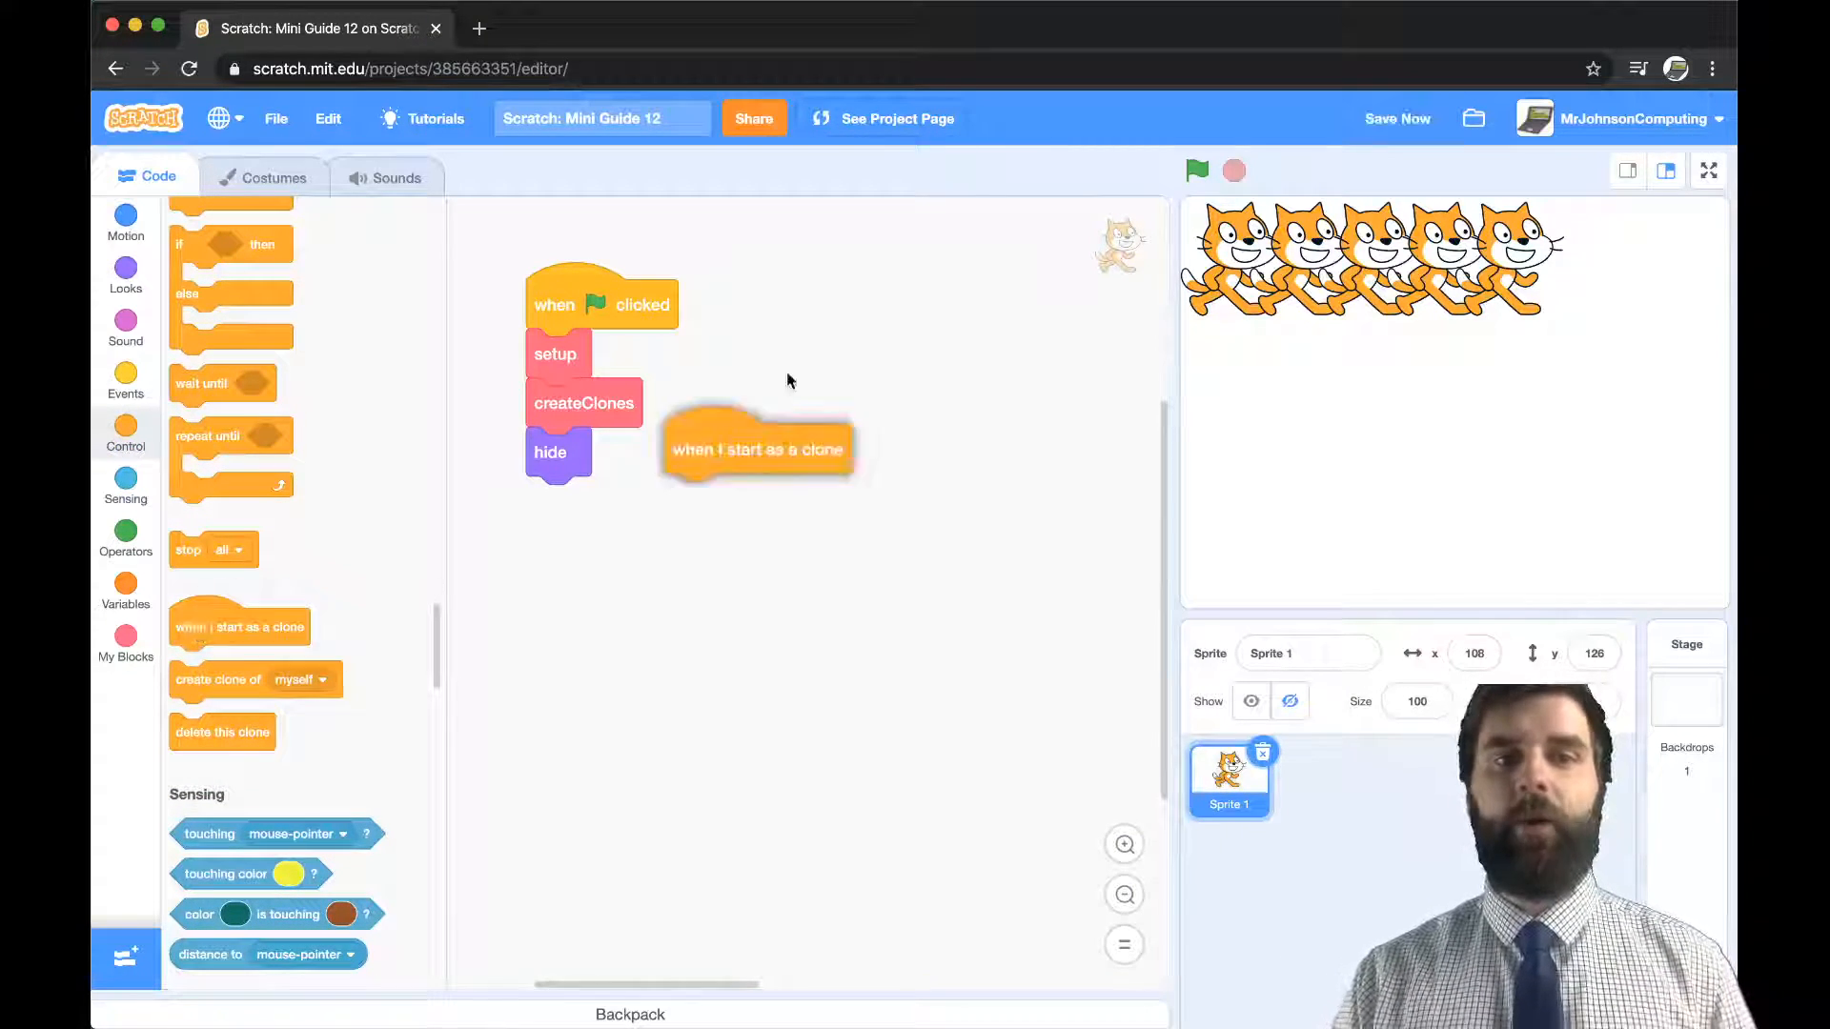
left_click_drag(755, 448, 895, 308)
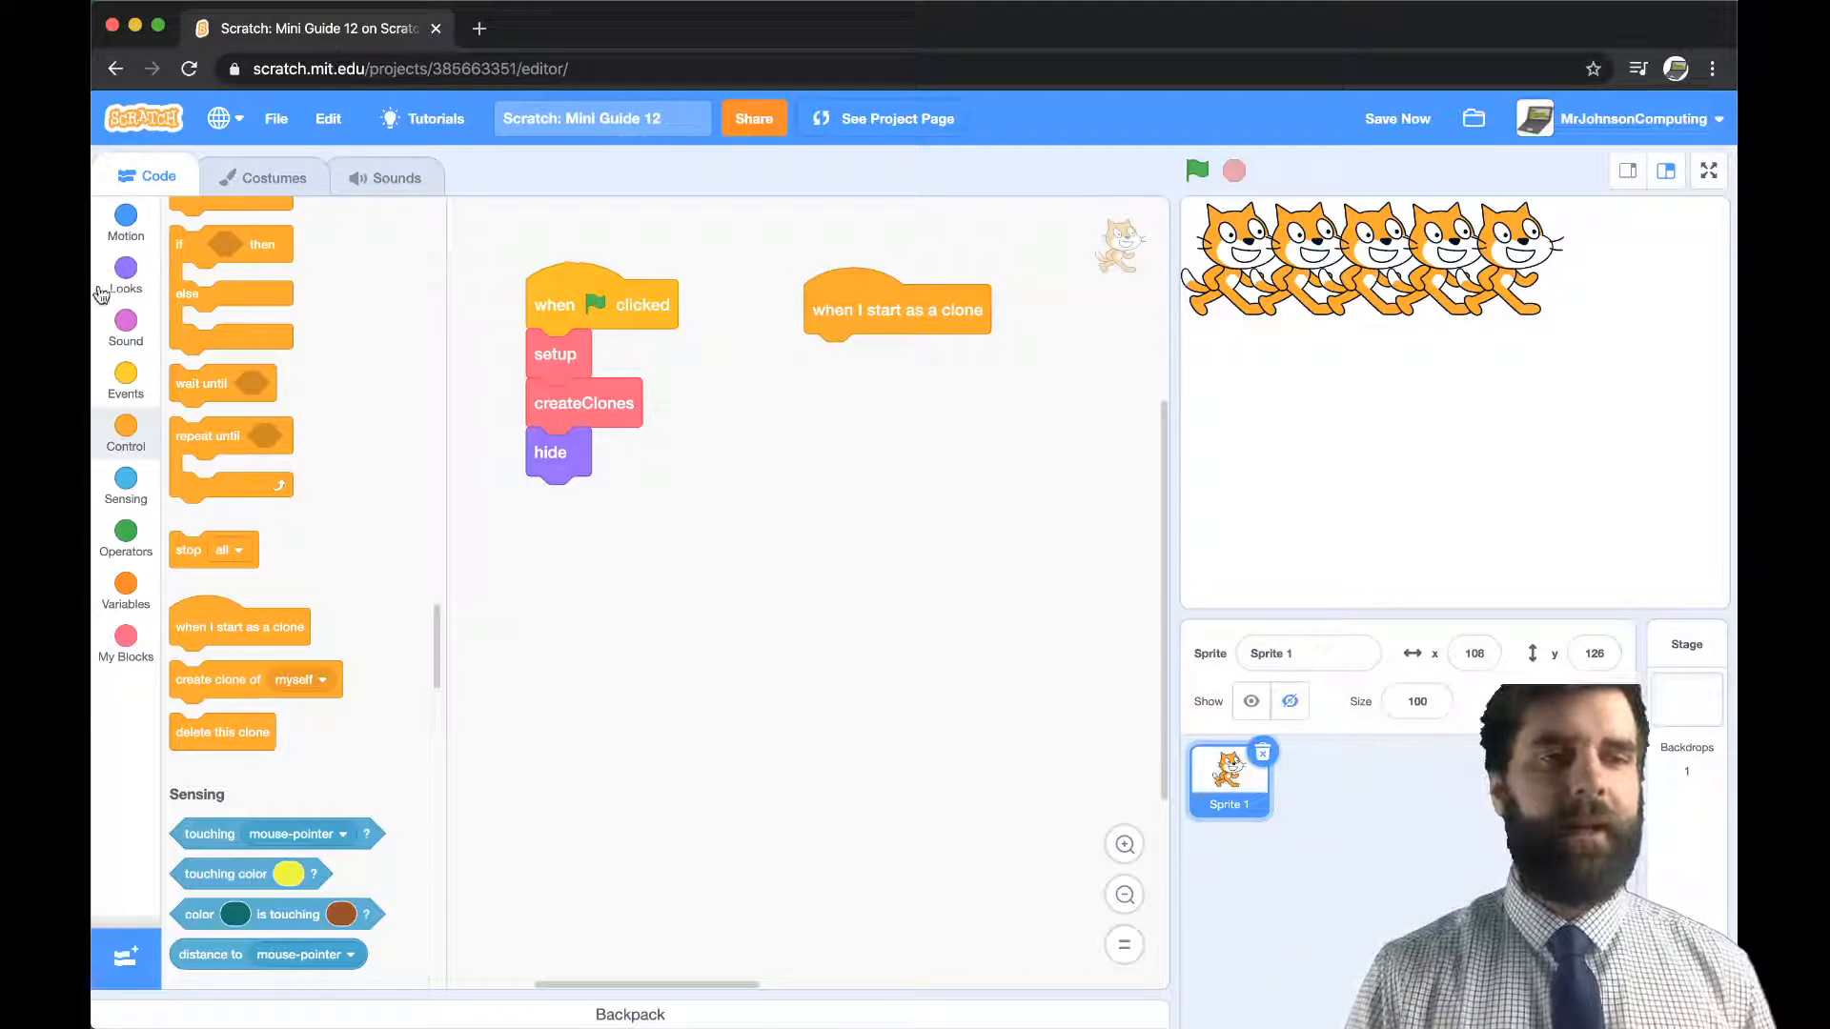
left_click(125, 274)
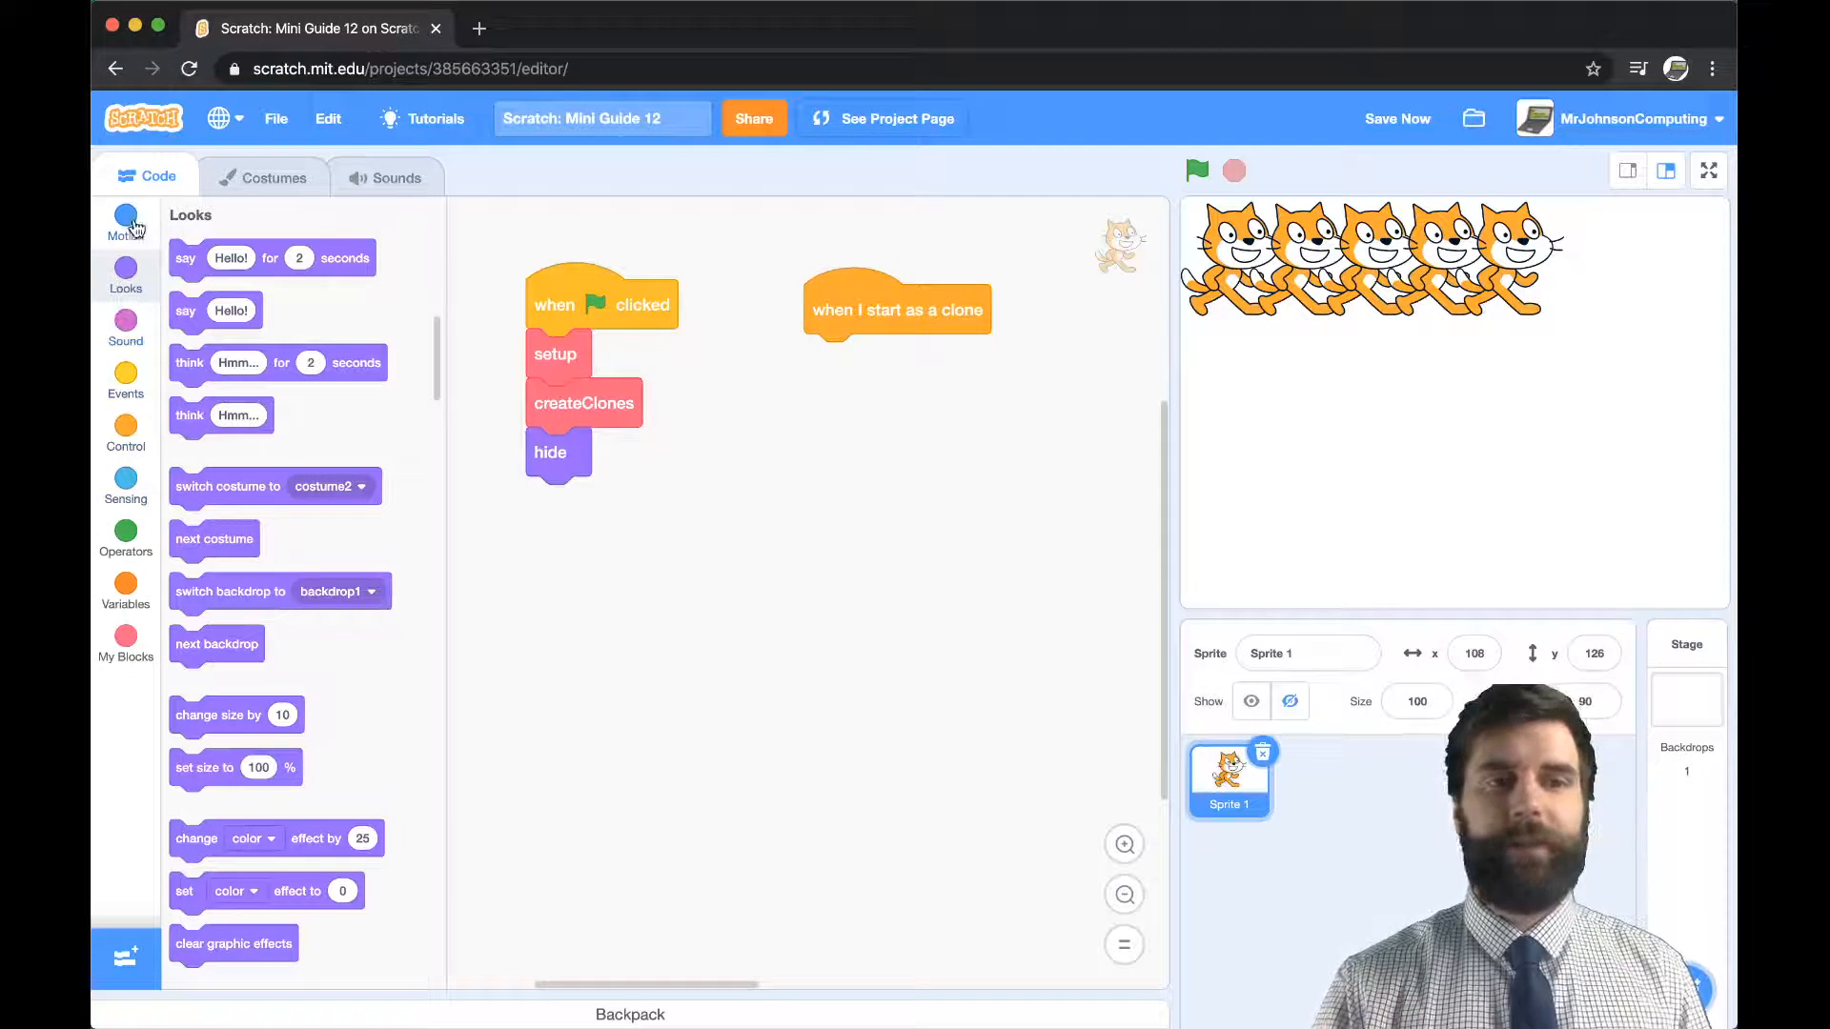
left_click(125, 216)
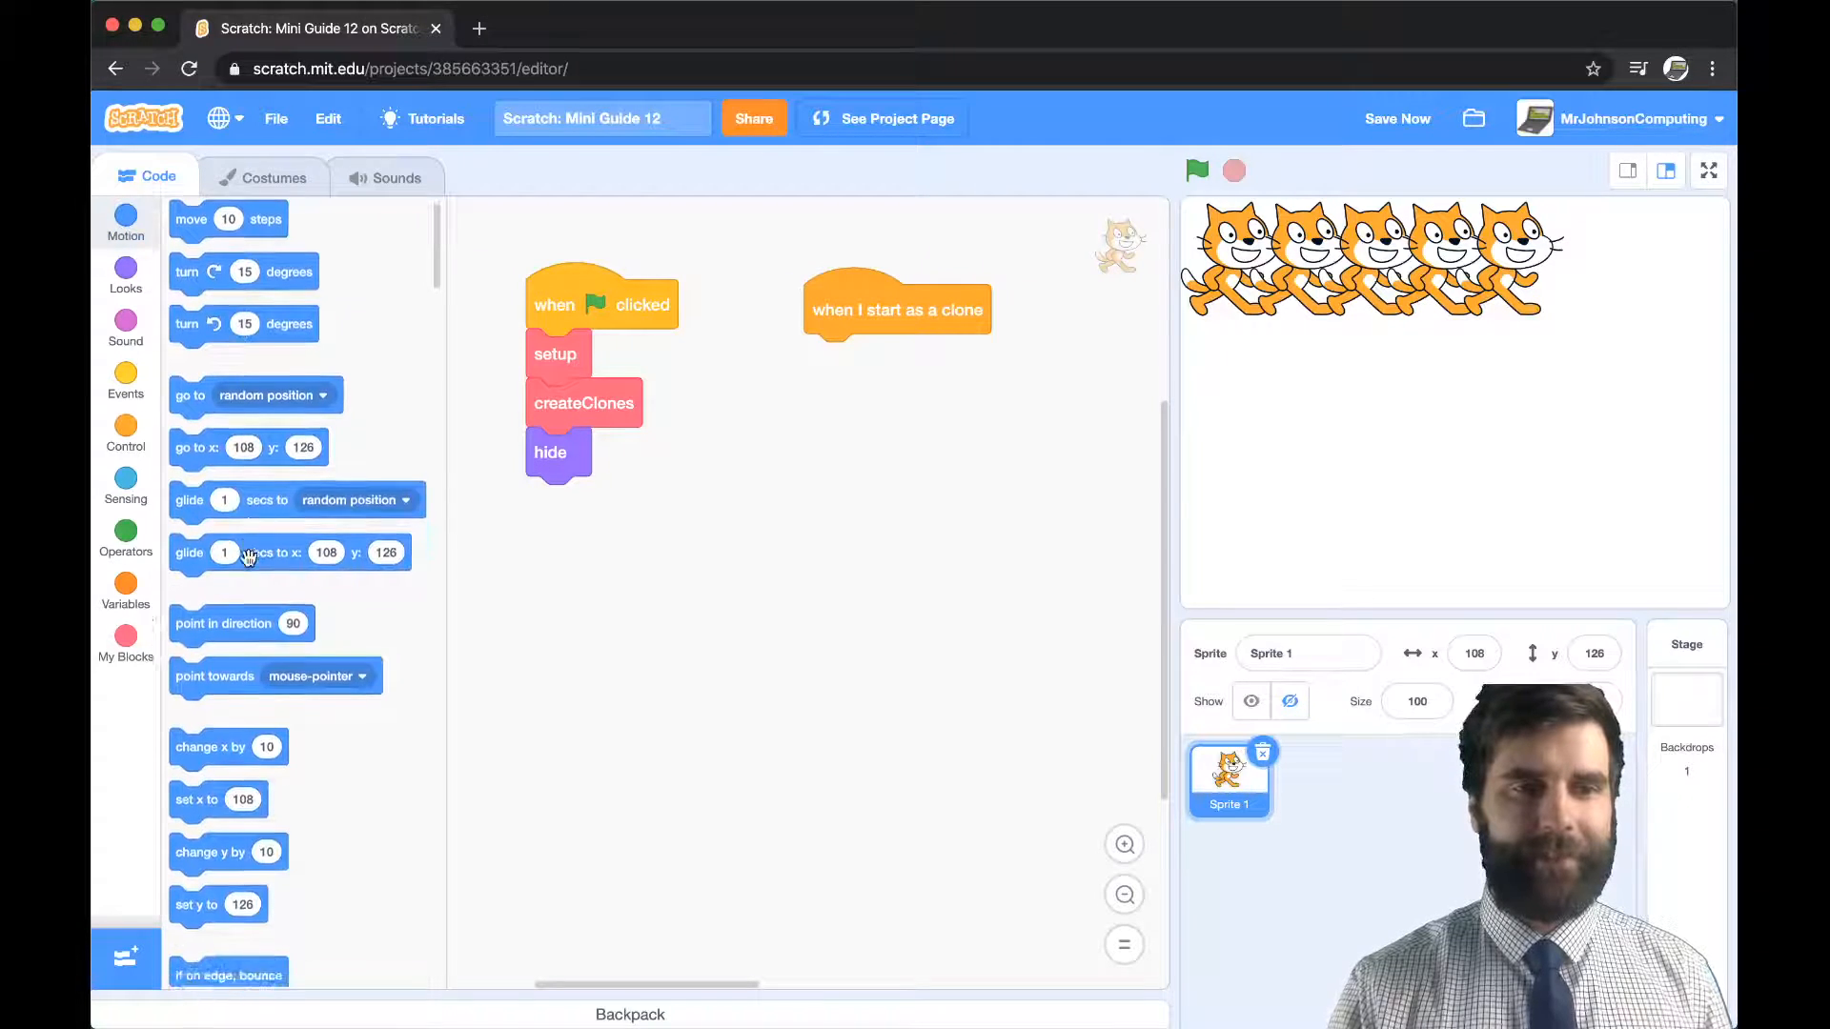
scroll("down", 3)
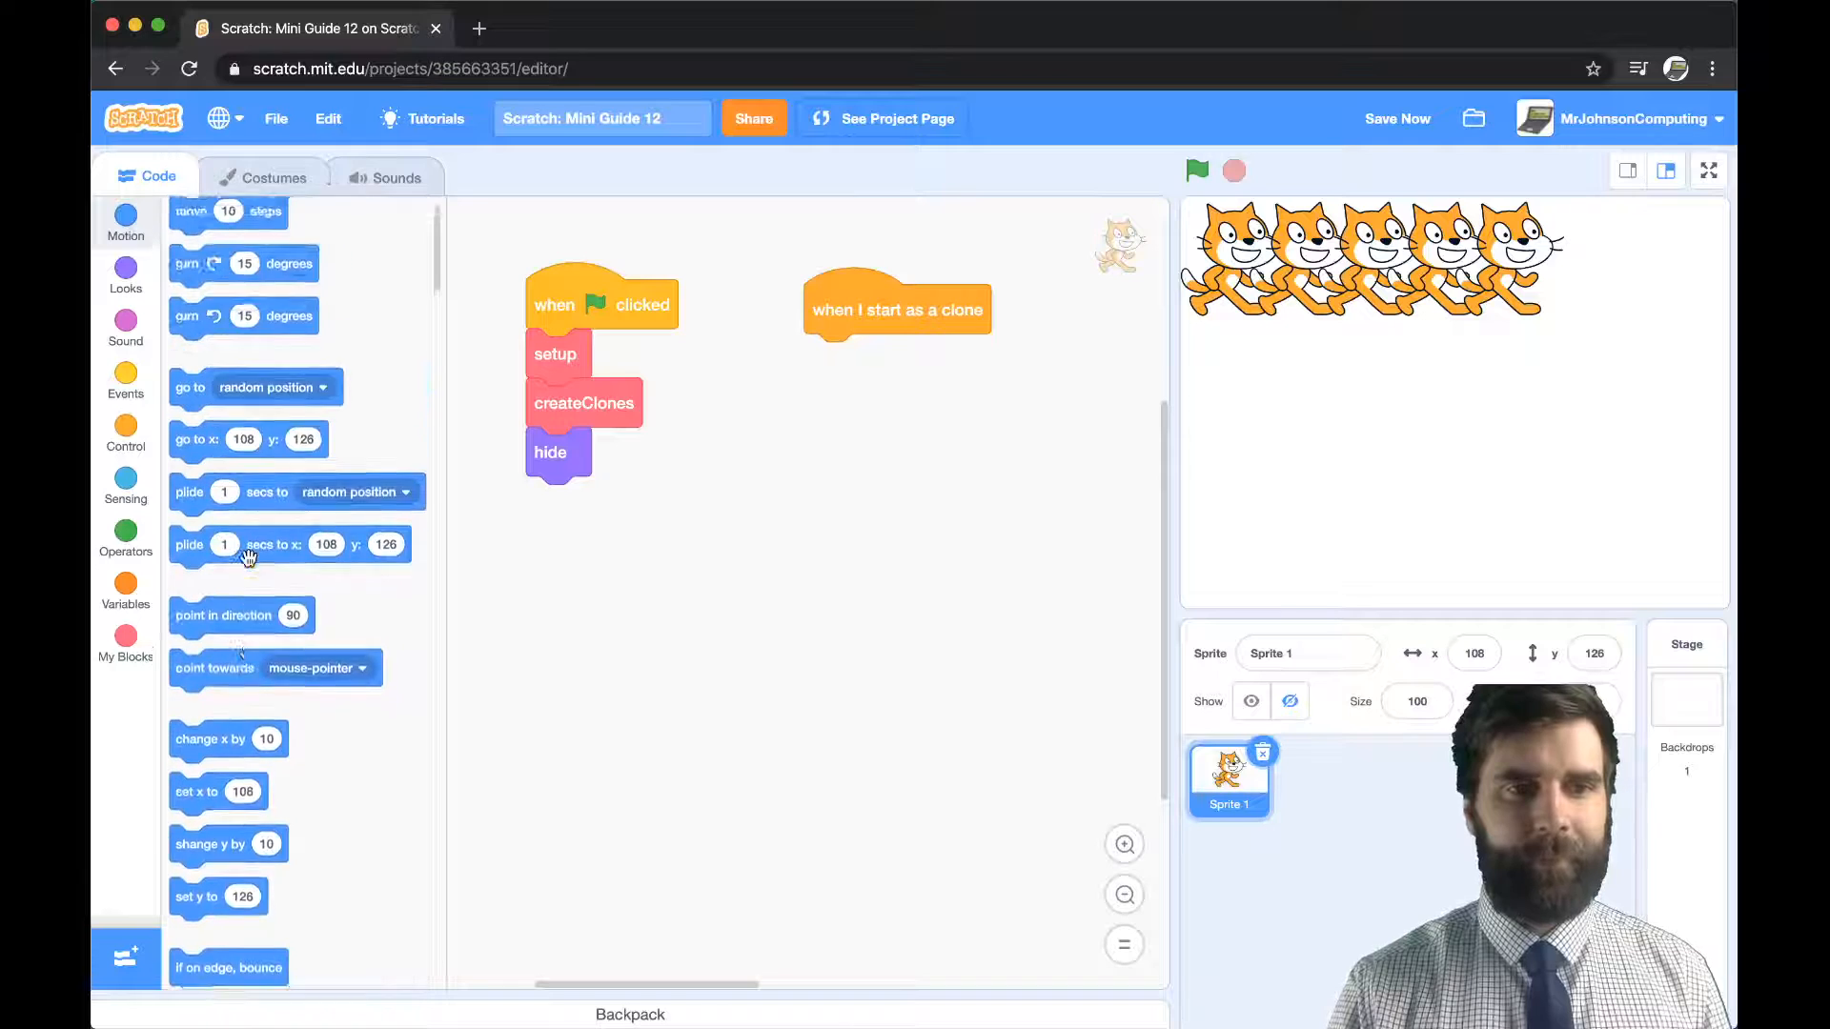
- Add a move step and a point in direction 180 block to the clone script
left_click_drag(227, 234, 796, 385)
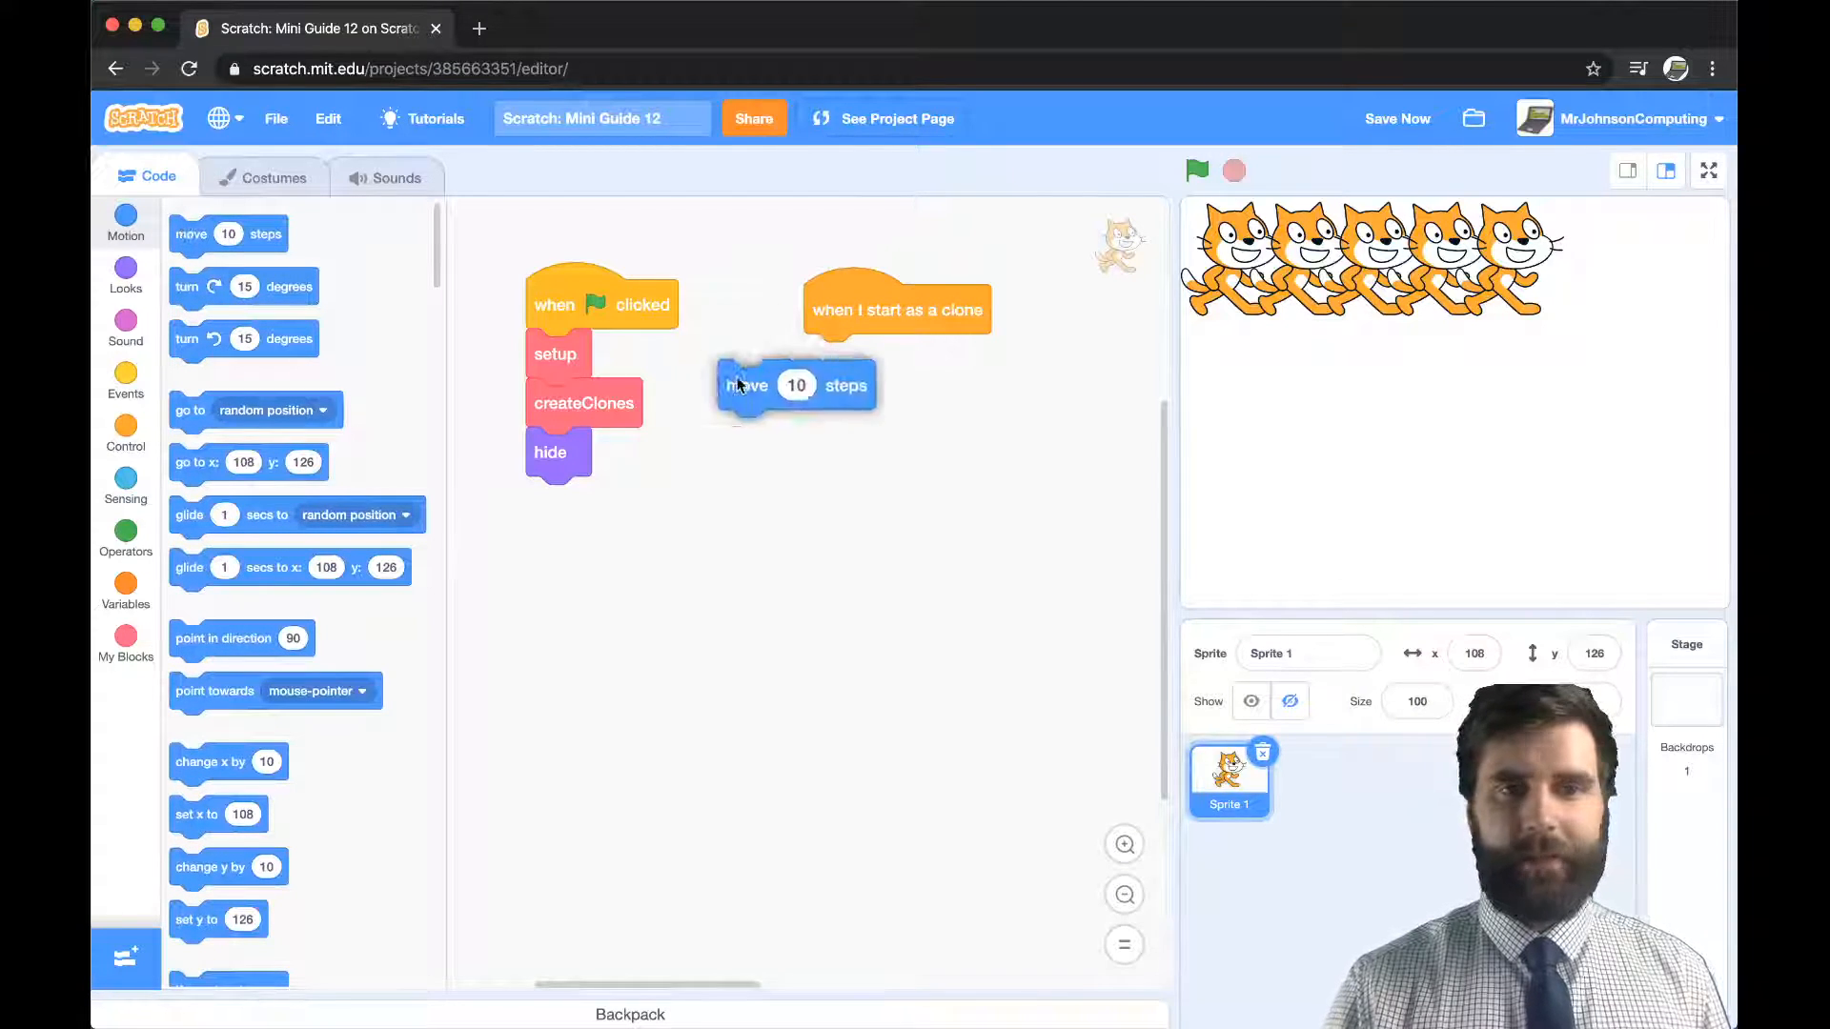
left_click_drag(747, 385, 805, 416)
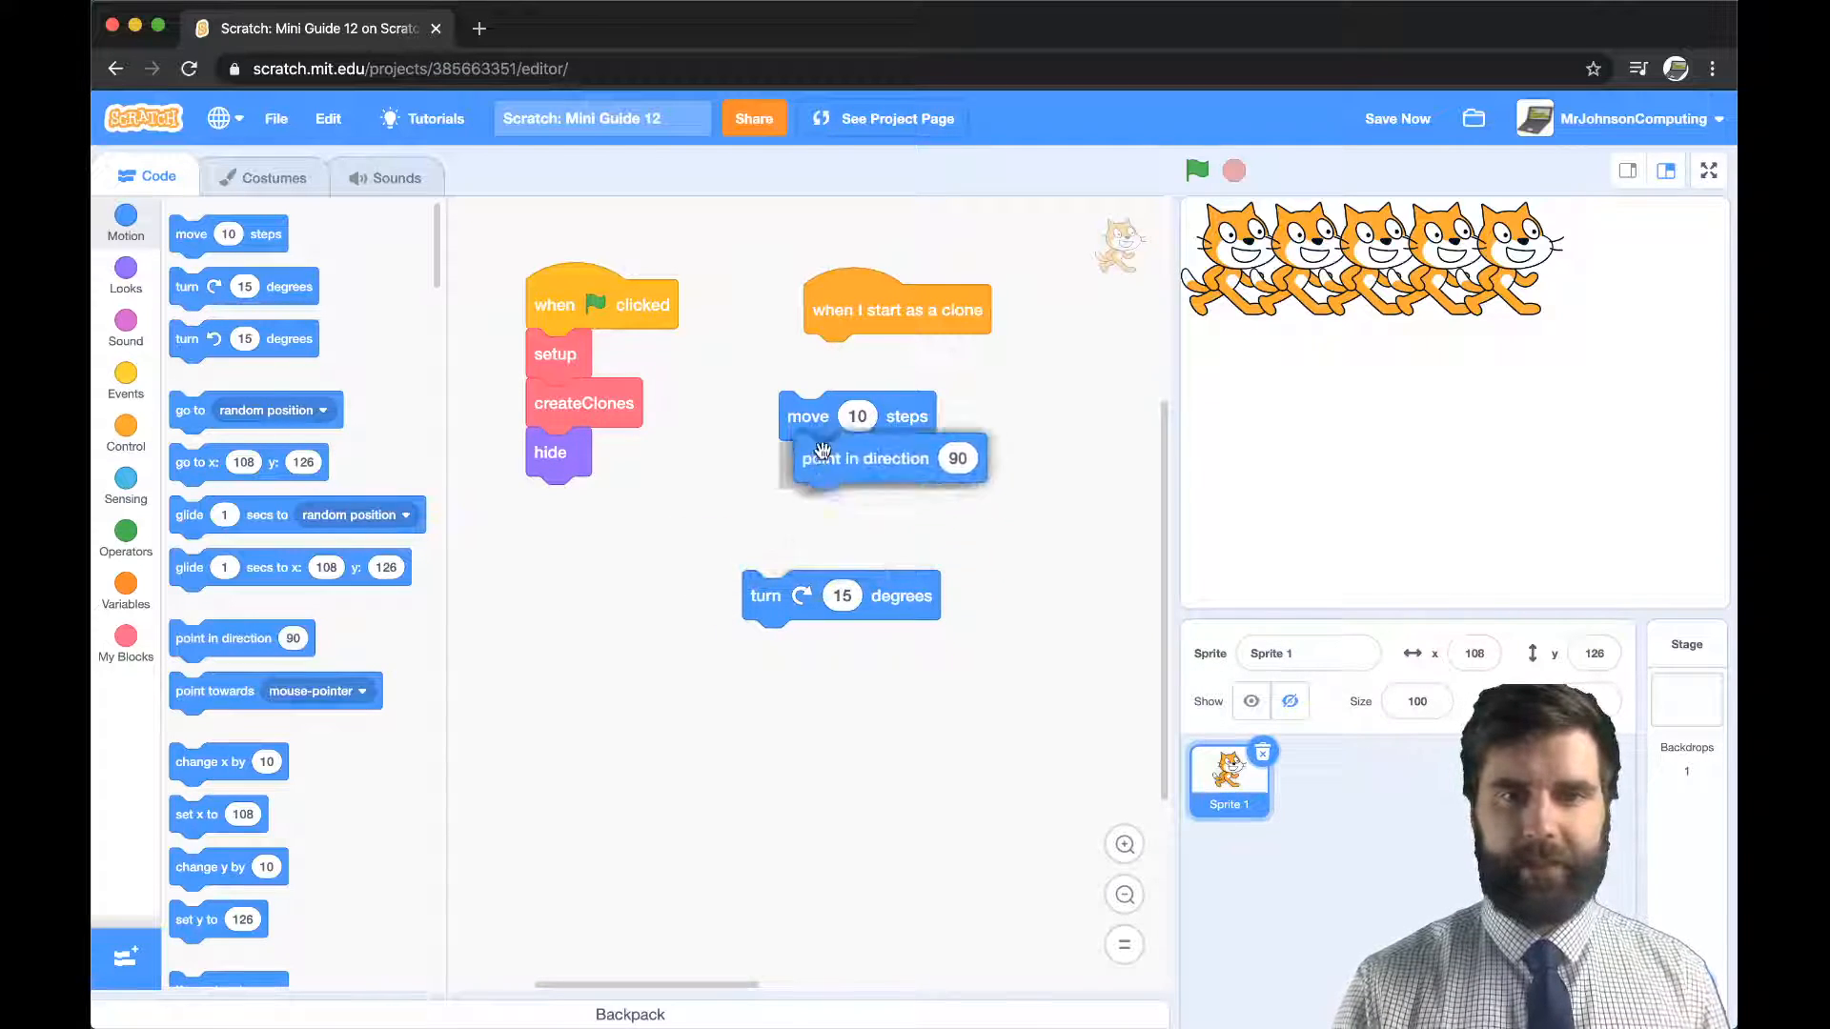
left_click_drag(864, 458, 875, 358)
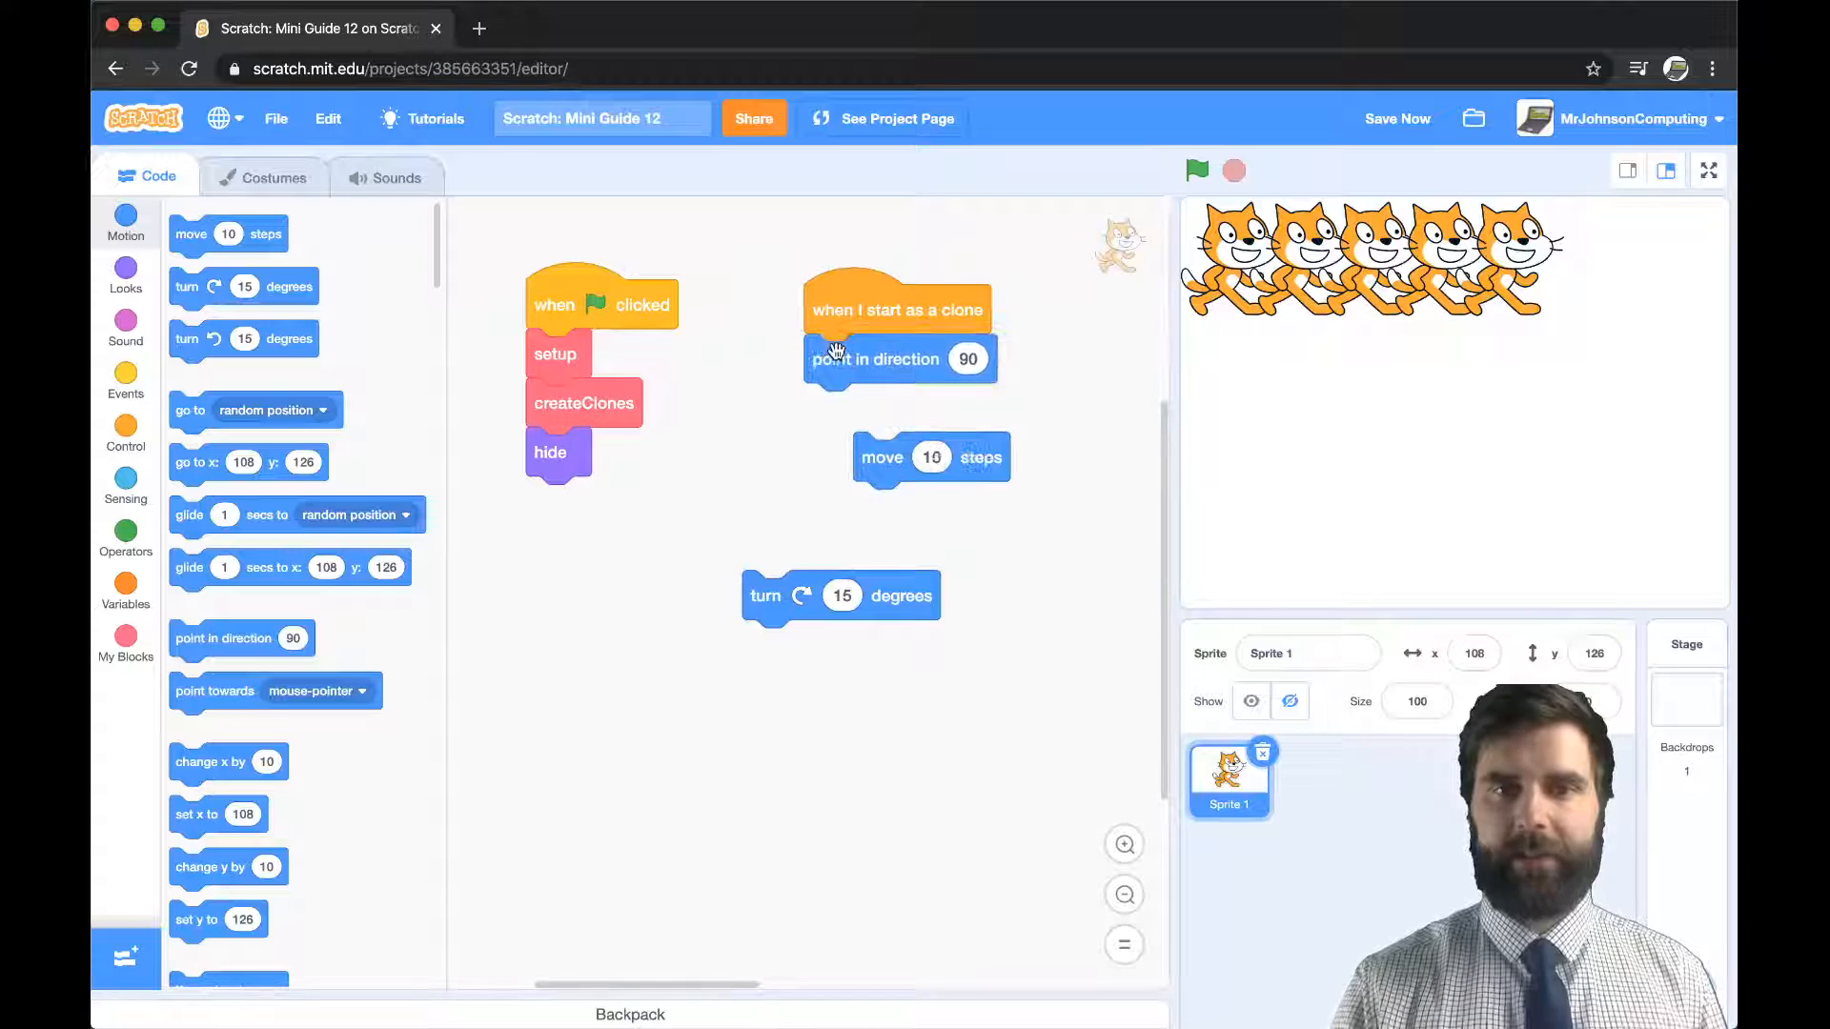
left_click(968, 359)
type("180")
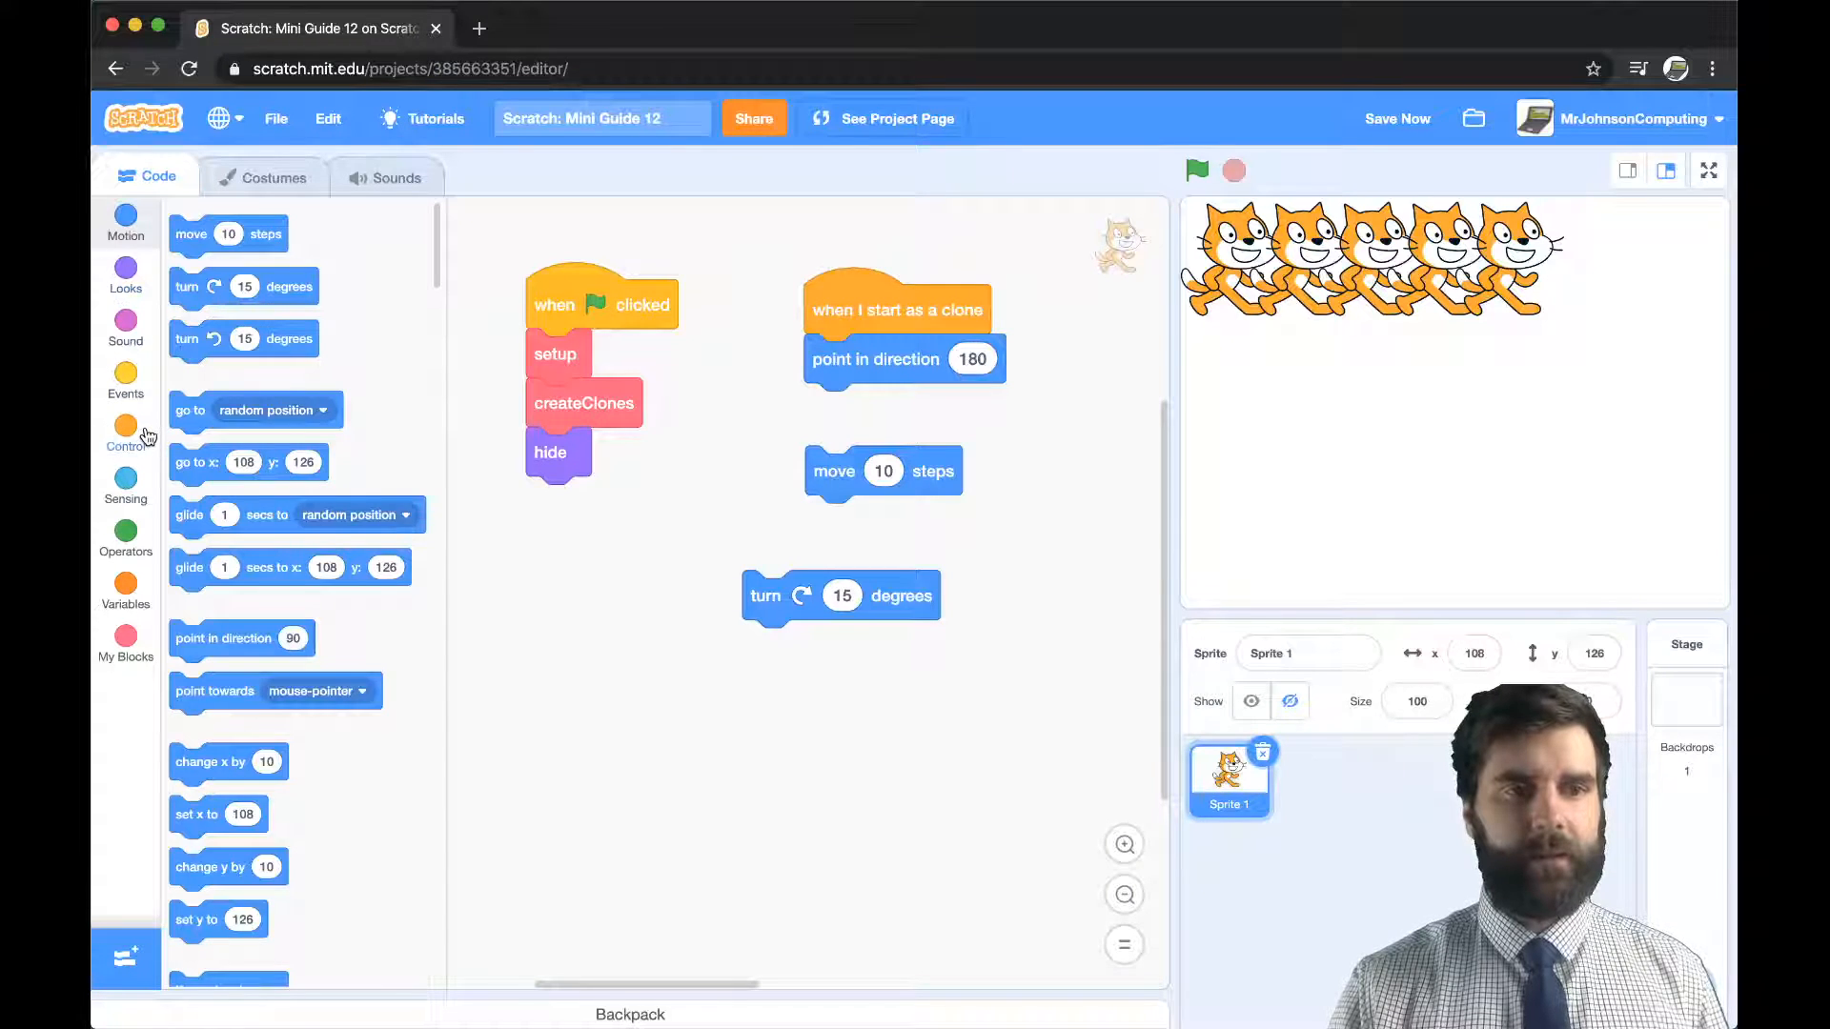
- Wrap the move in a forever loop with an 'if touching edge' turn check
left_click(124, 433)
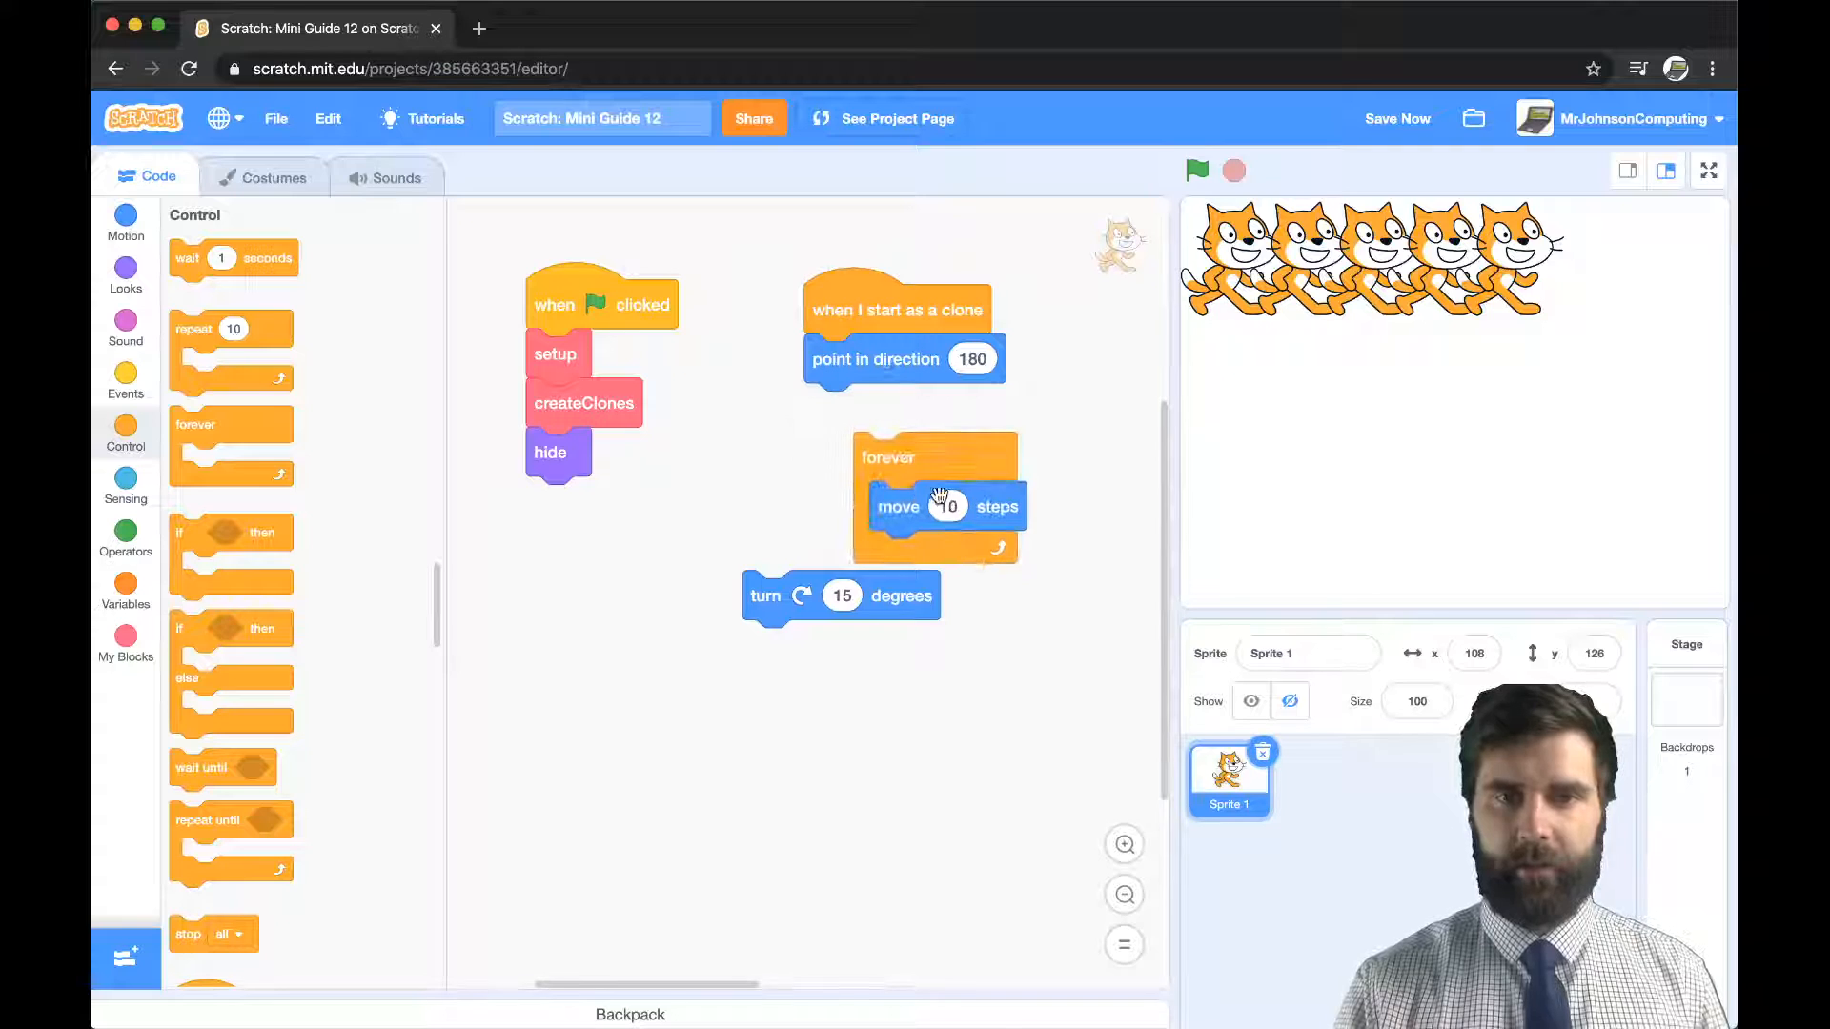
left_click_drag(934, 457, 838, 409)
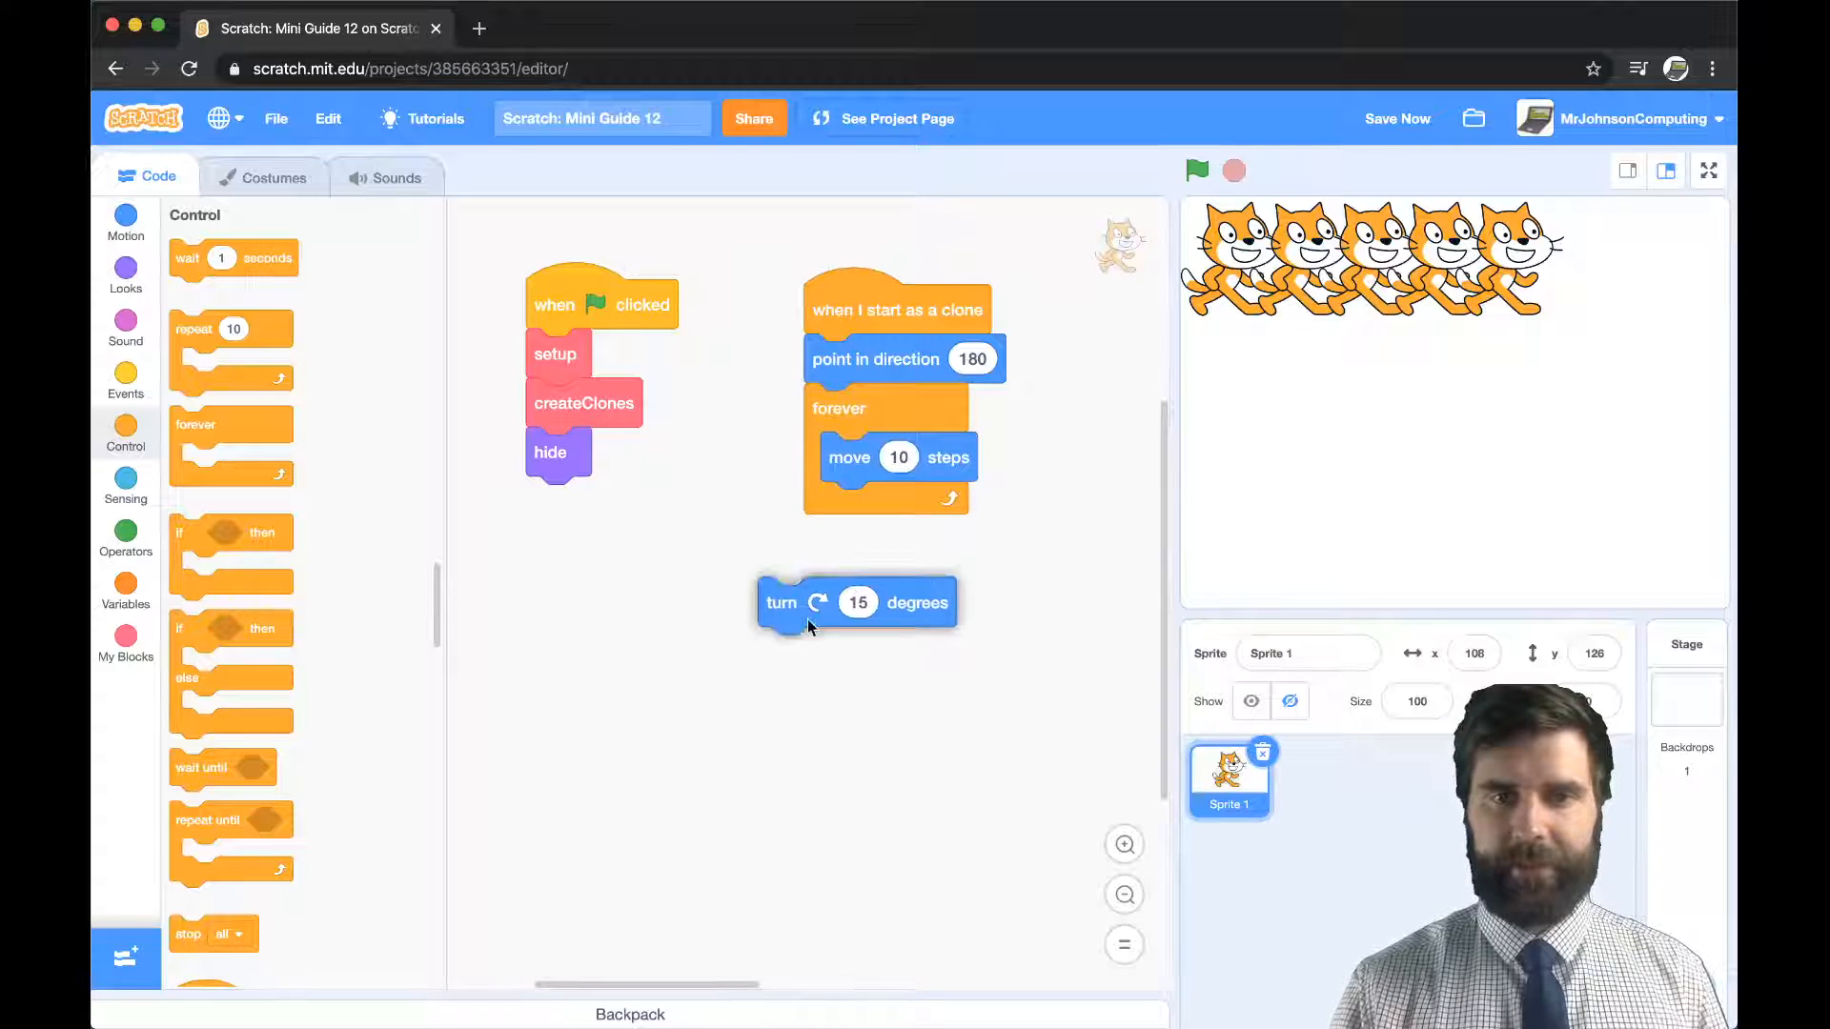
left_click_drag(782, 602, 806, 604)
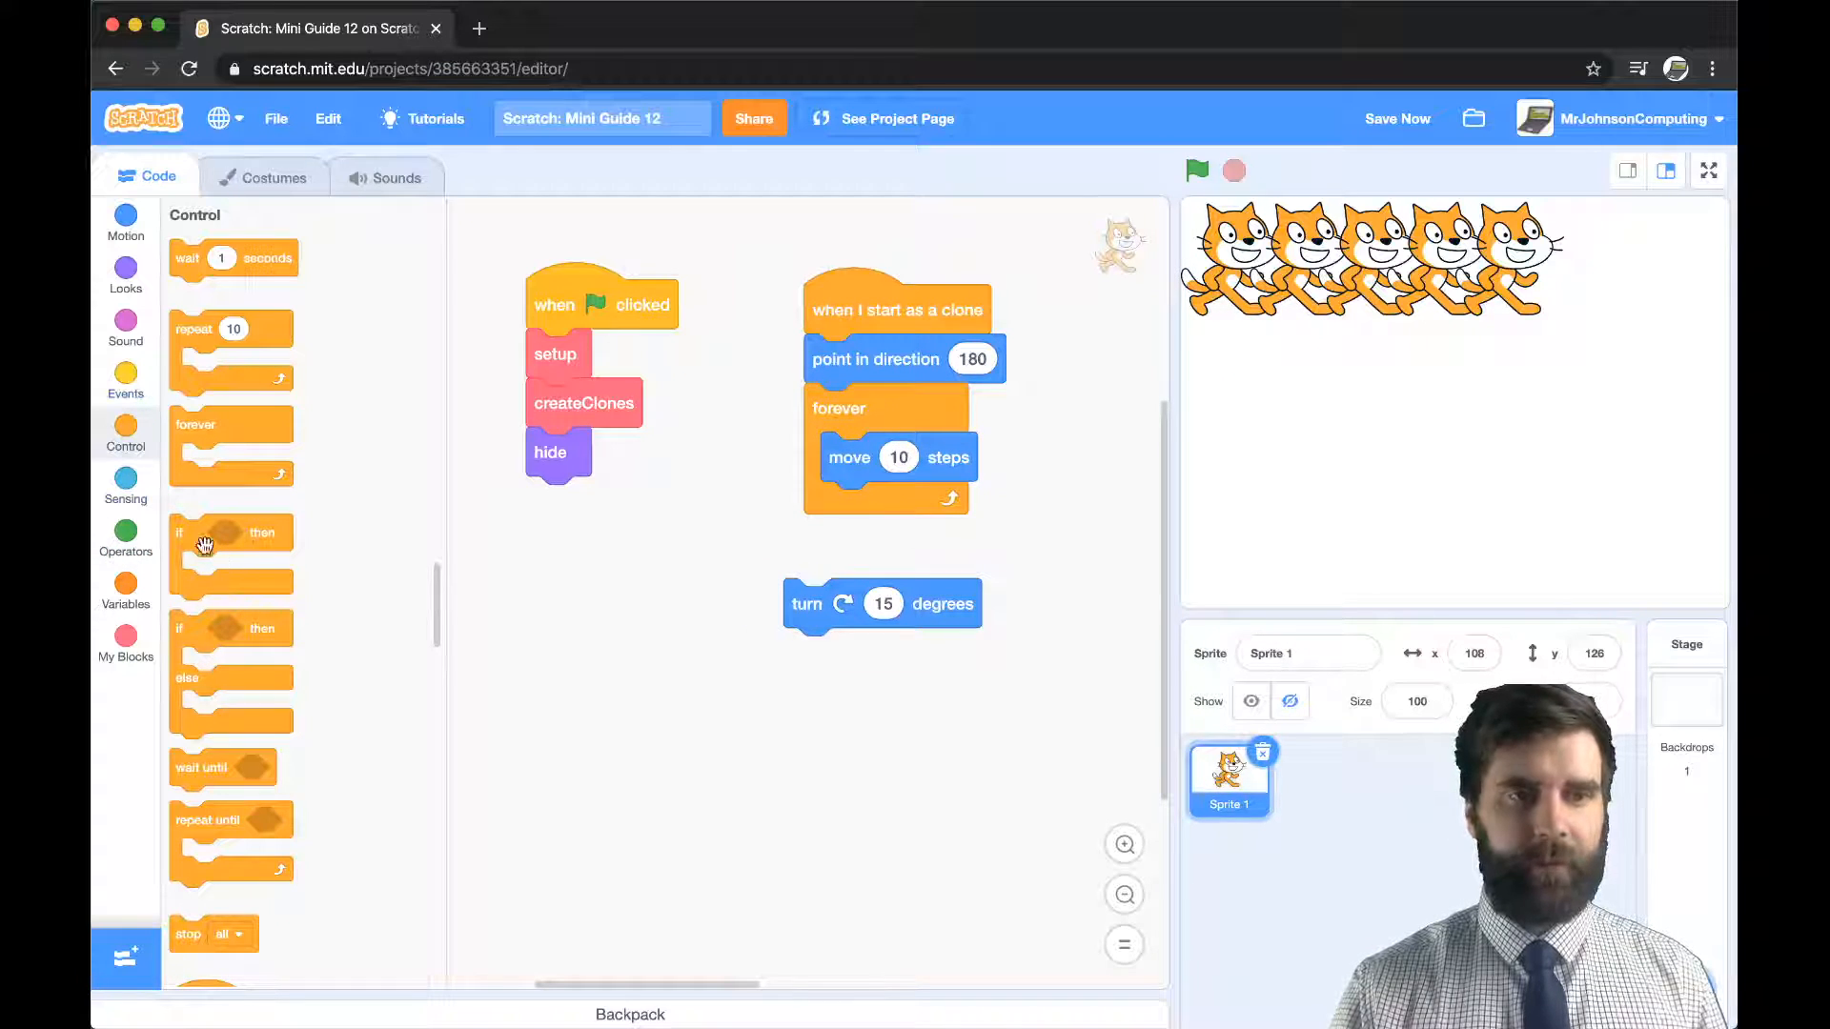
left_click_drag(204, 532, 898, 506)
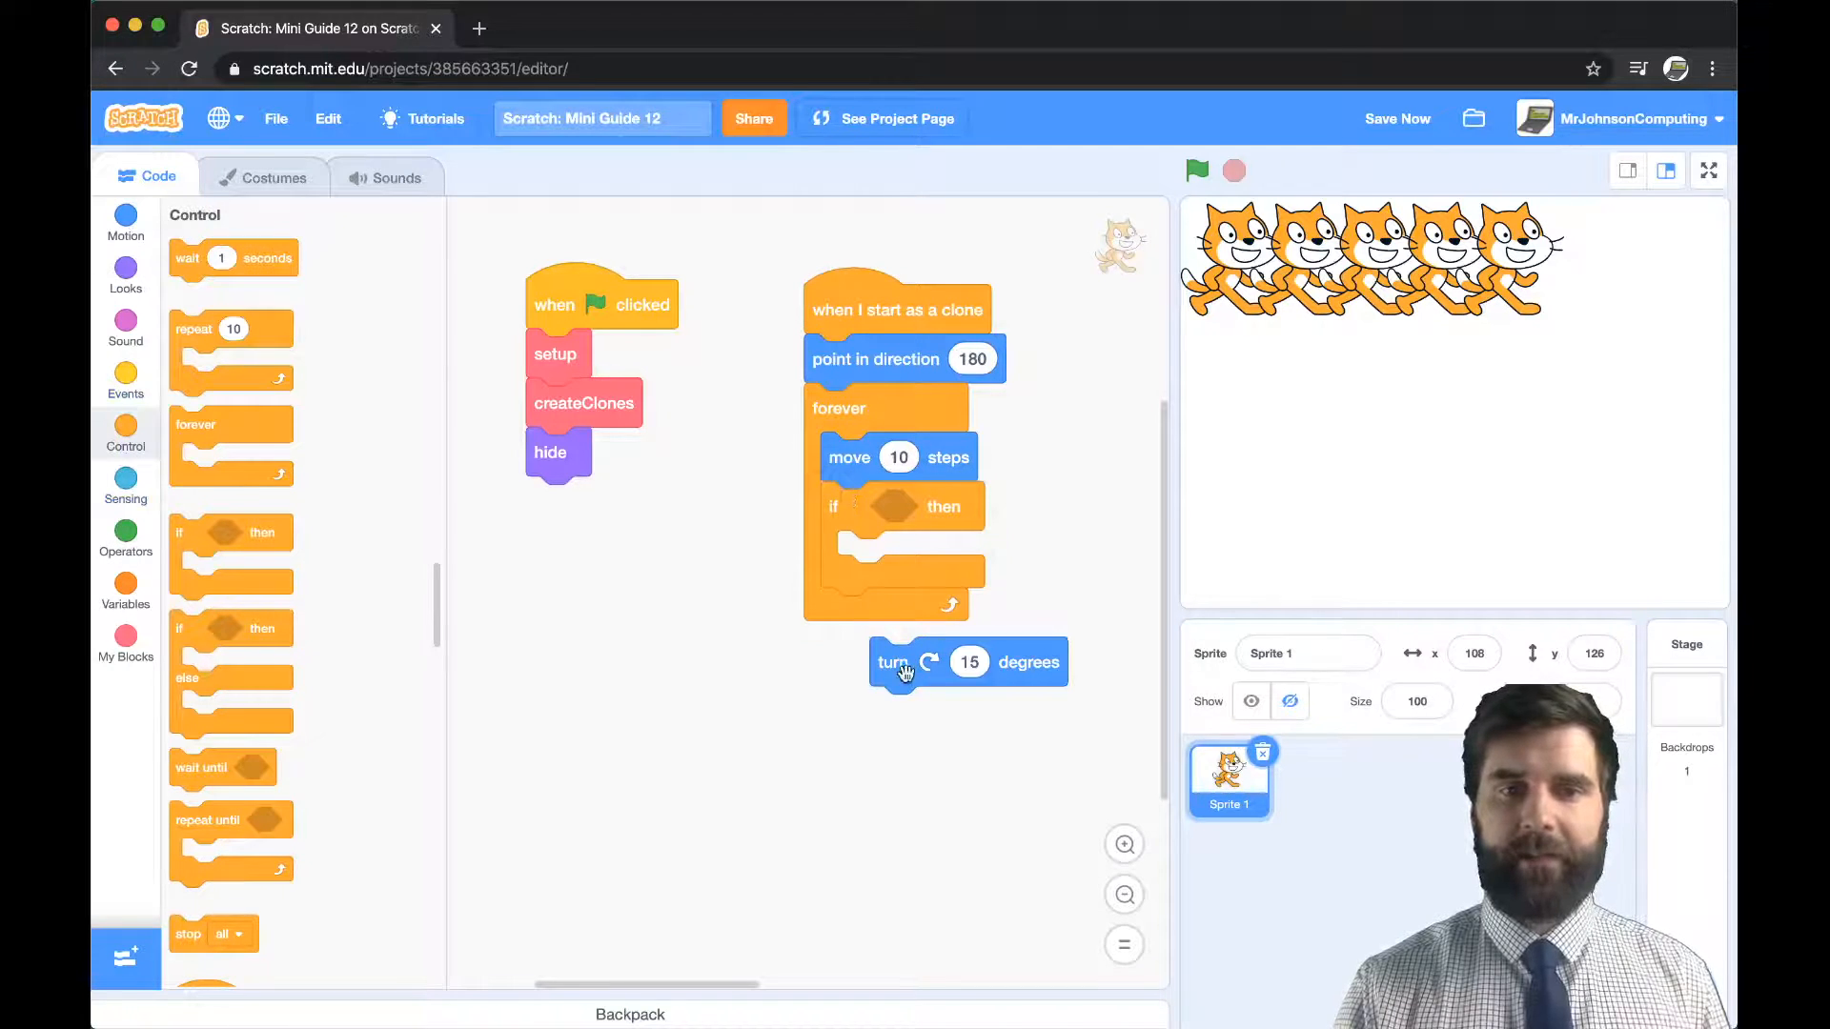
left_click_drag(898, 661, 899, 555)
type("180")
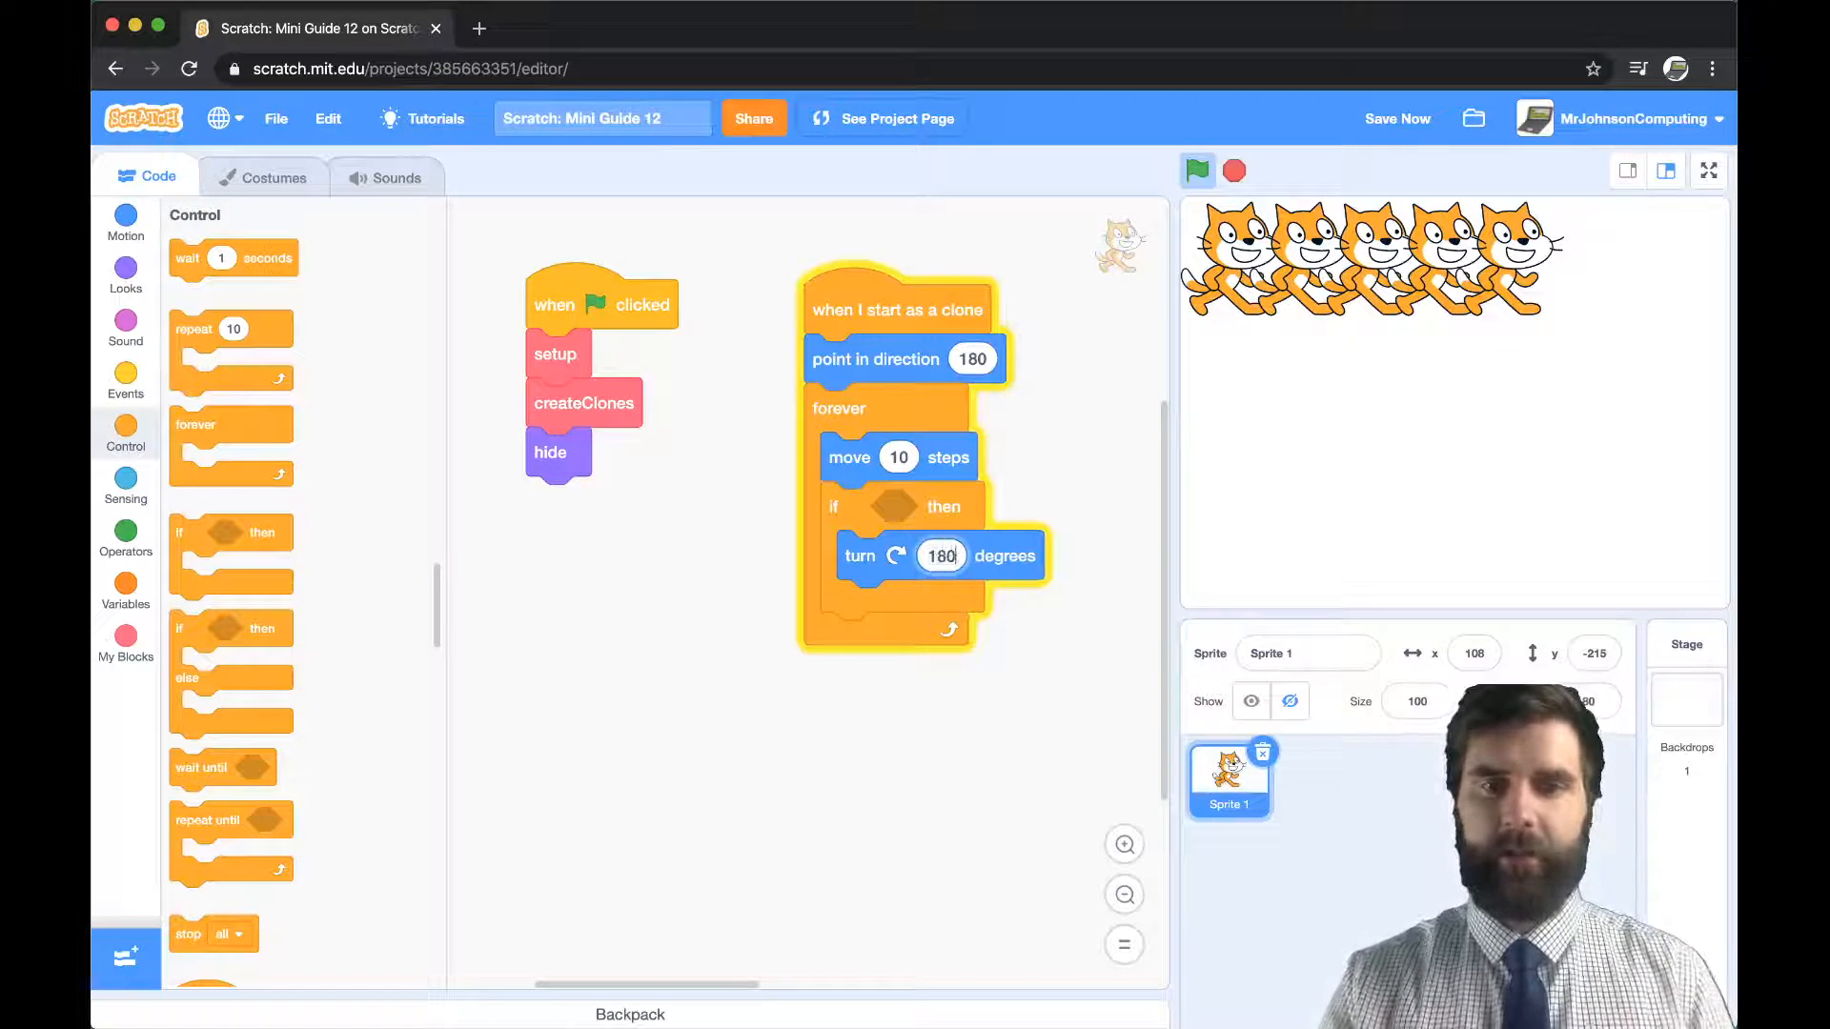
left_click(125, 482)
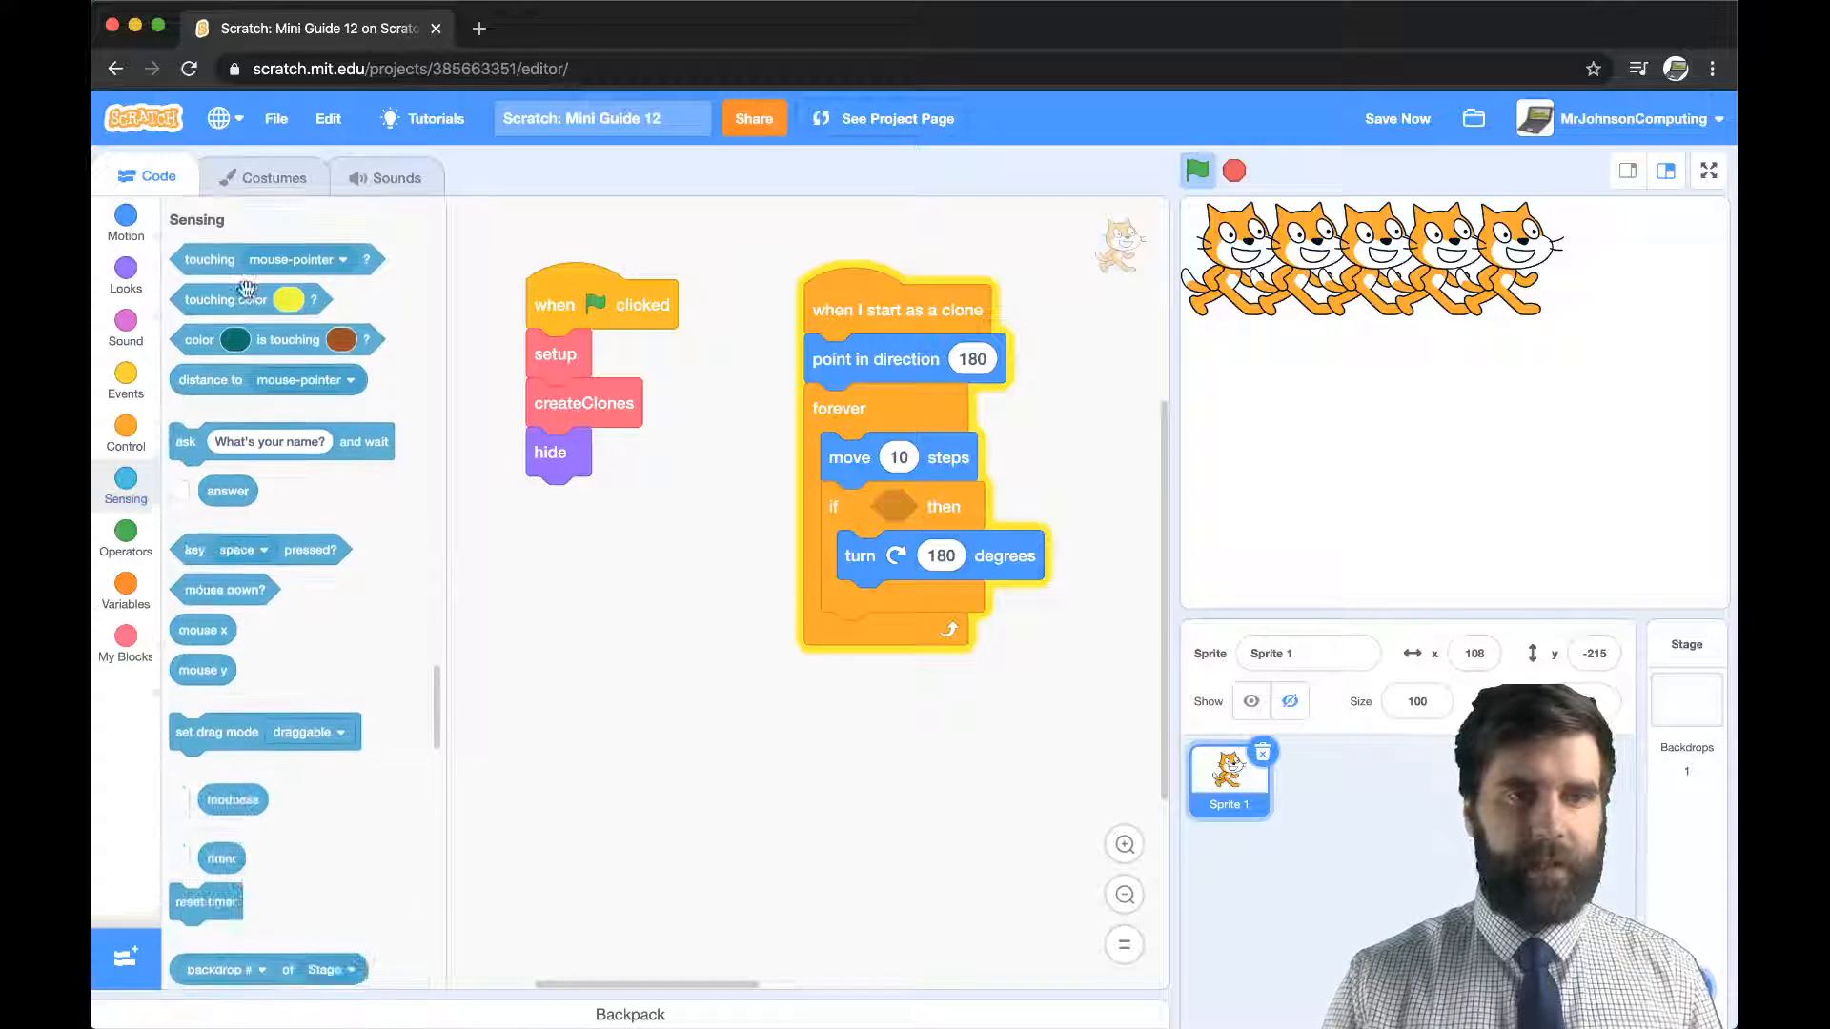
left_click_drag(207, 255, 893, 506)
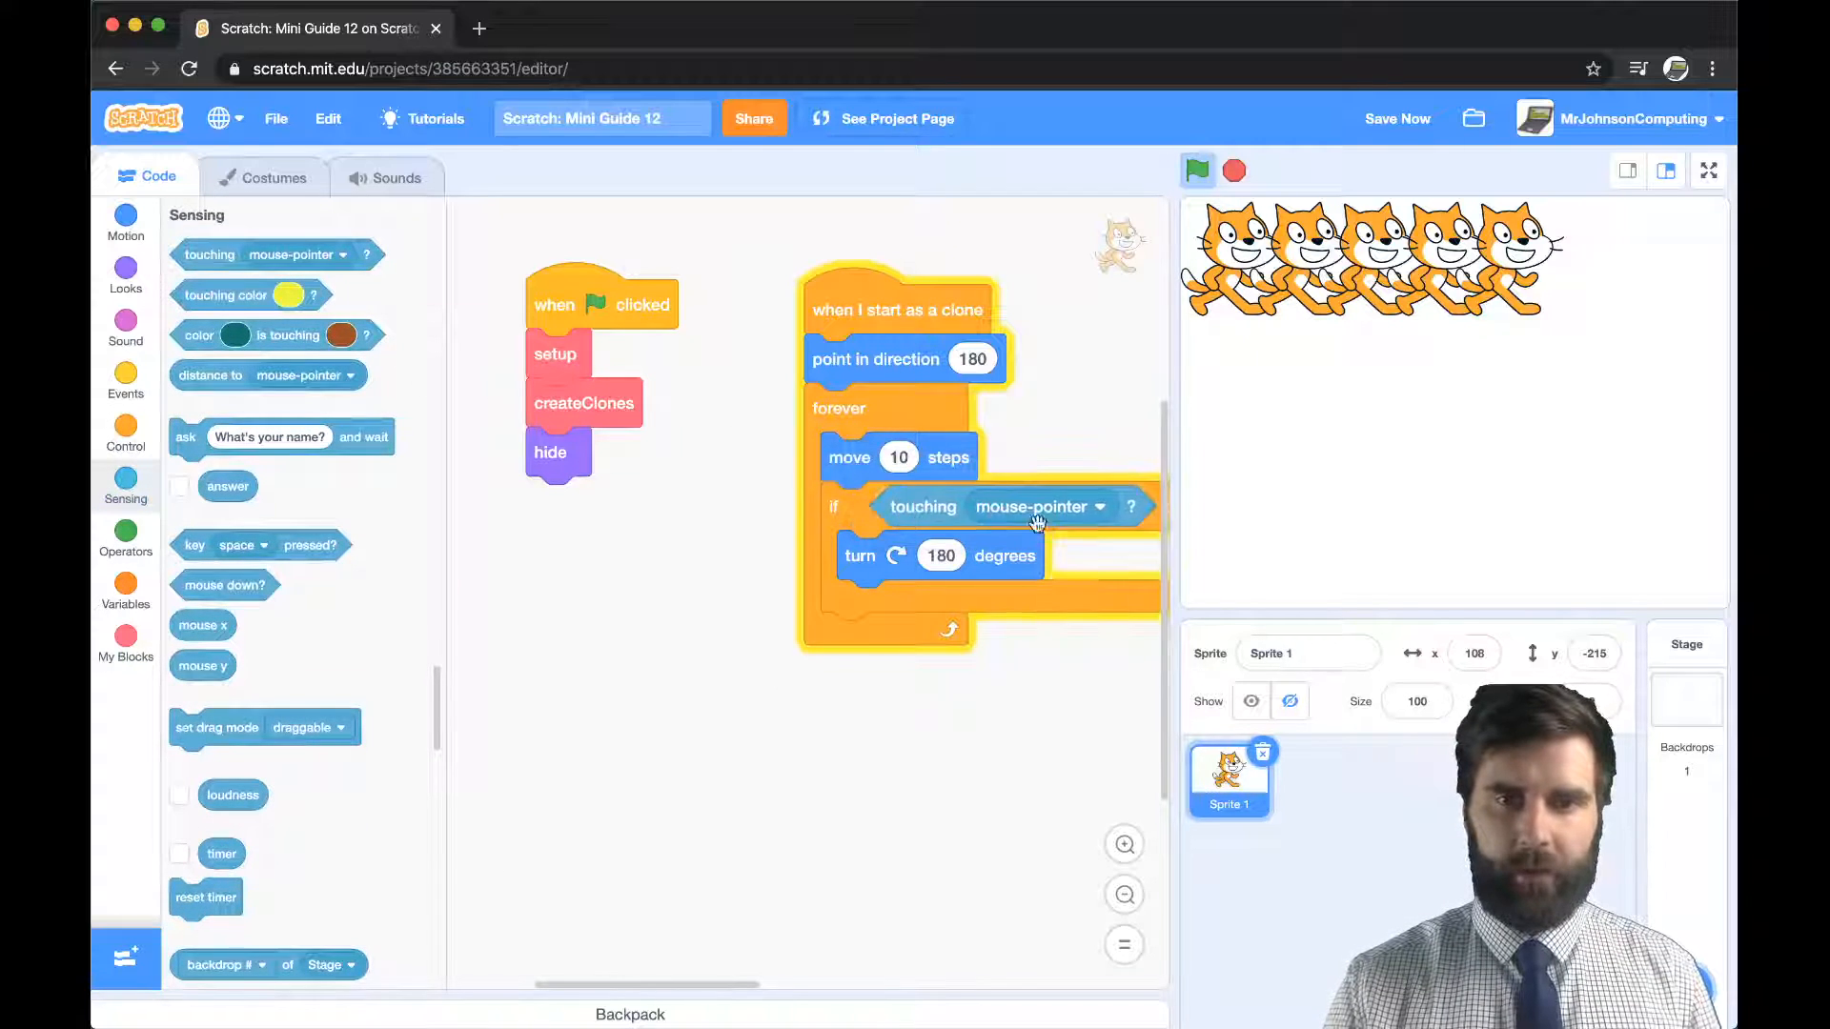
left_click(1031, 505)
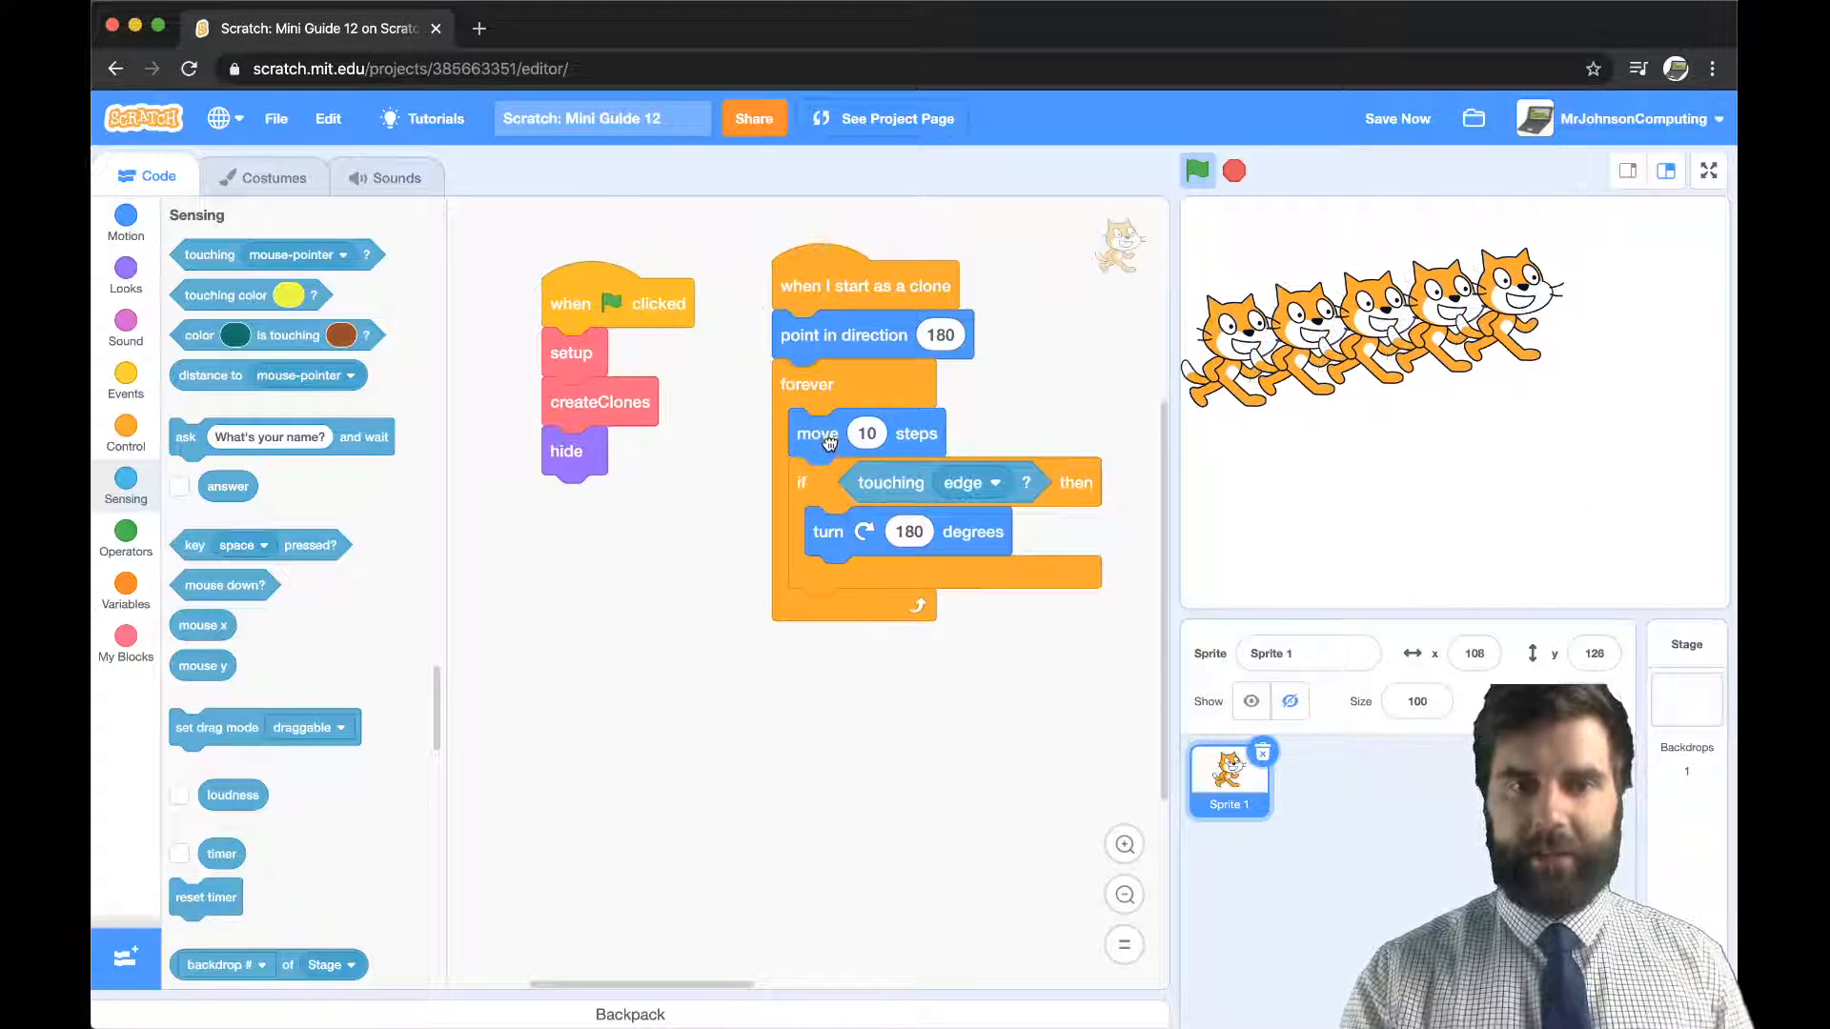
- Replace the move and edge check with a 2-degree turn and set the wait to 0.1 seconds
left_click_drag(817, 433, 765, 554)
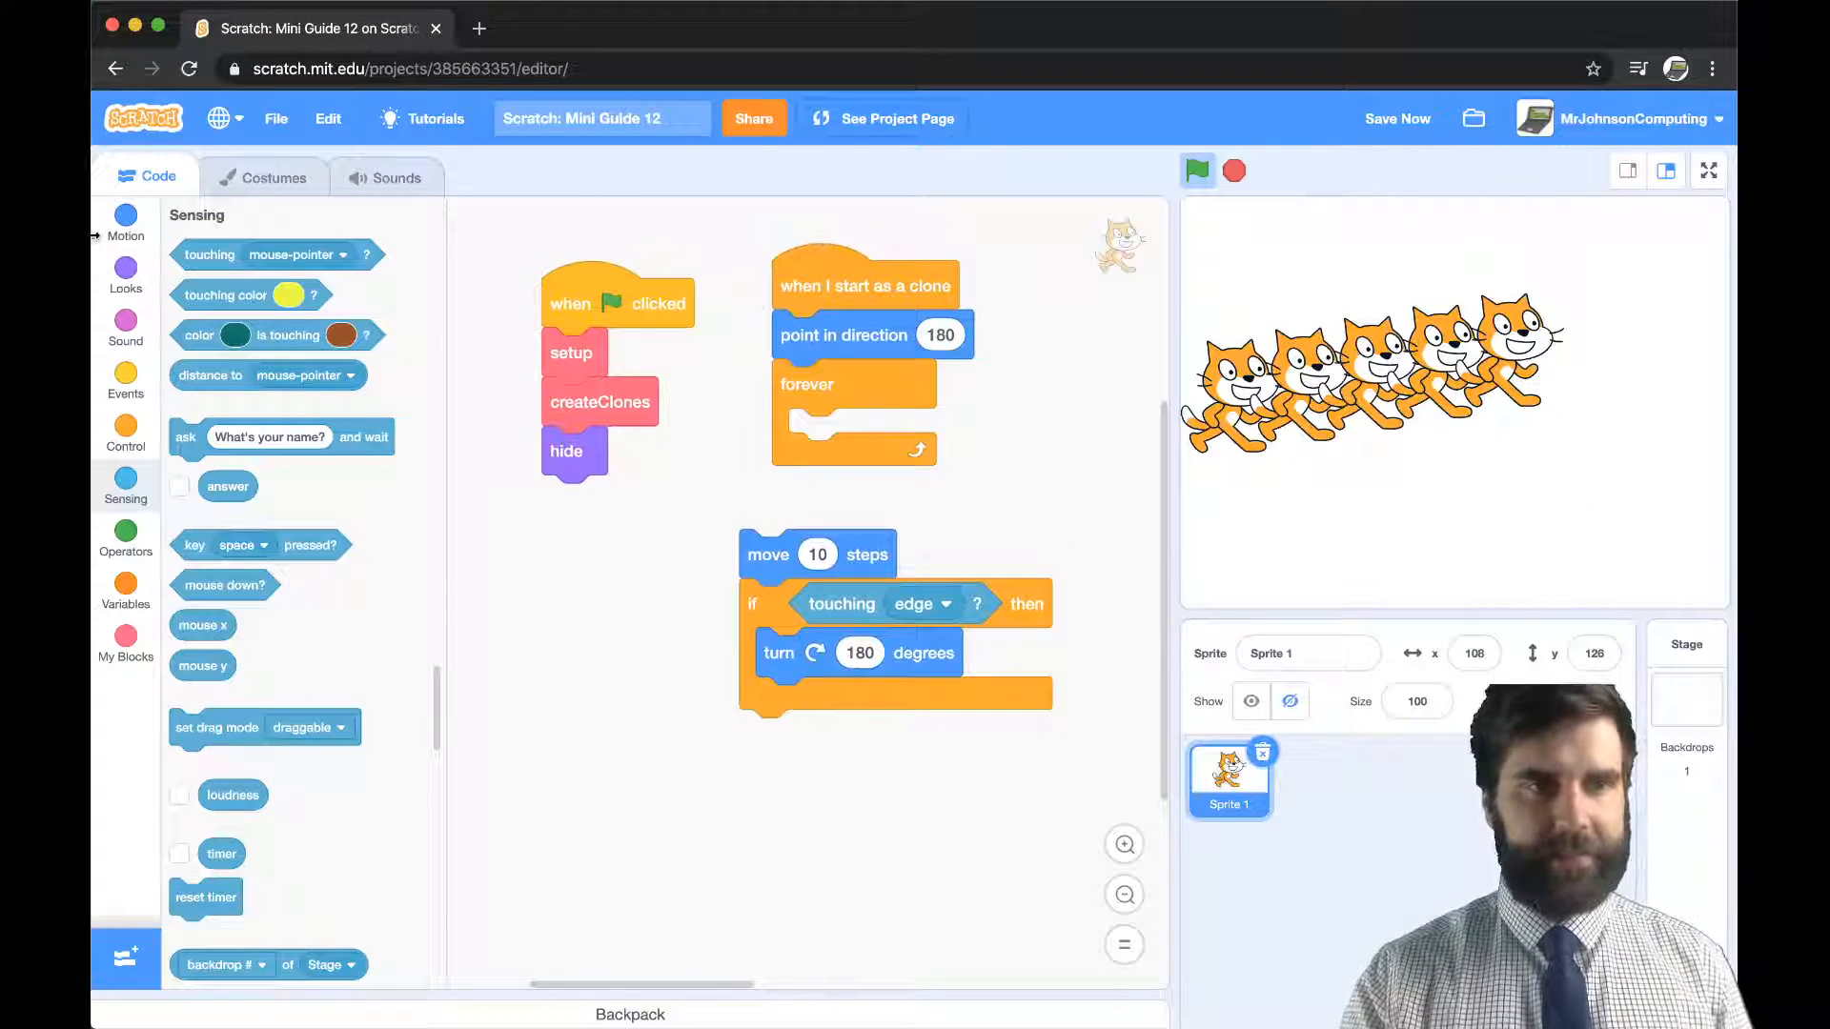
left_click(124, 219)
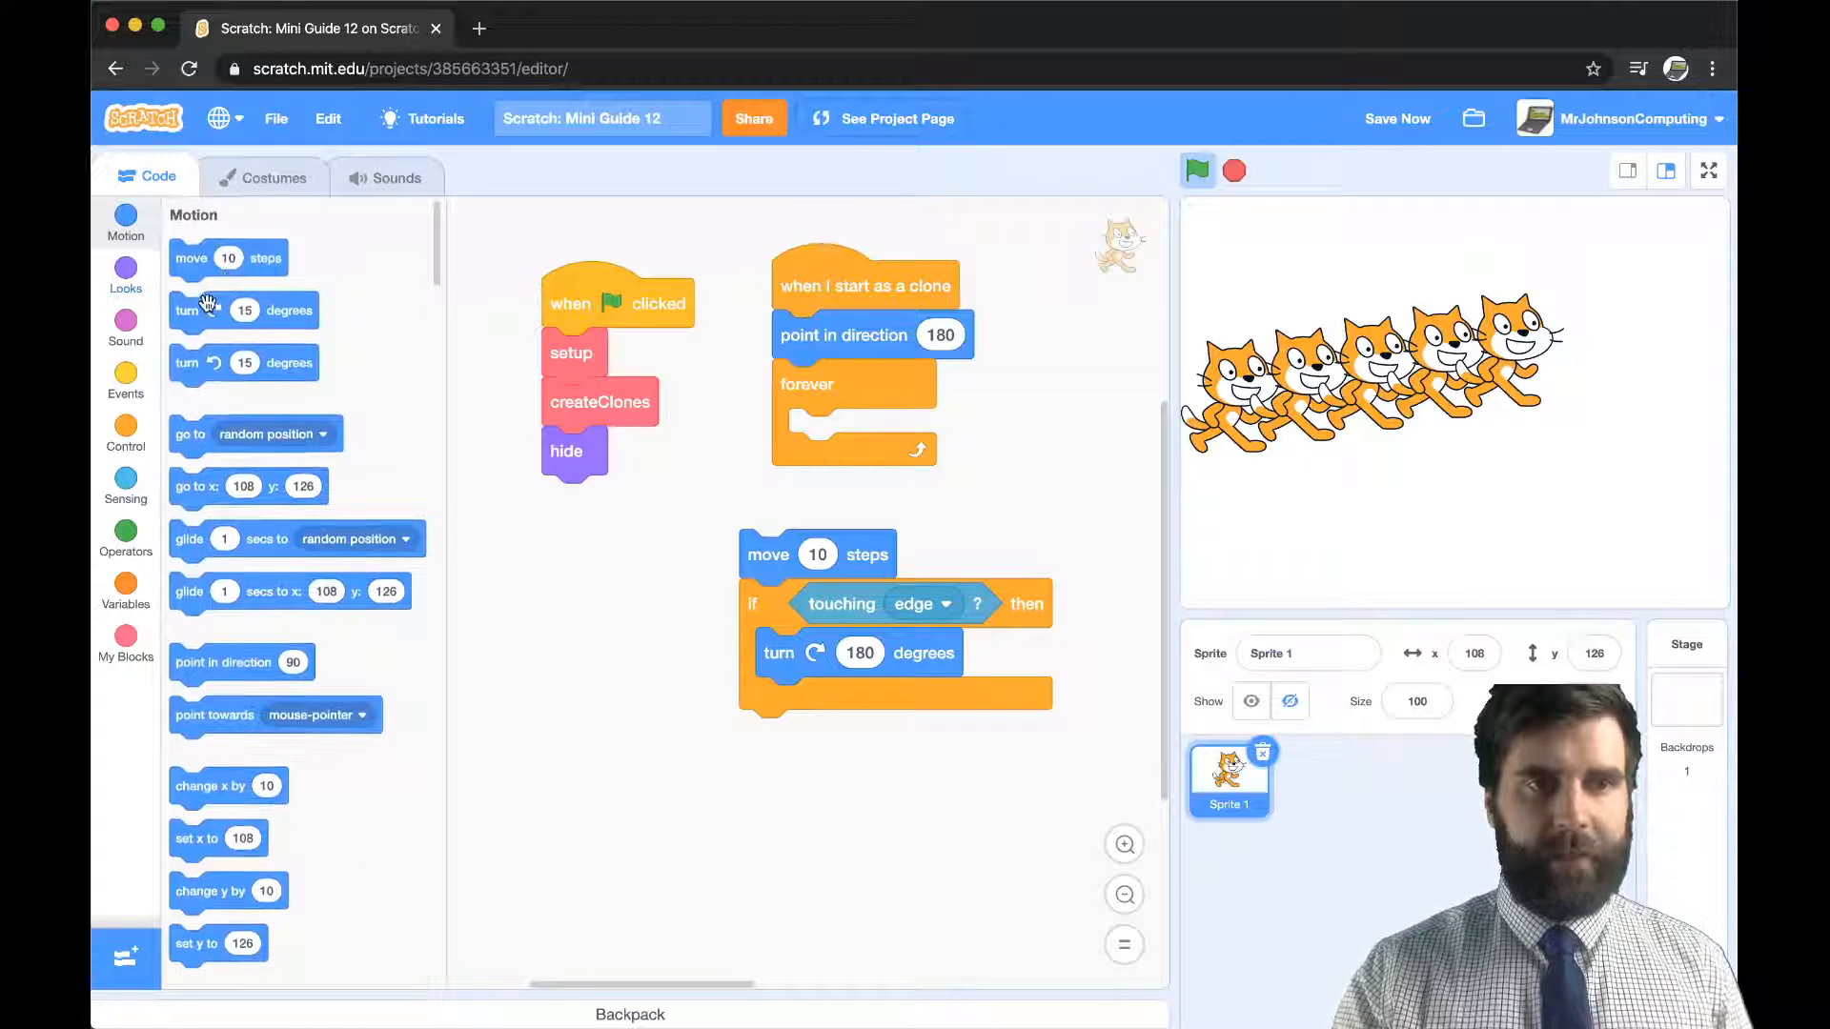
left_click_drag(244, 311, 885, 433)
type("2")
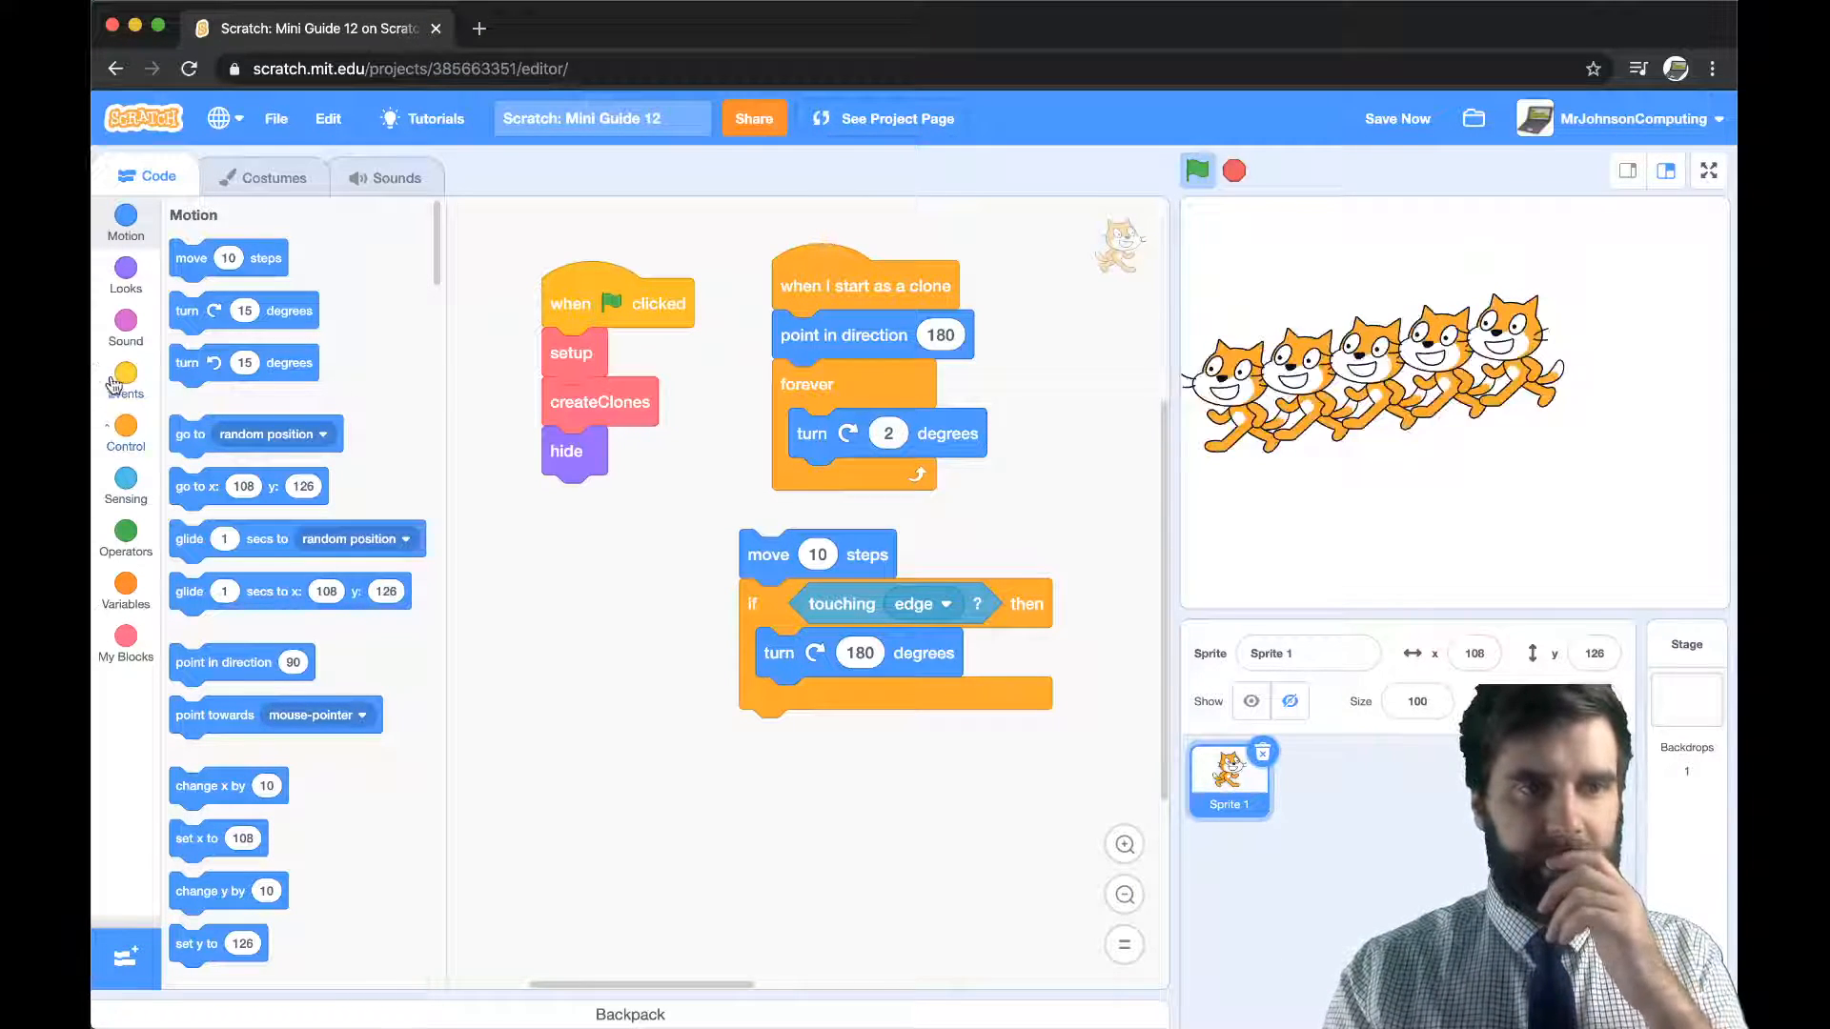
left_click(125, 380)
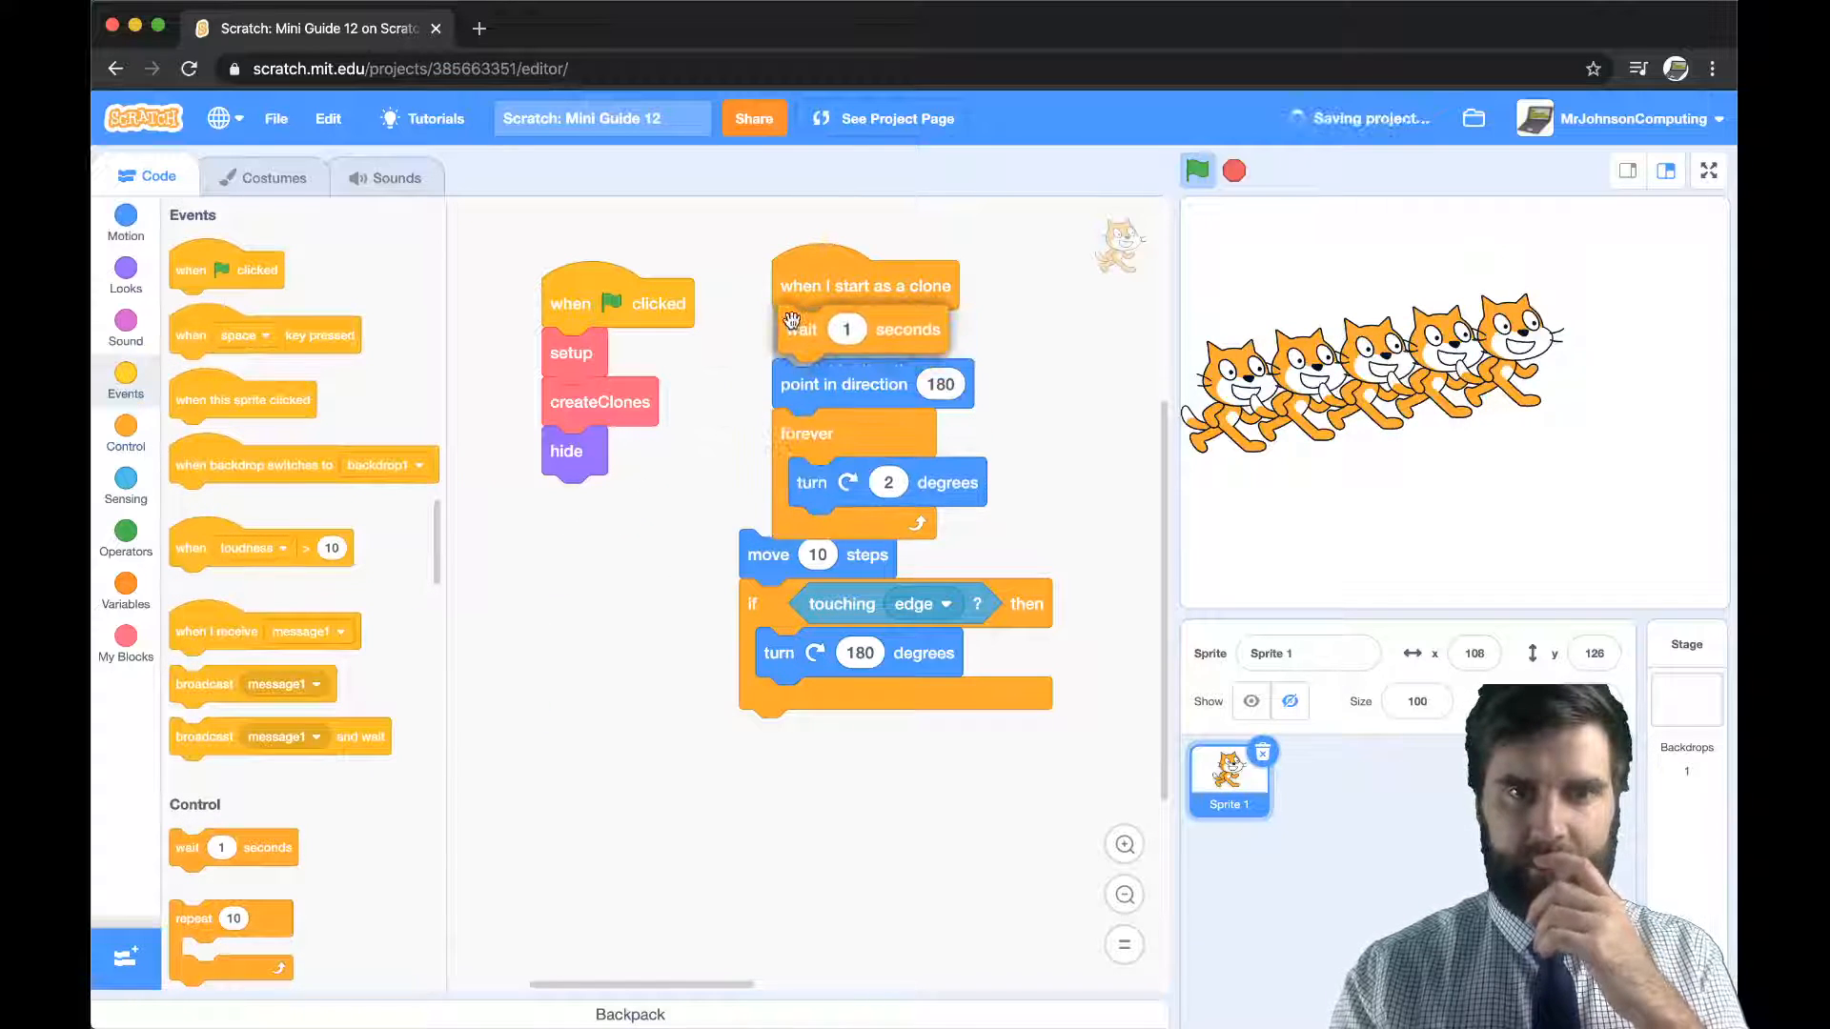
left_click(847, 334)
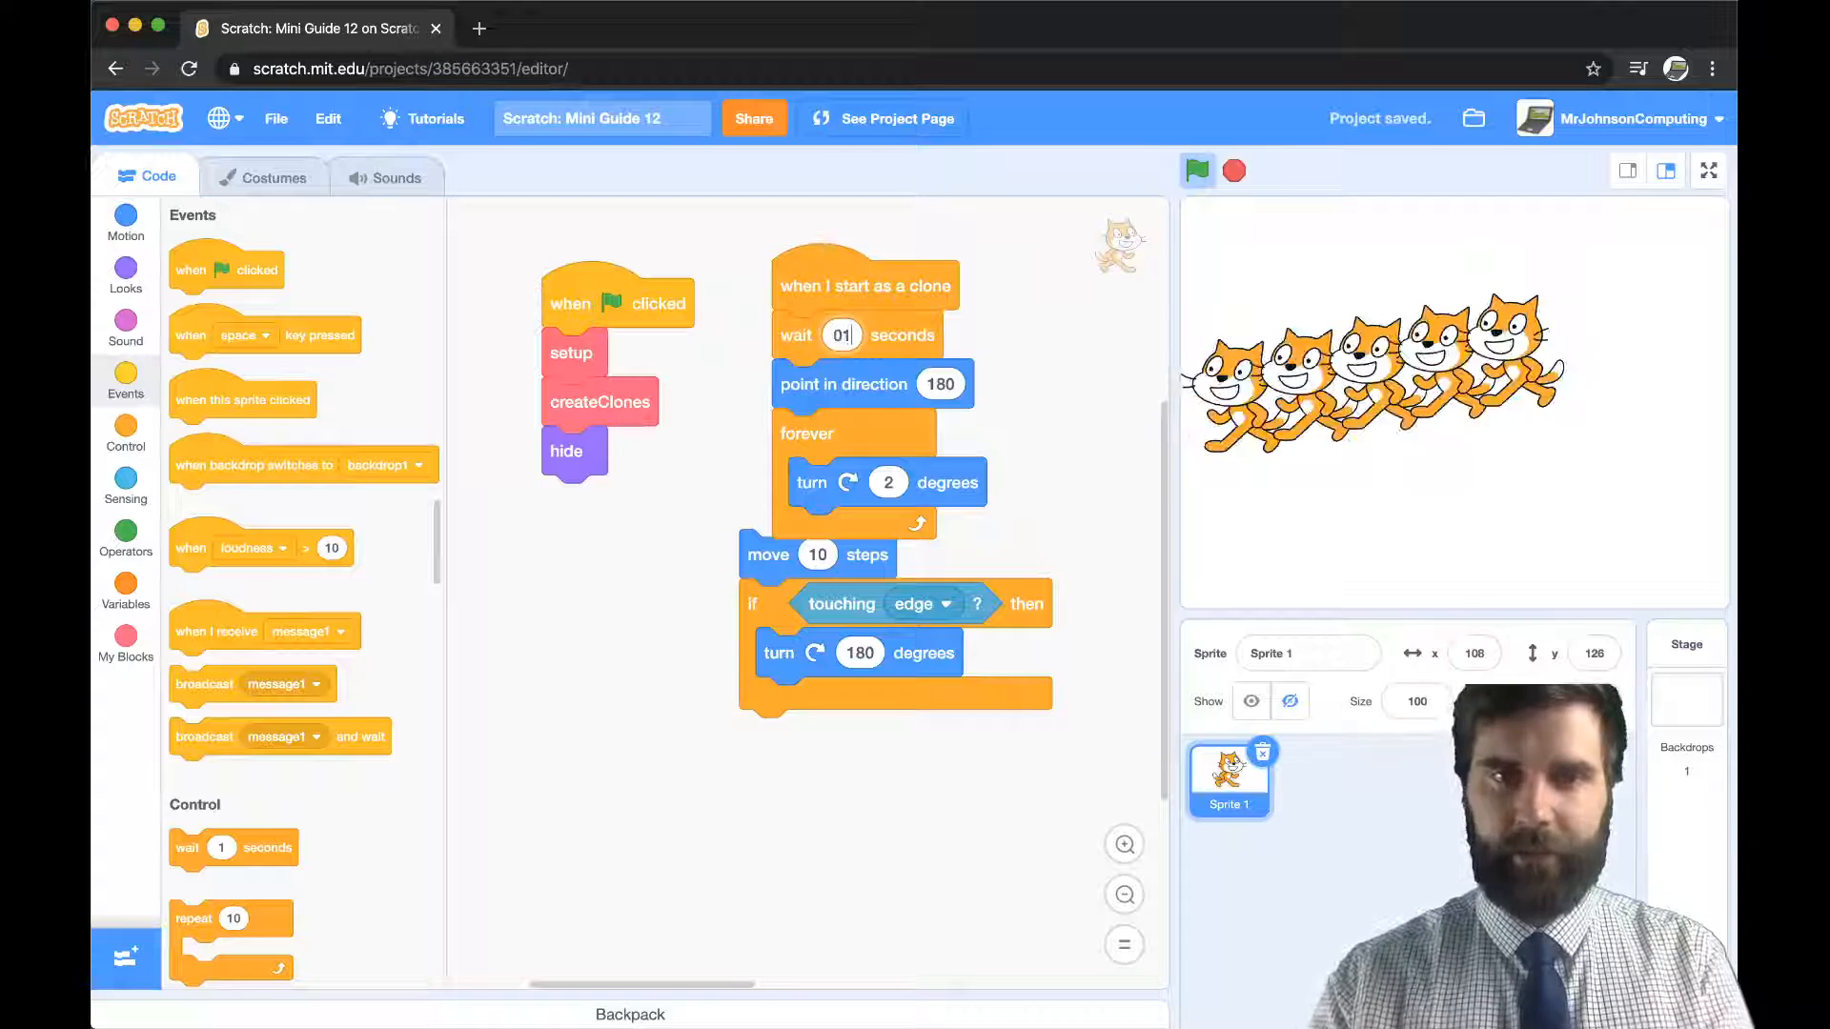
type("0.1")
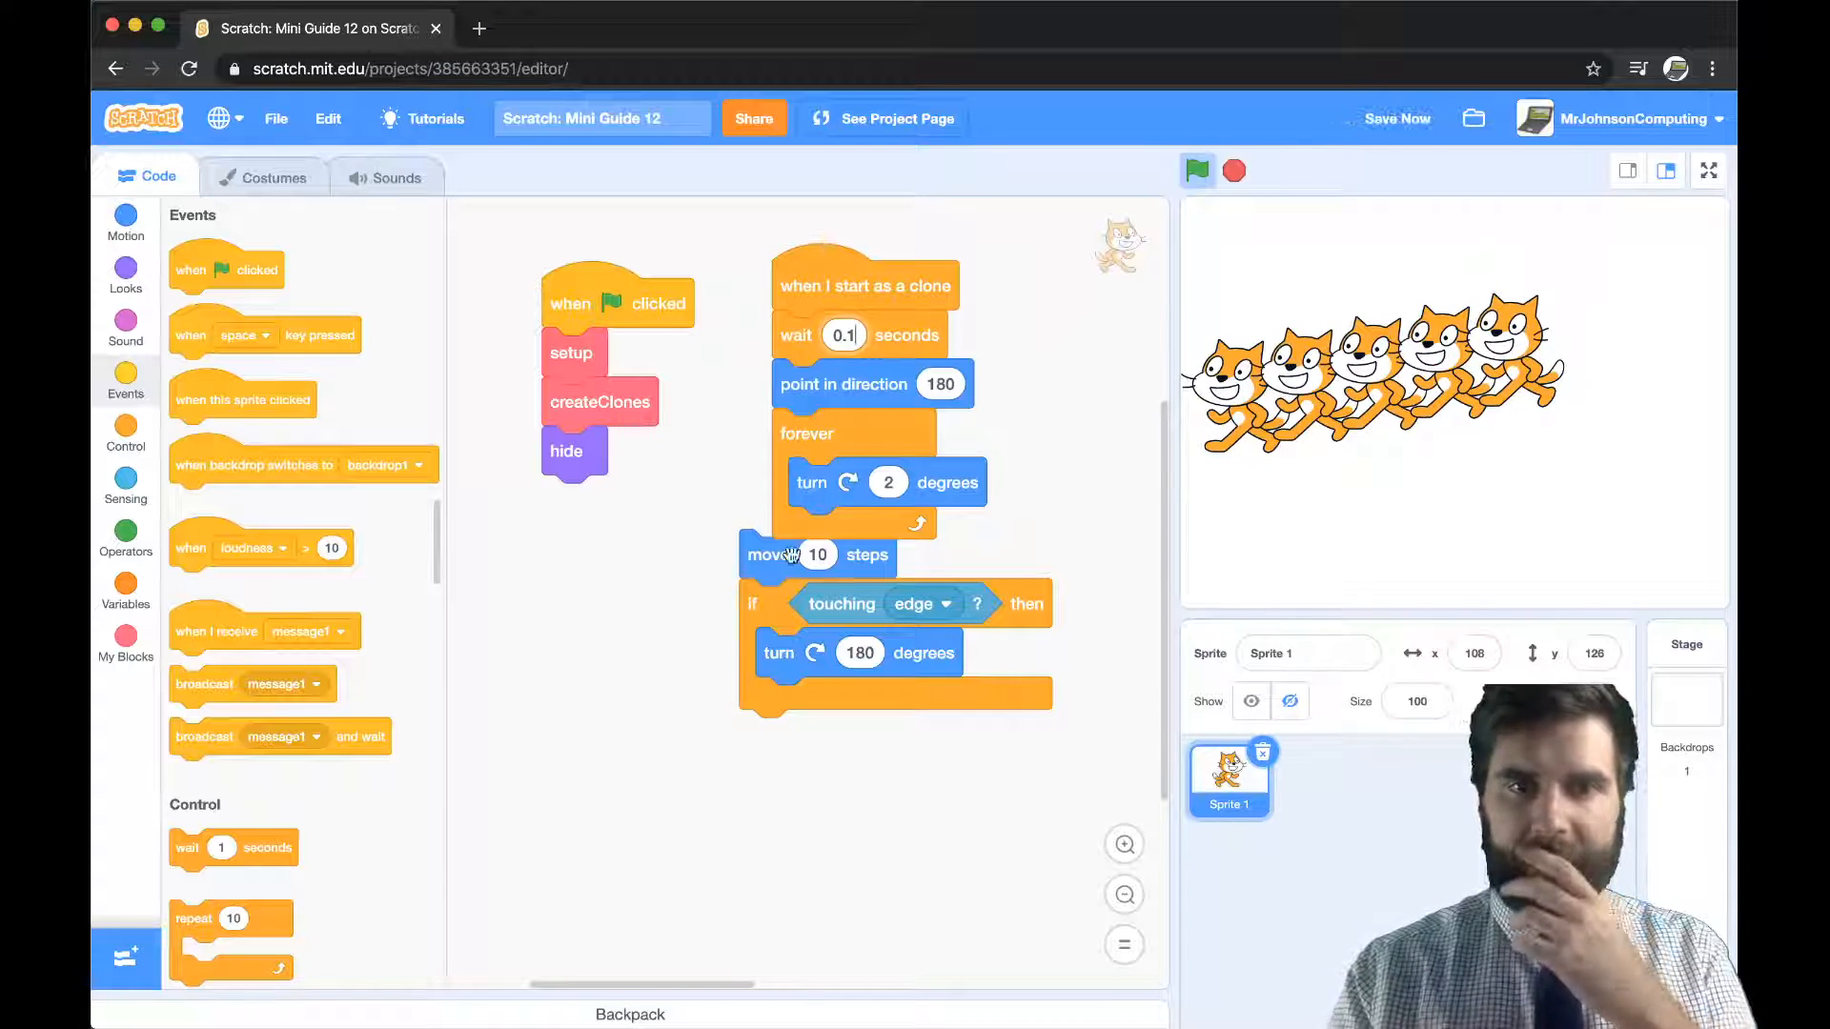
- Set rotation style to all around, delete leftover direction and bounce blocks, and run
left_click_drag(770, 555, 768, 685)
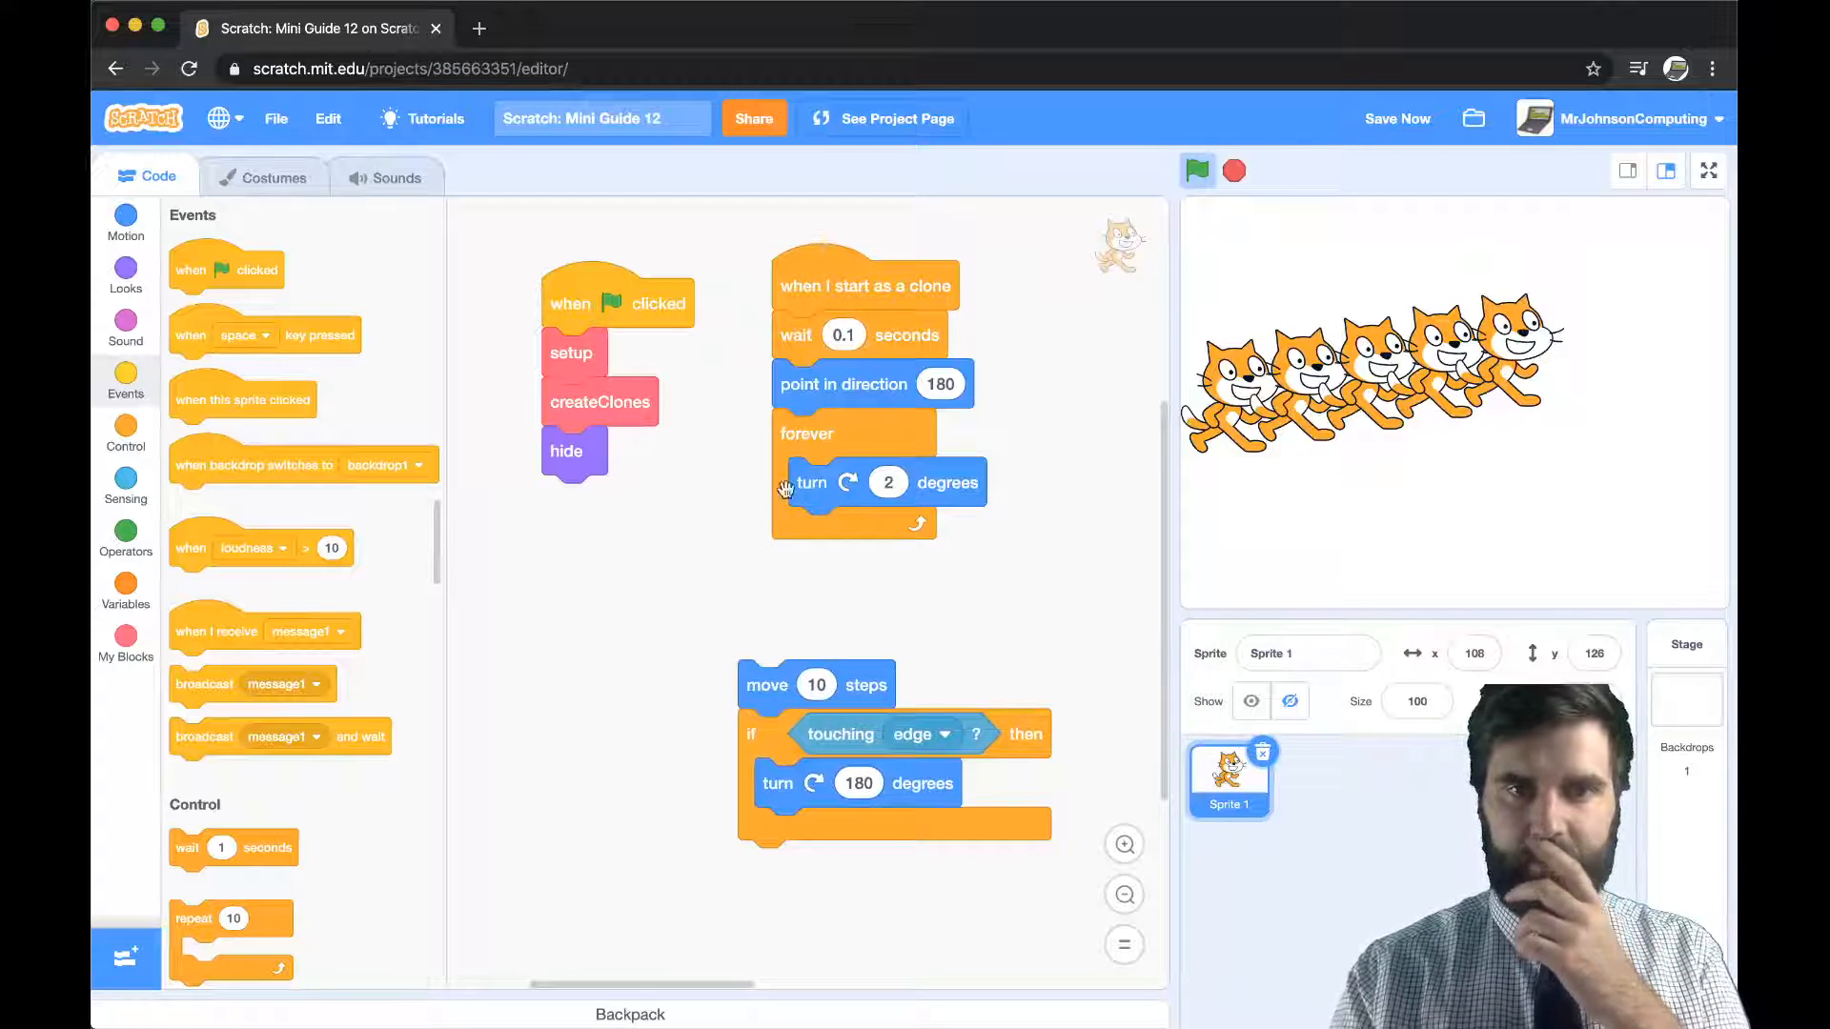
left_click(125, 222)
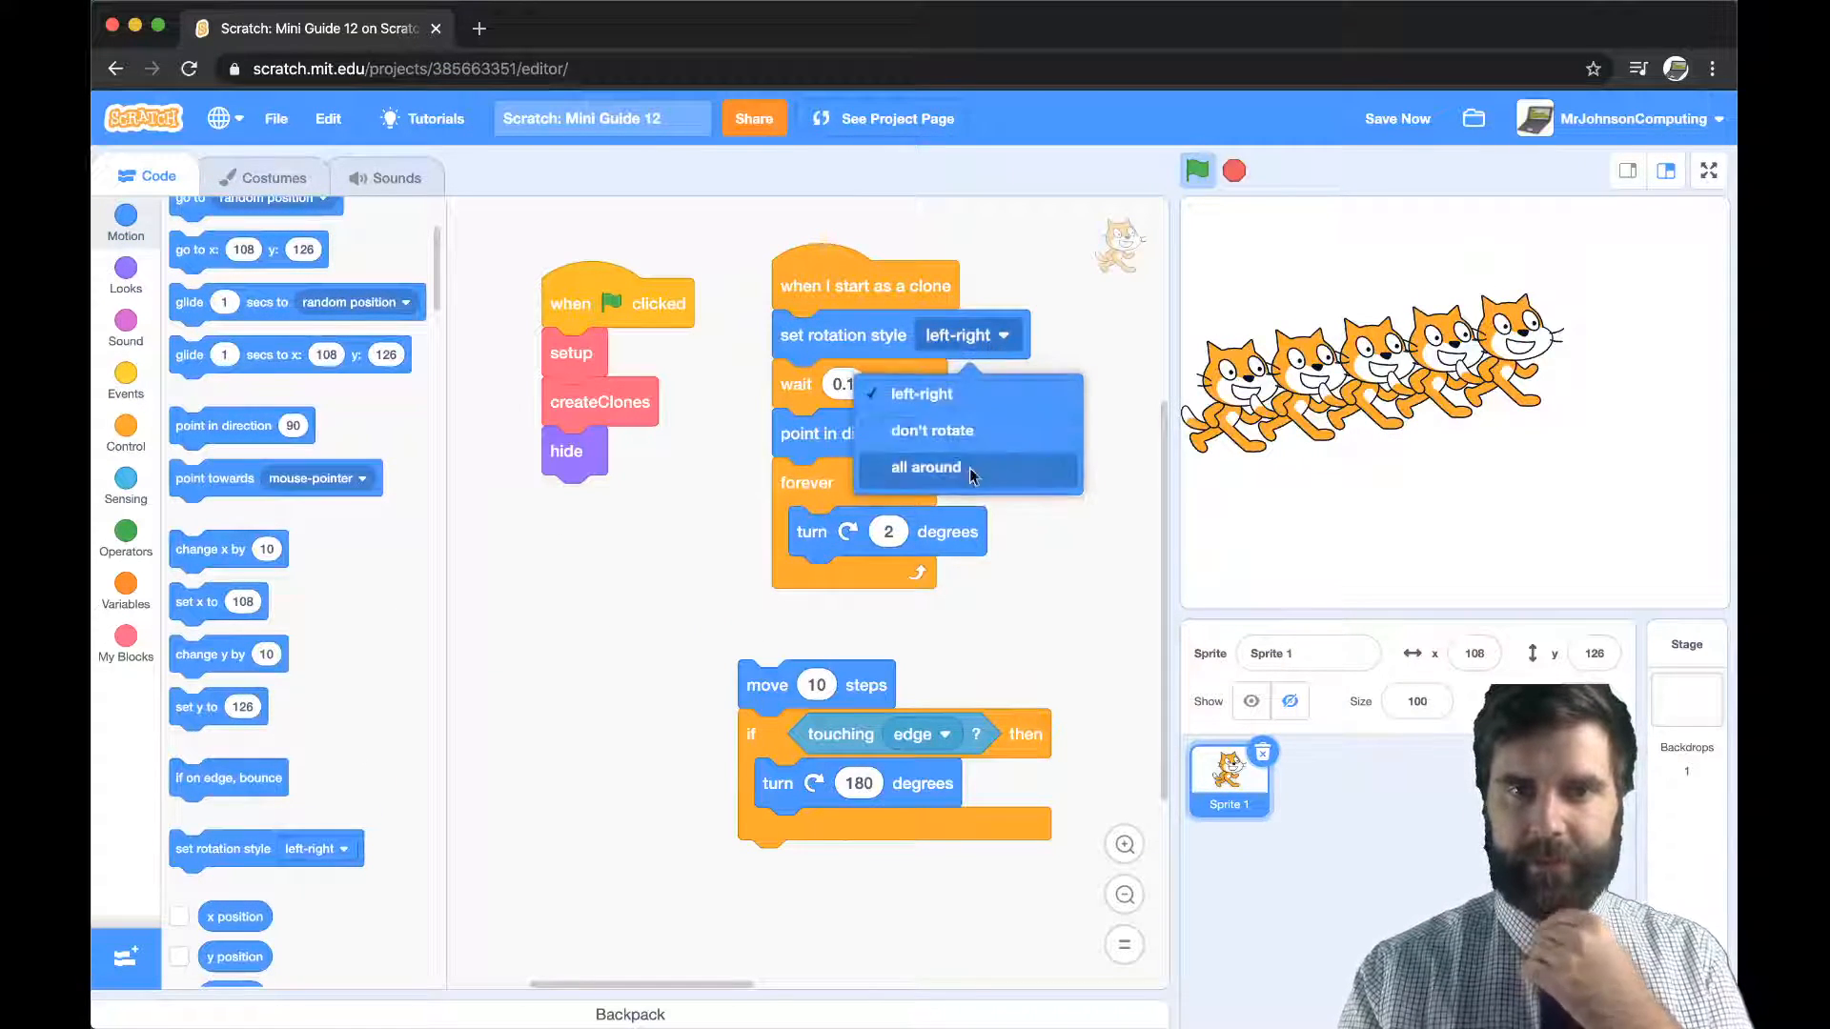
left_click(925, 467)
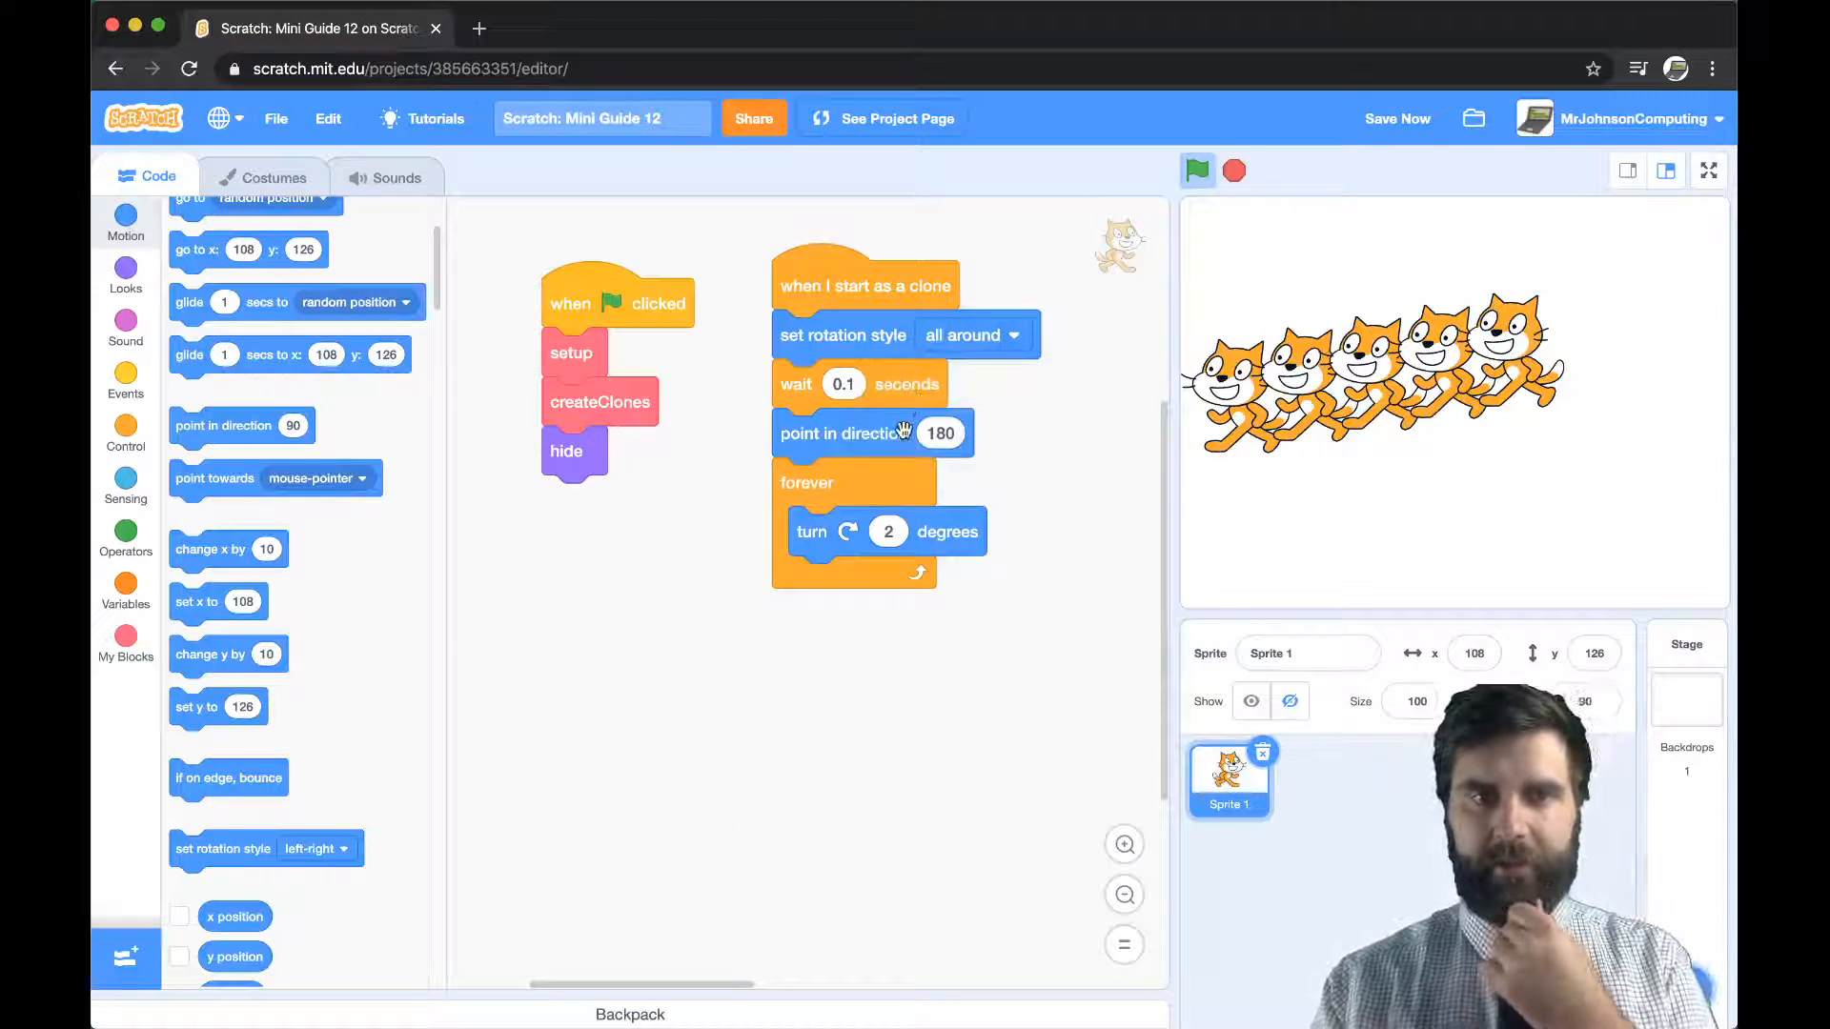
left_click_drag(805, 482, 805, 558)
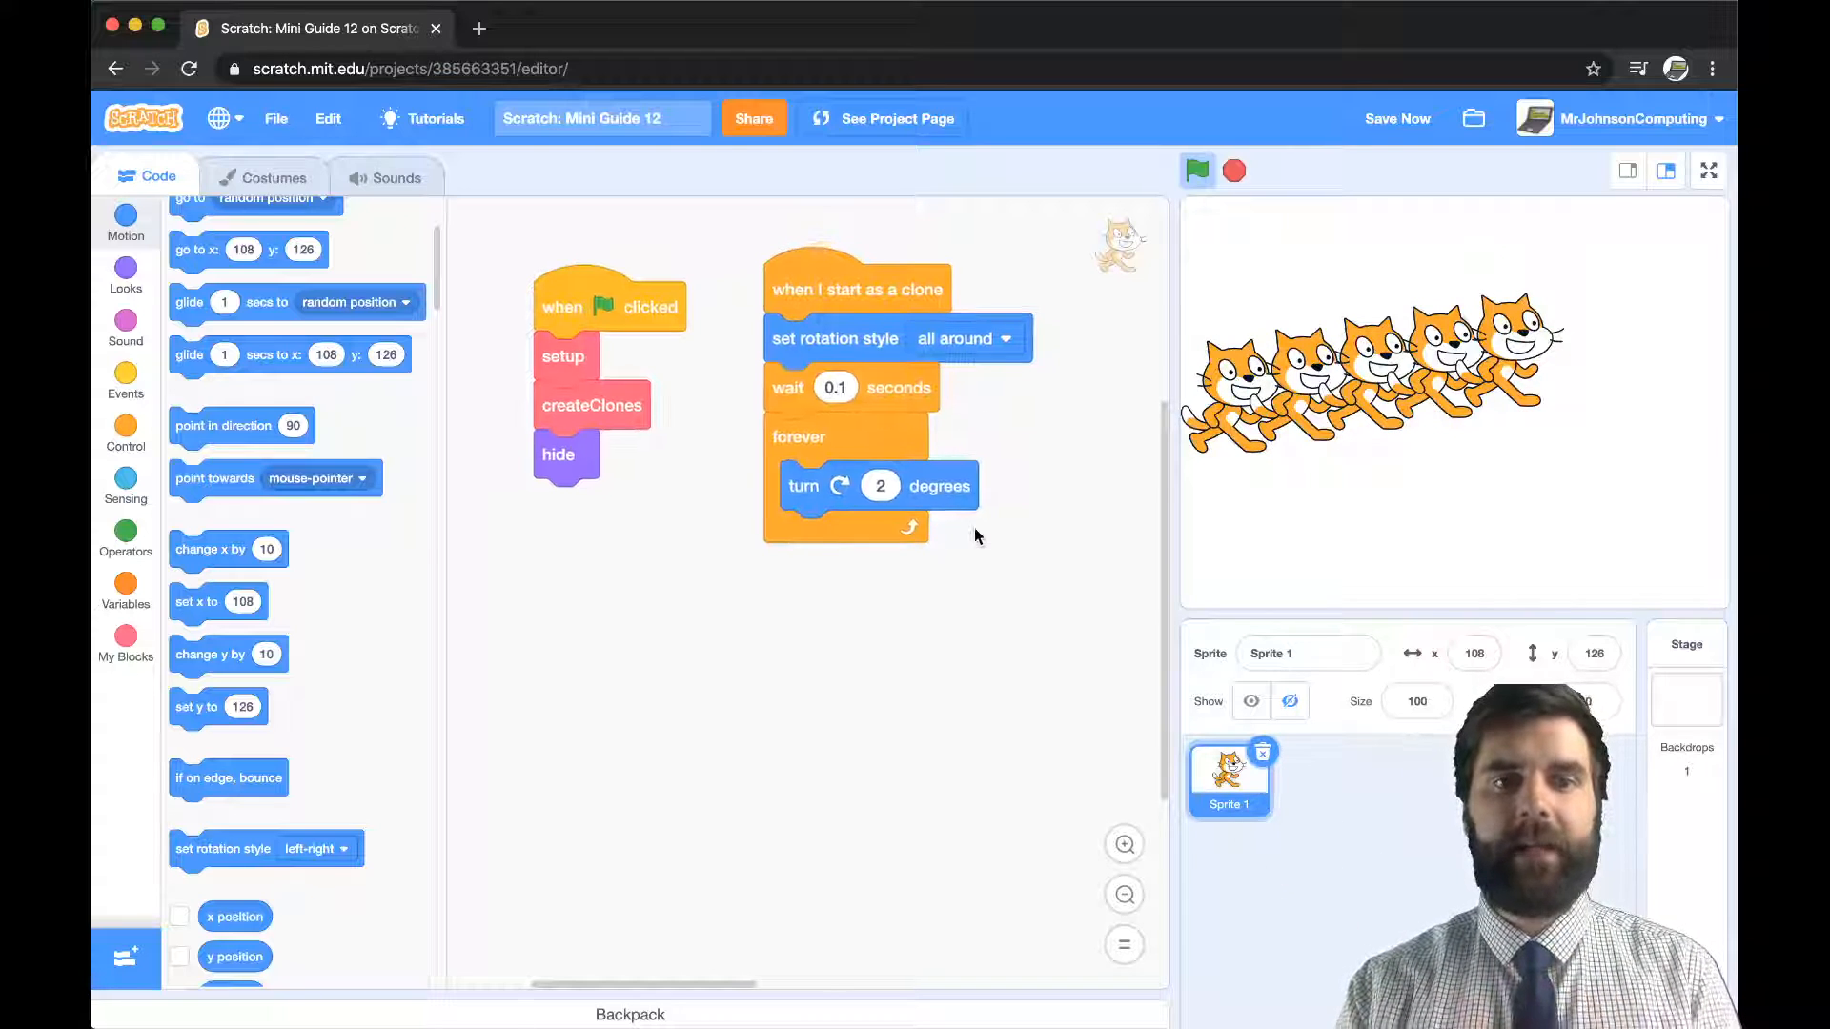
left_click(1196, 171)
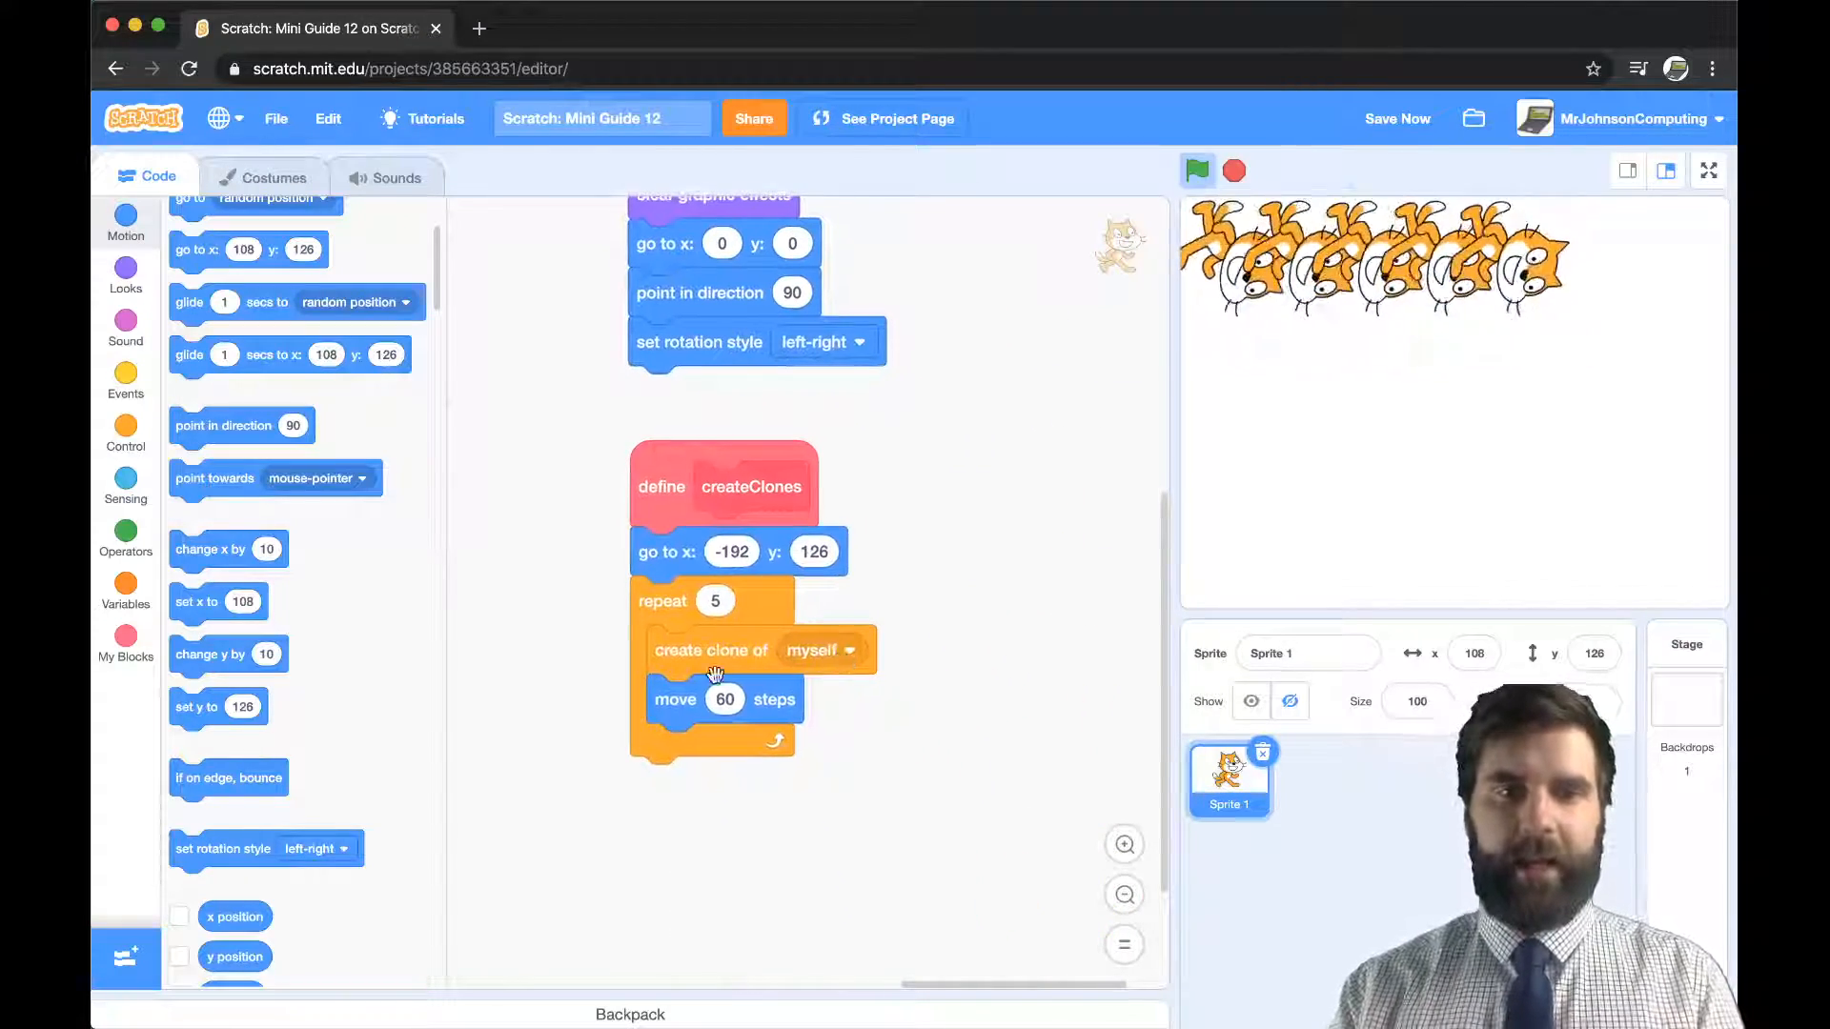
- Rerun the project several times to watch the clone row build, then select the repeat count
left_click(125, 379)
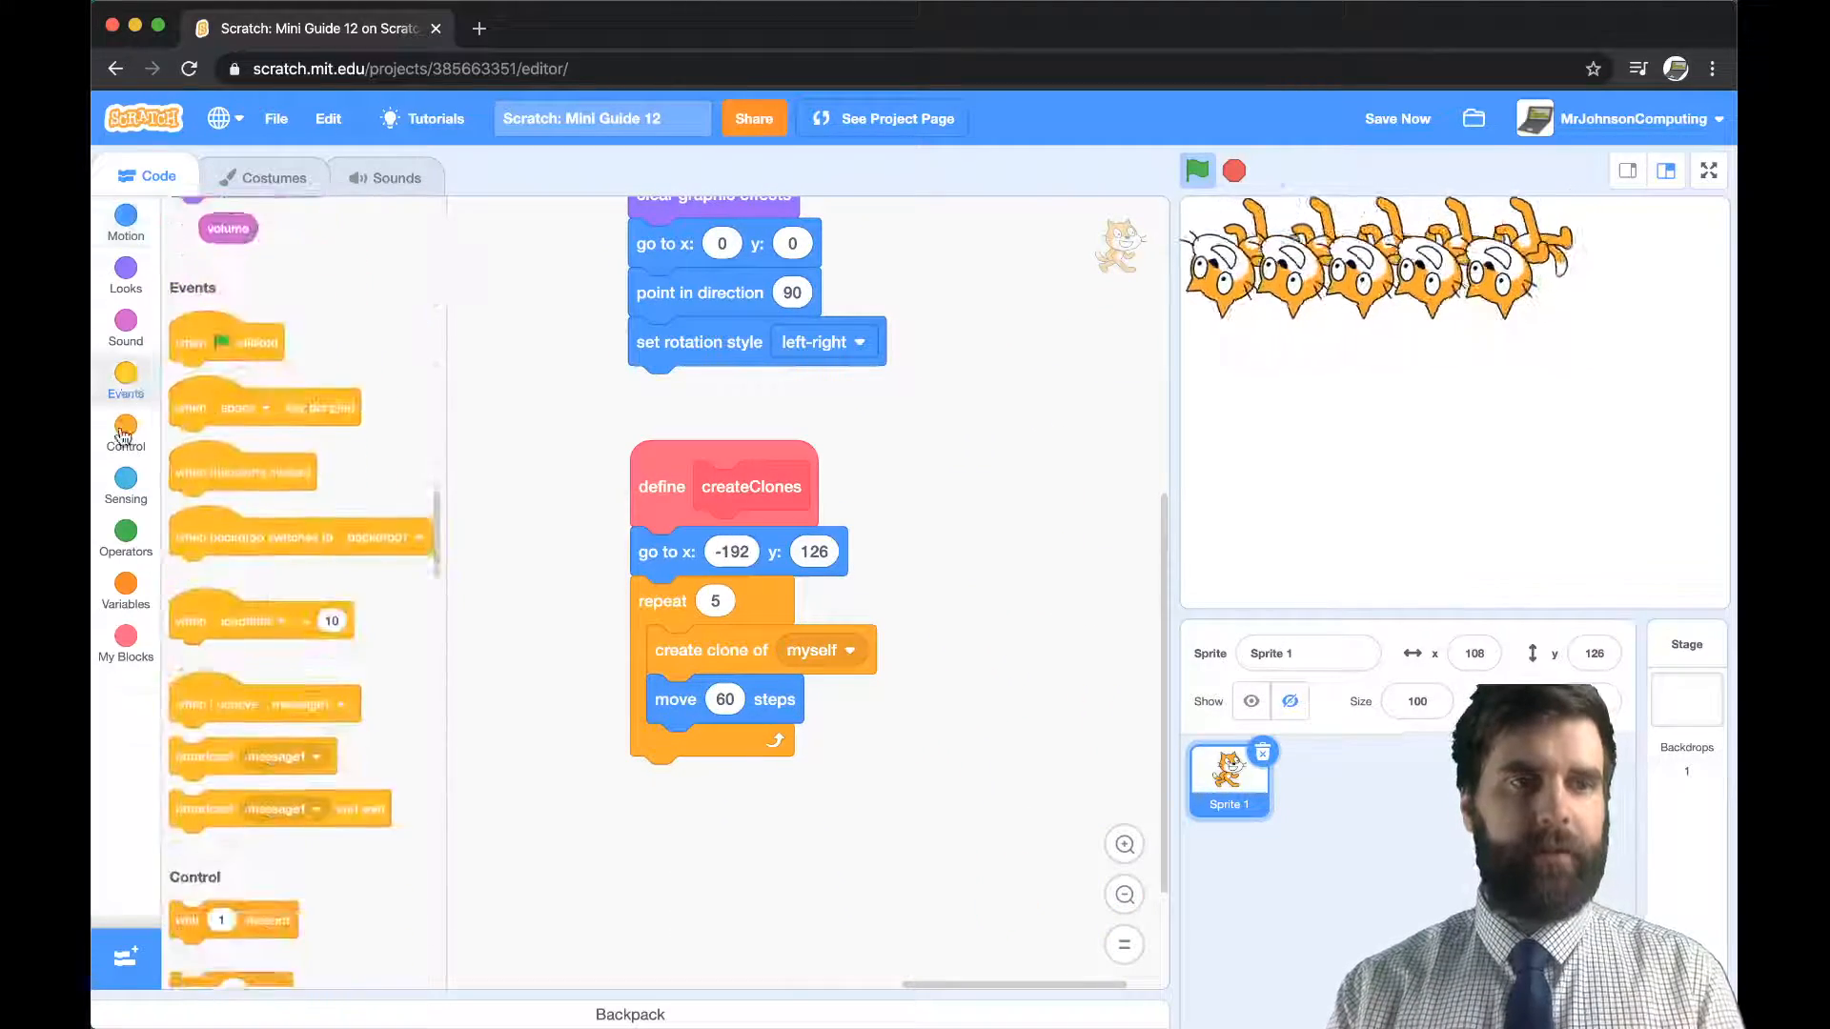
left_click(125, 433)
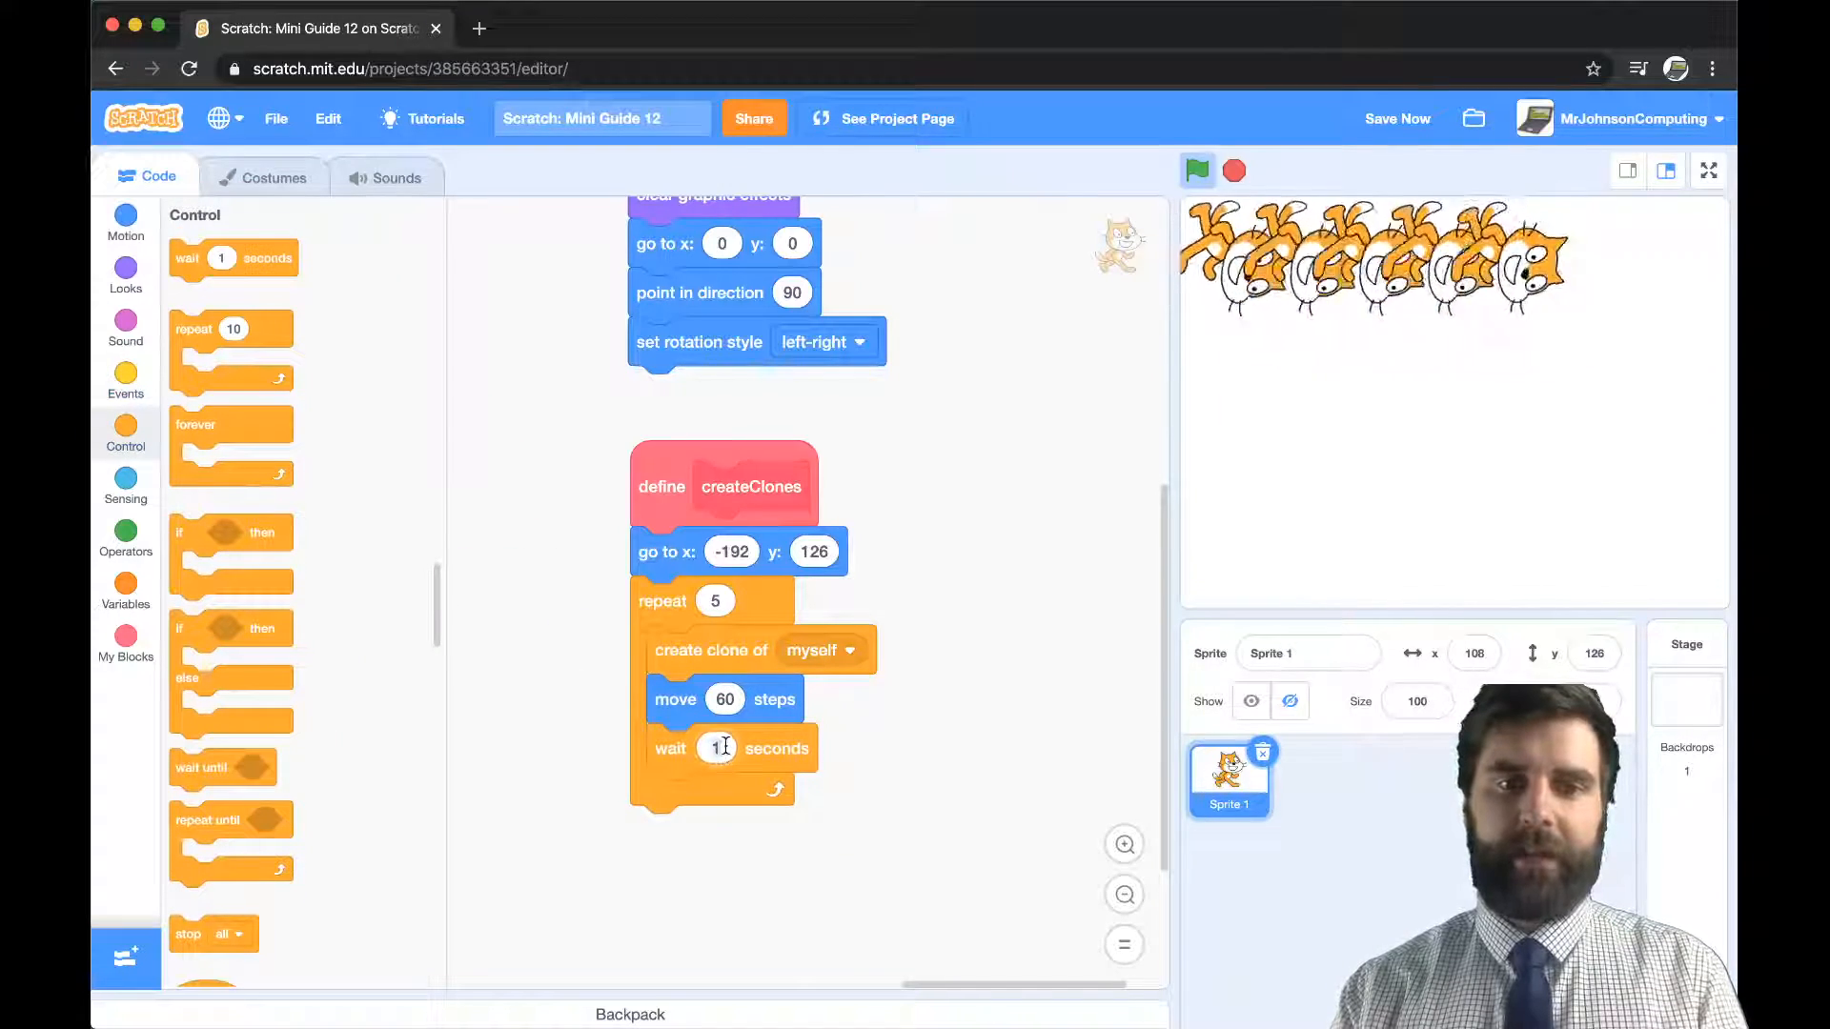
left_click(1196, 170)
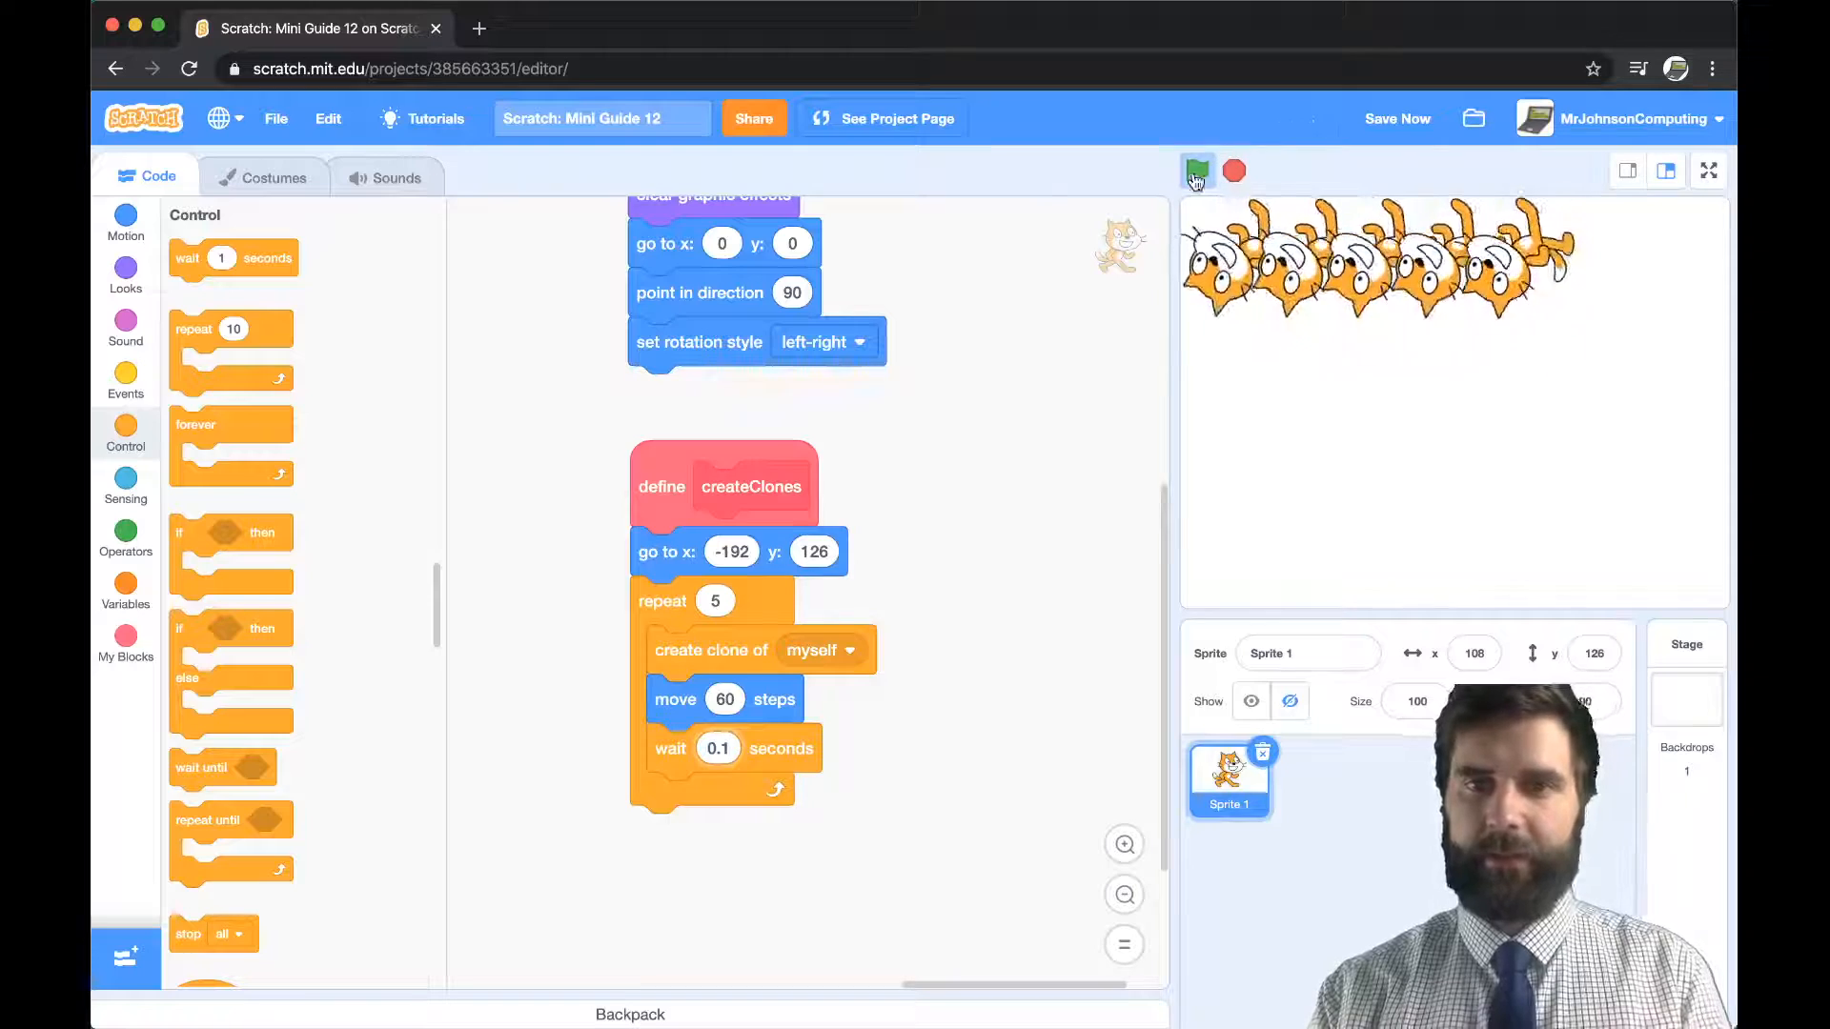
left_click(1195, 172)
type("0.3")
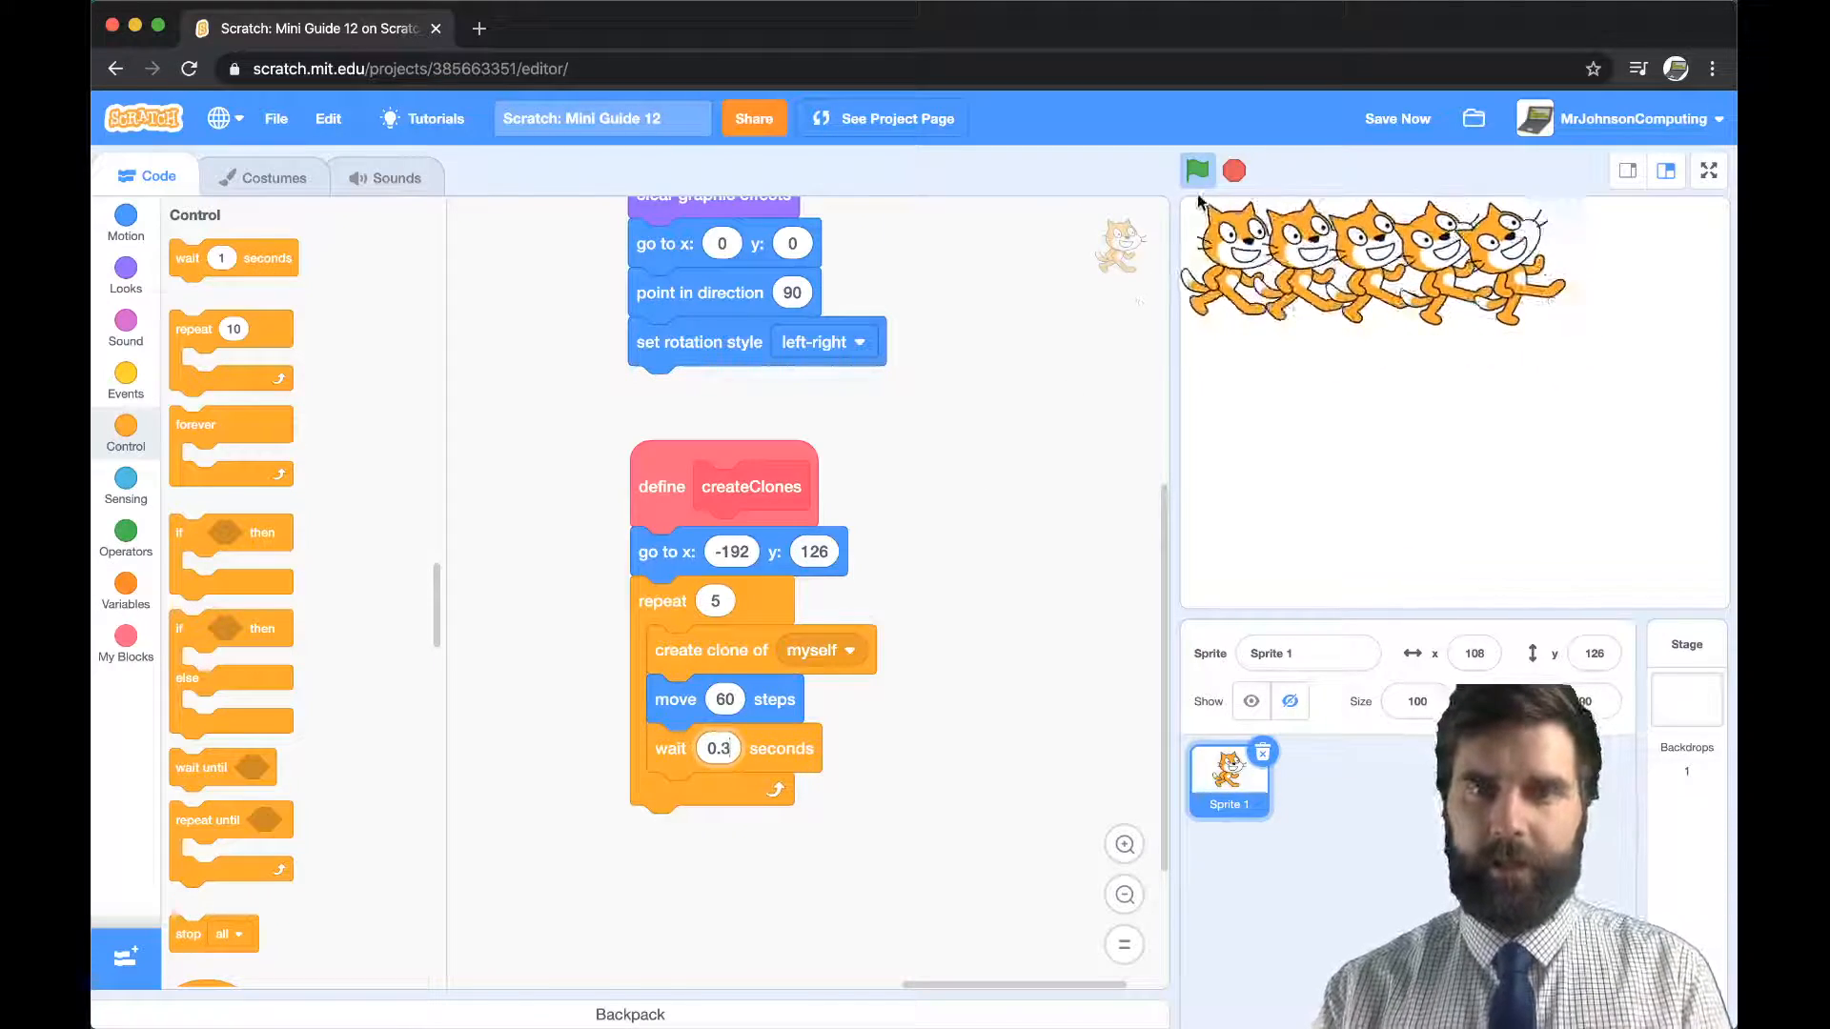
left_click(1196, 171)
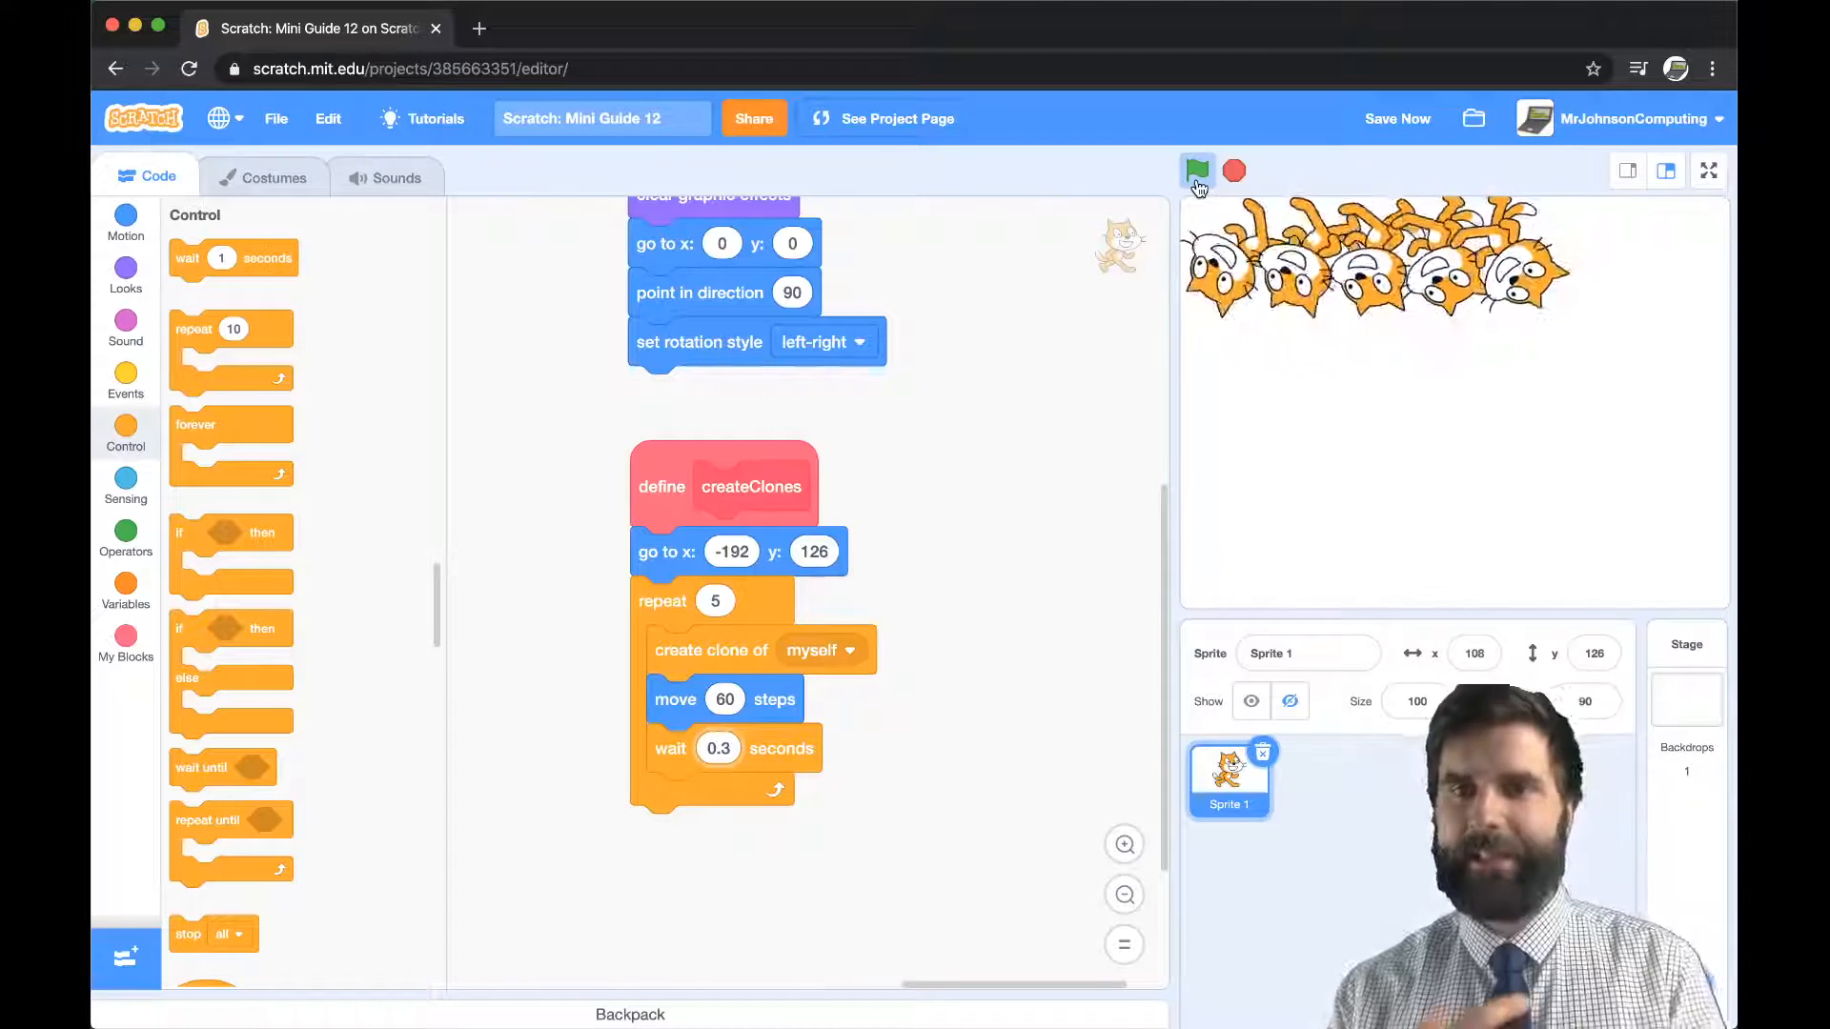
left_click(1196, 170)
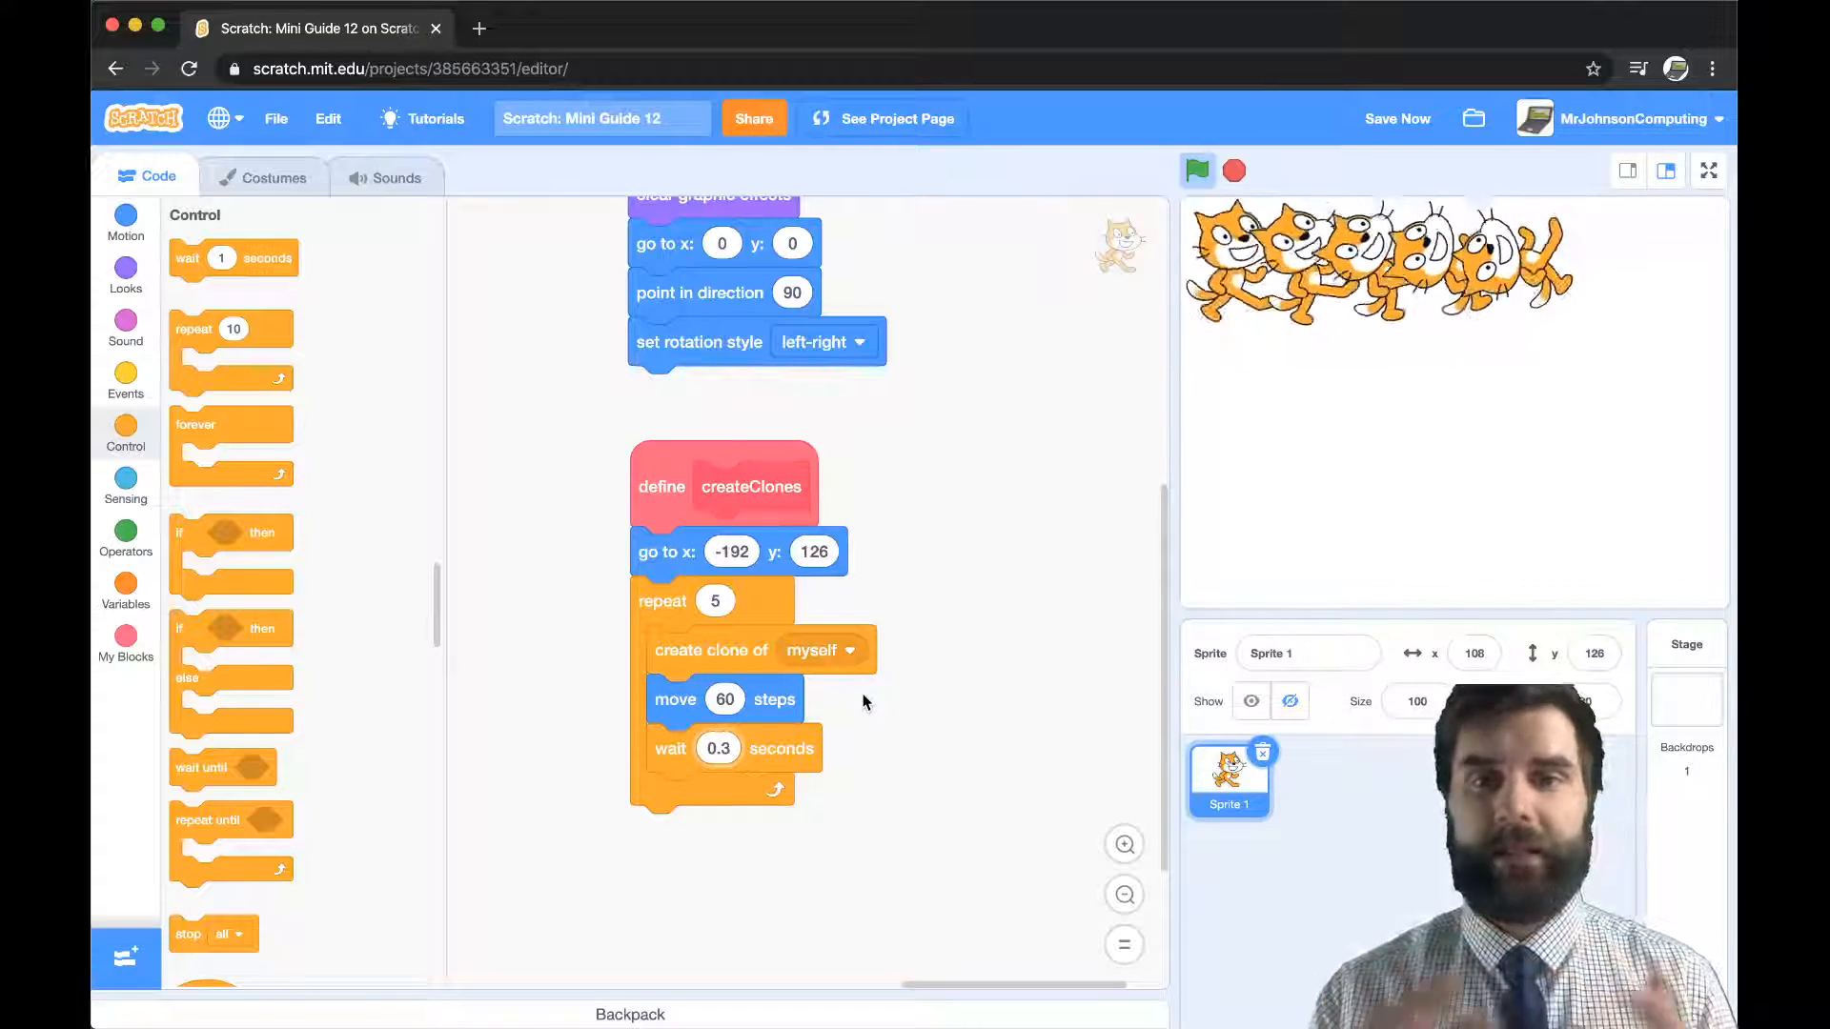
left_click(713, 600)
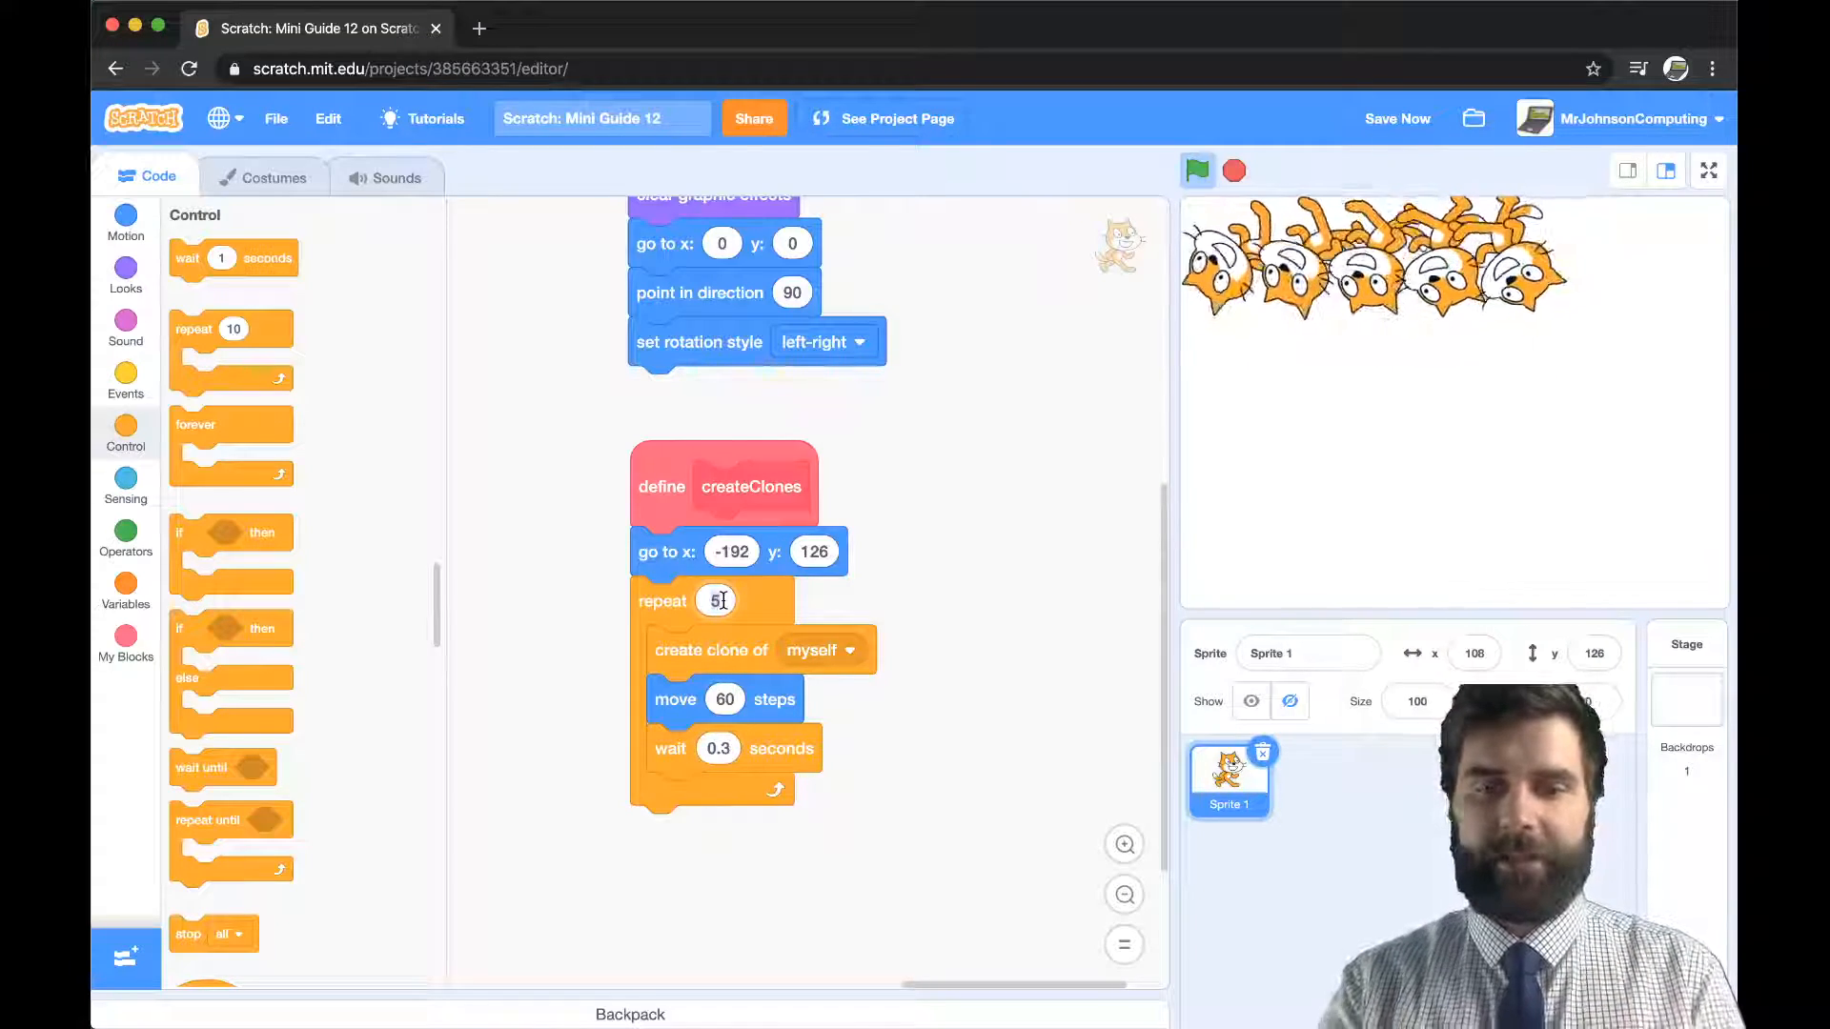
- Set the inner repeat to 8, reset x to -192, and add a change y step
type("8")
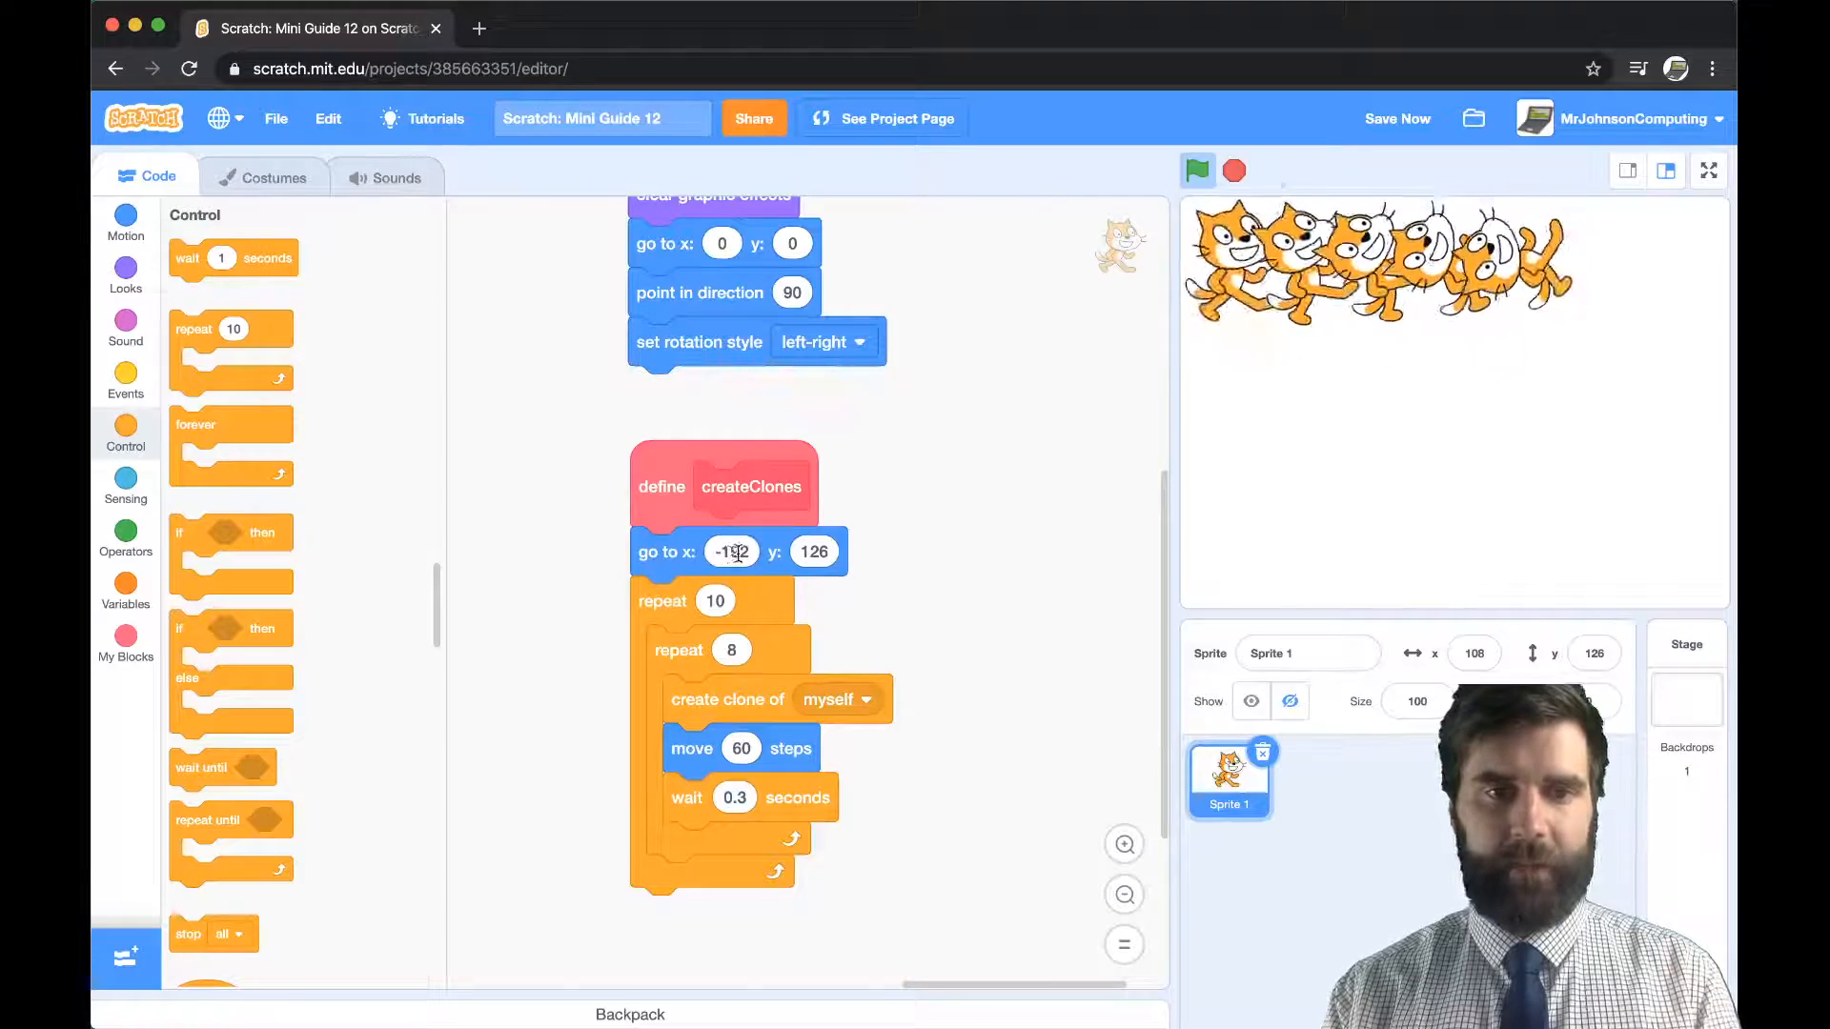
left_click(125, 222)
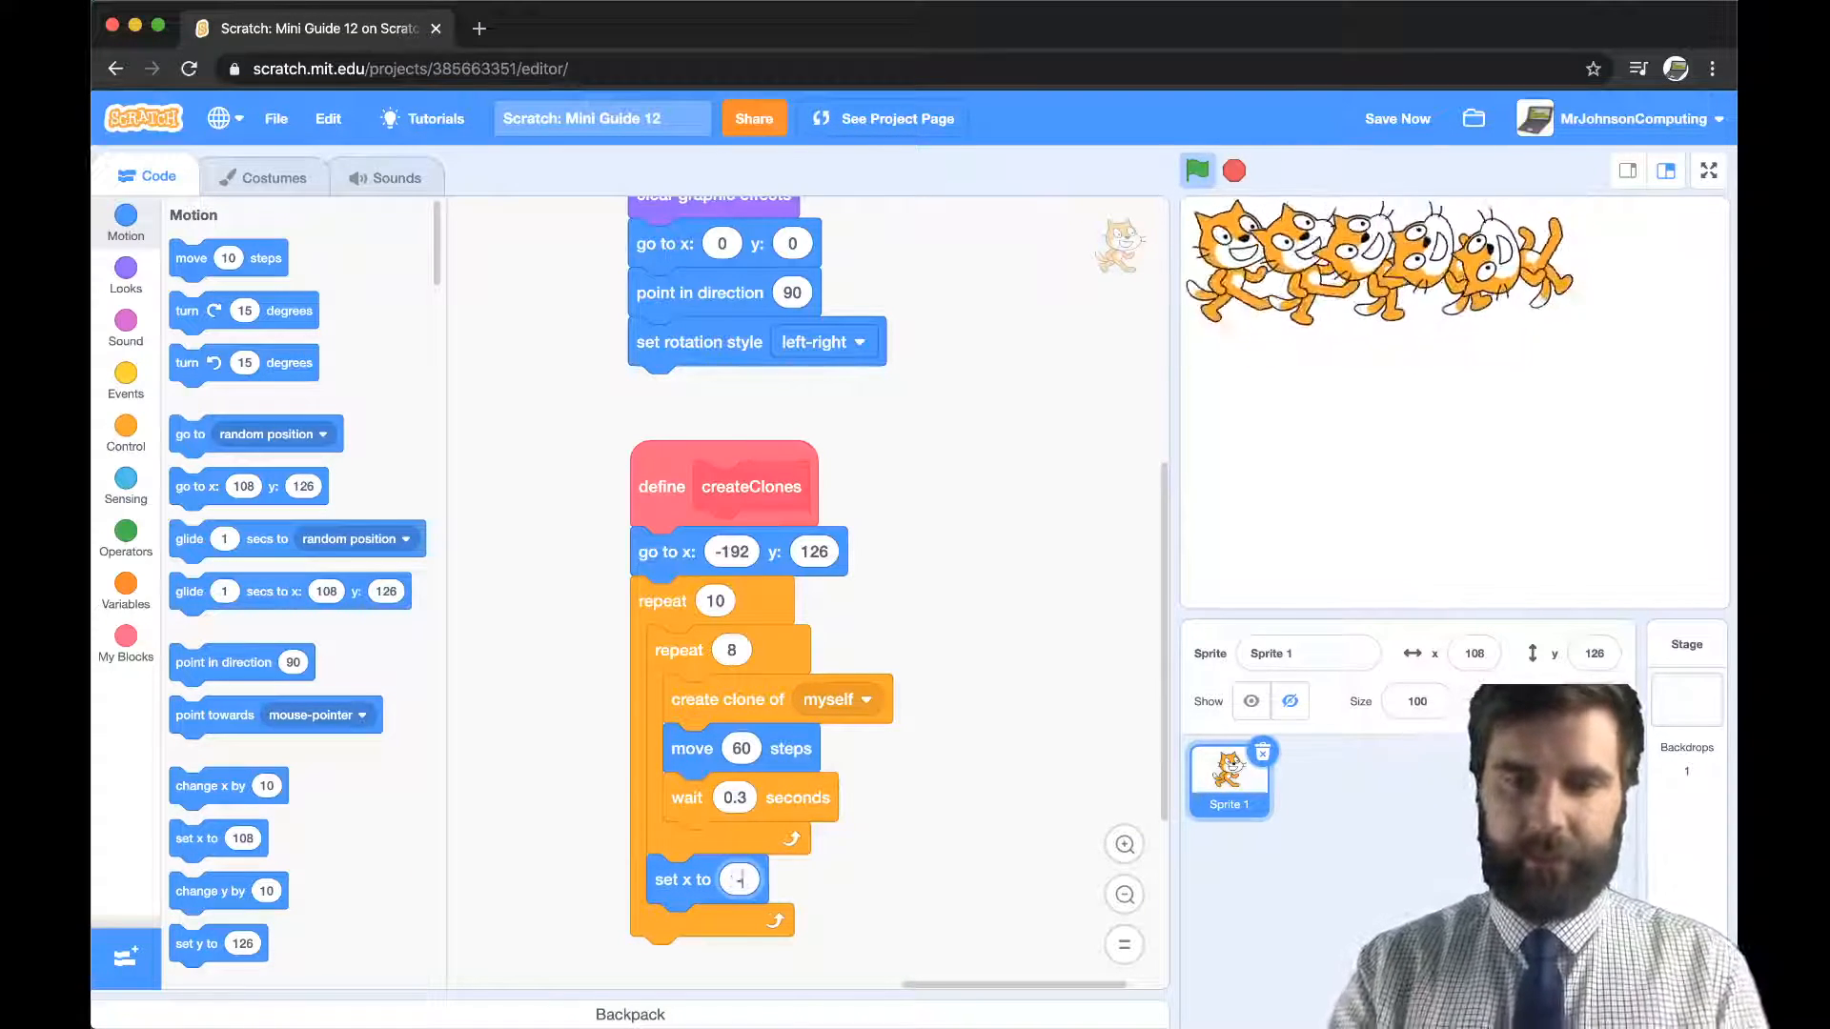
type("-192")
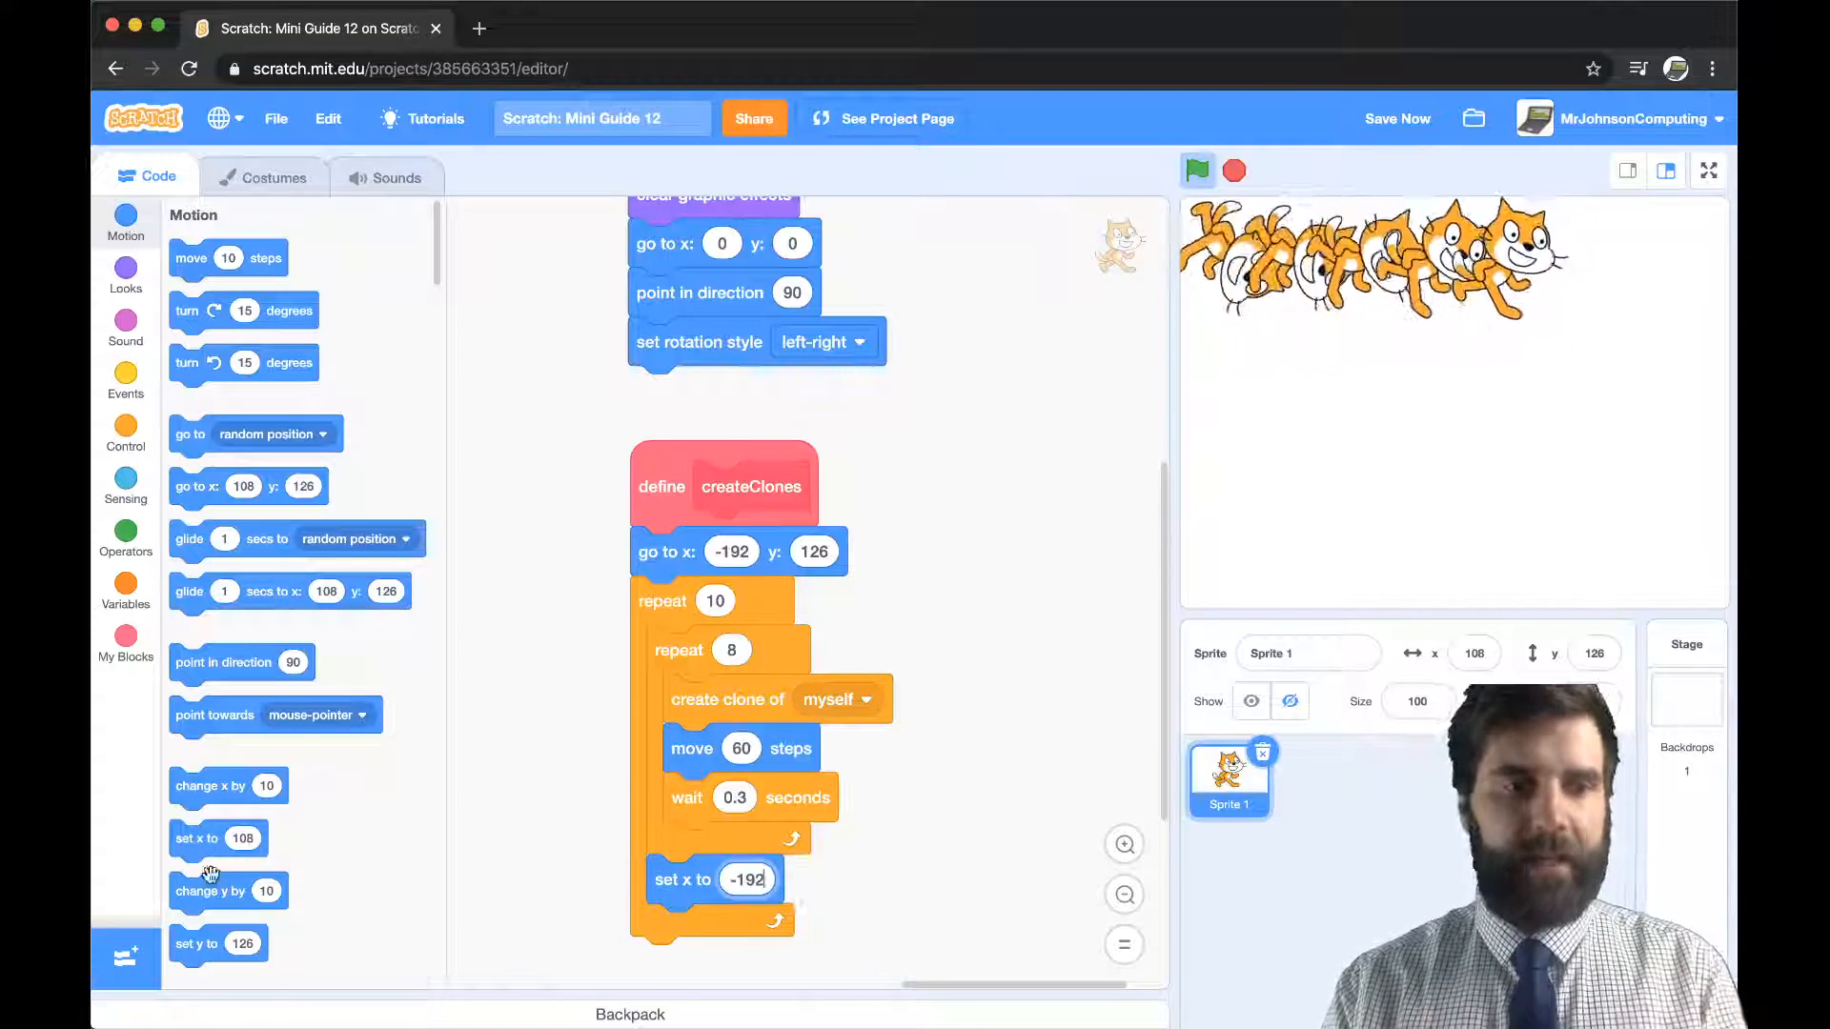
left_click_drag(211, 890, 708, 927)
type("4")
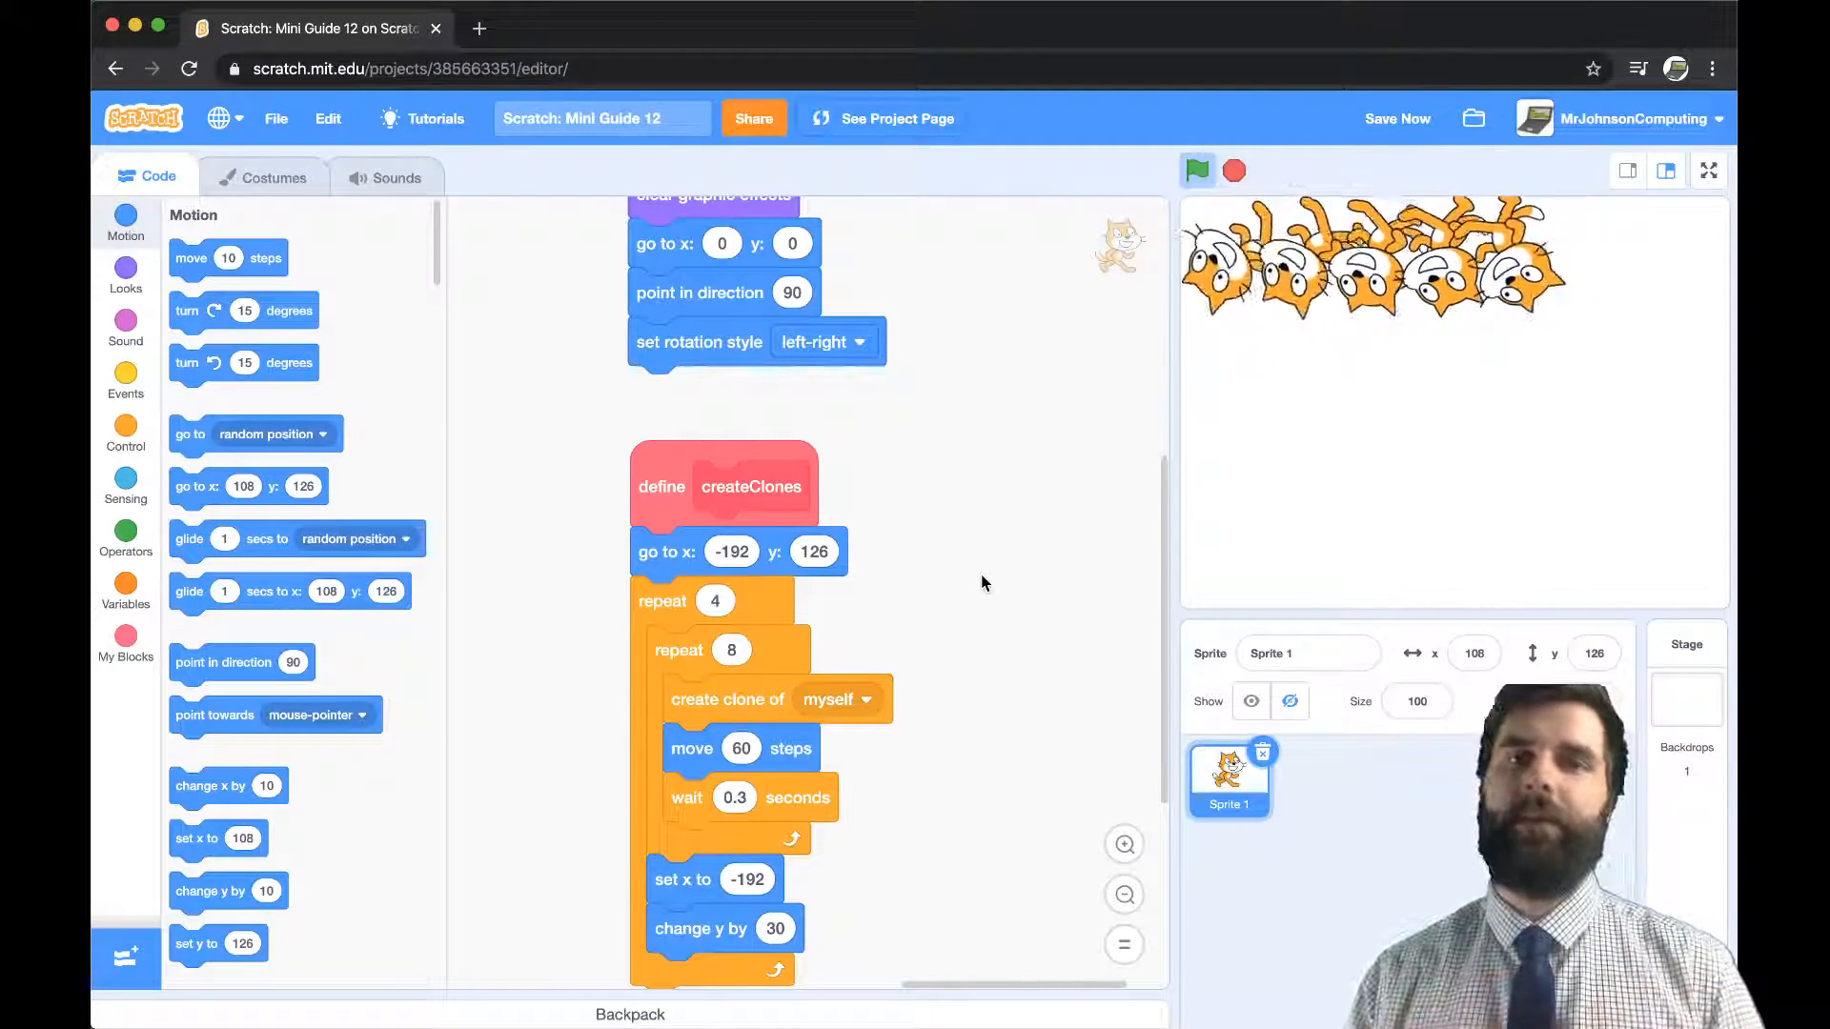
- Run the project repeatedly to watch the four rows of cats build downward
left_click(1195, 171)
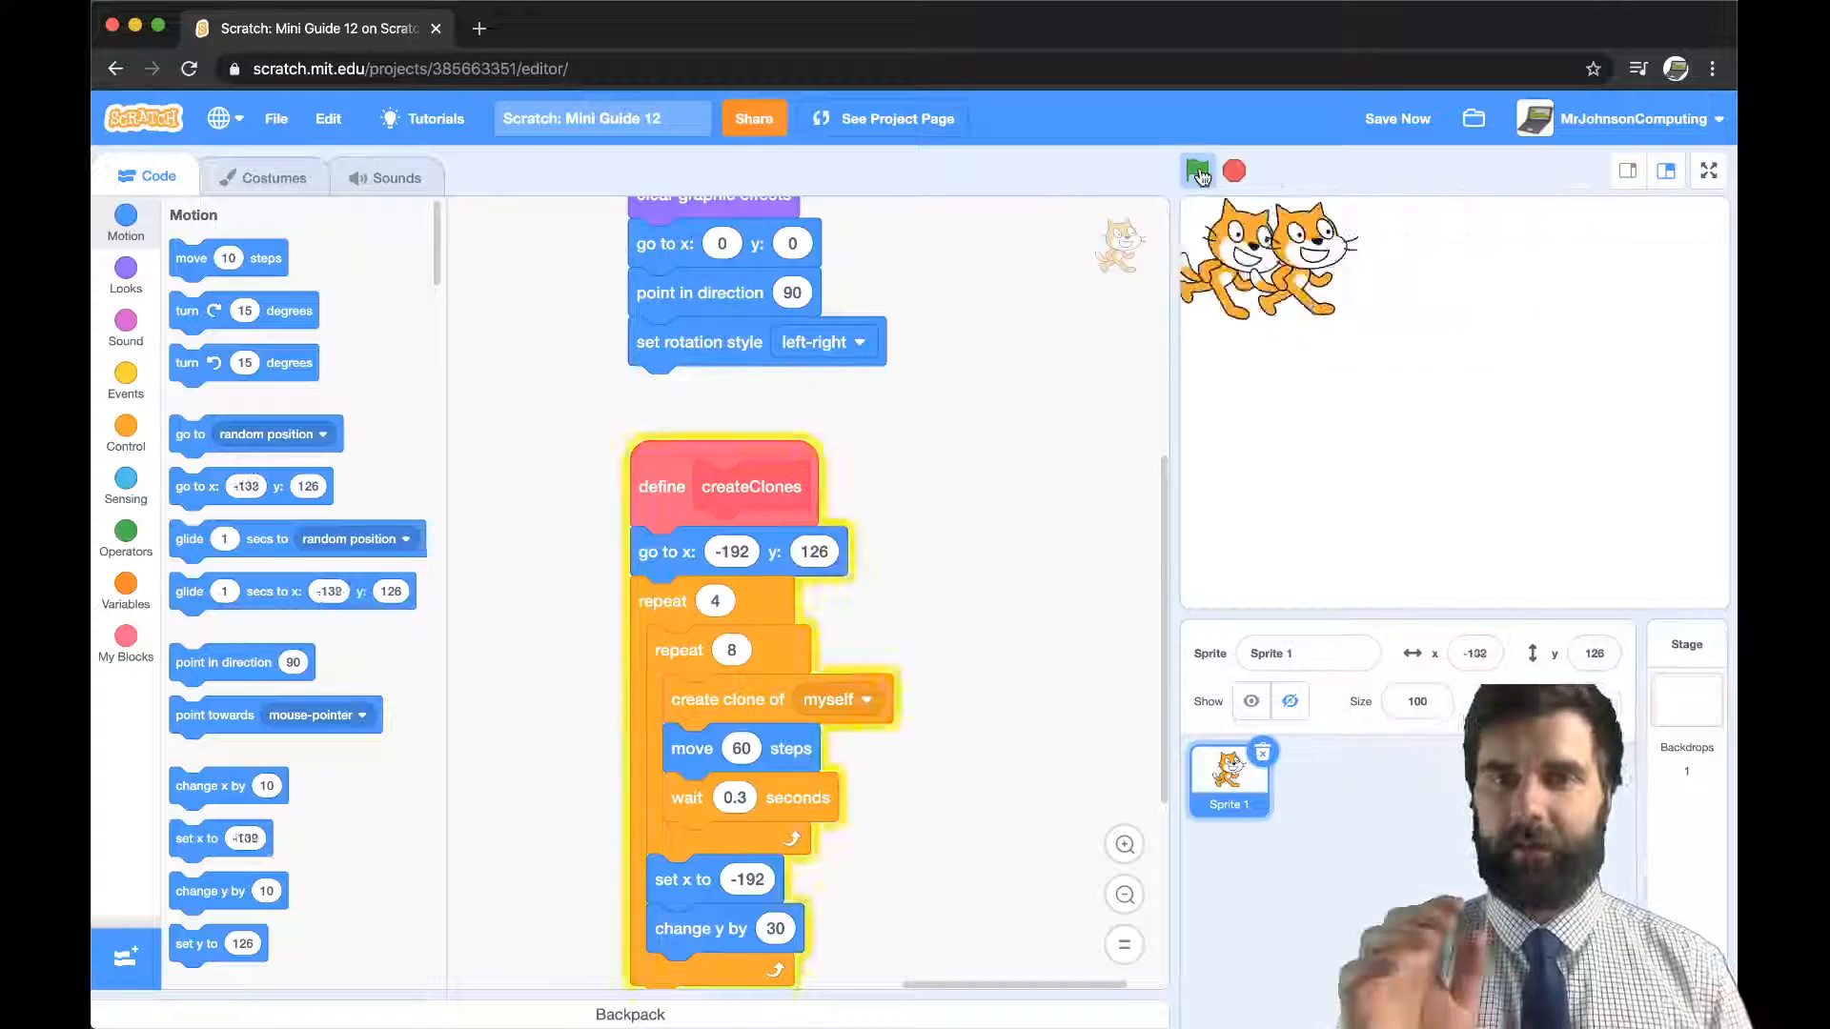
left_click(1196, 170)
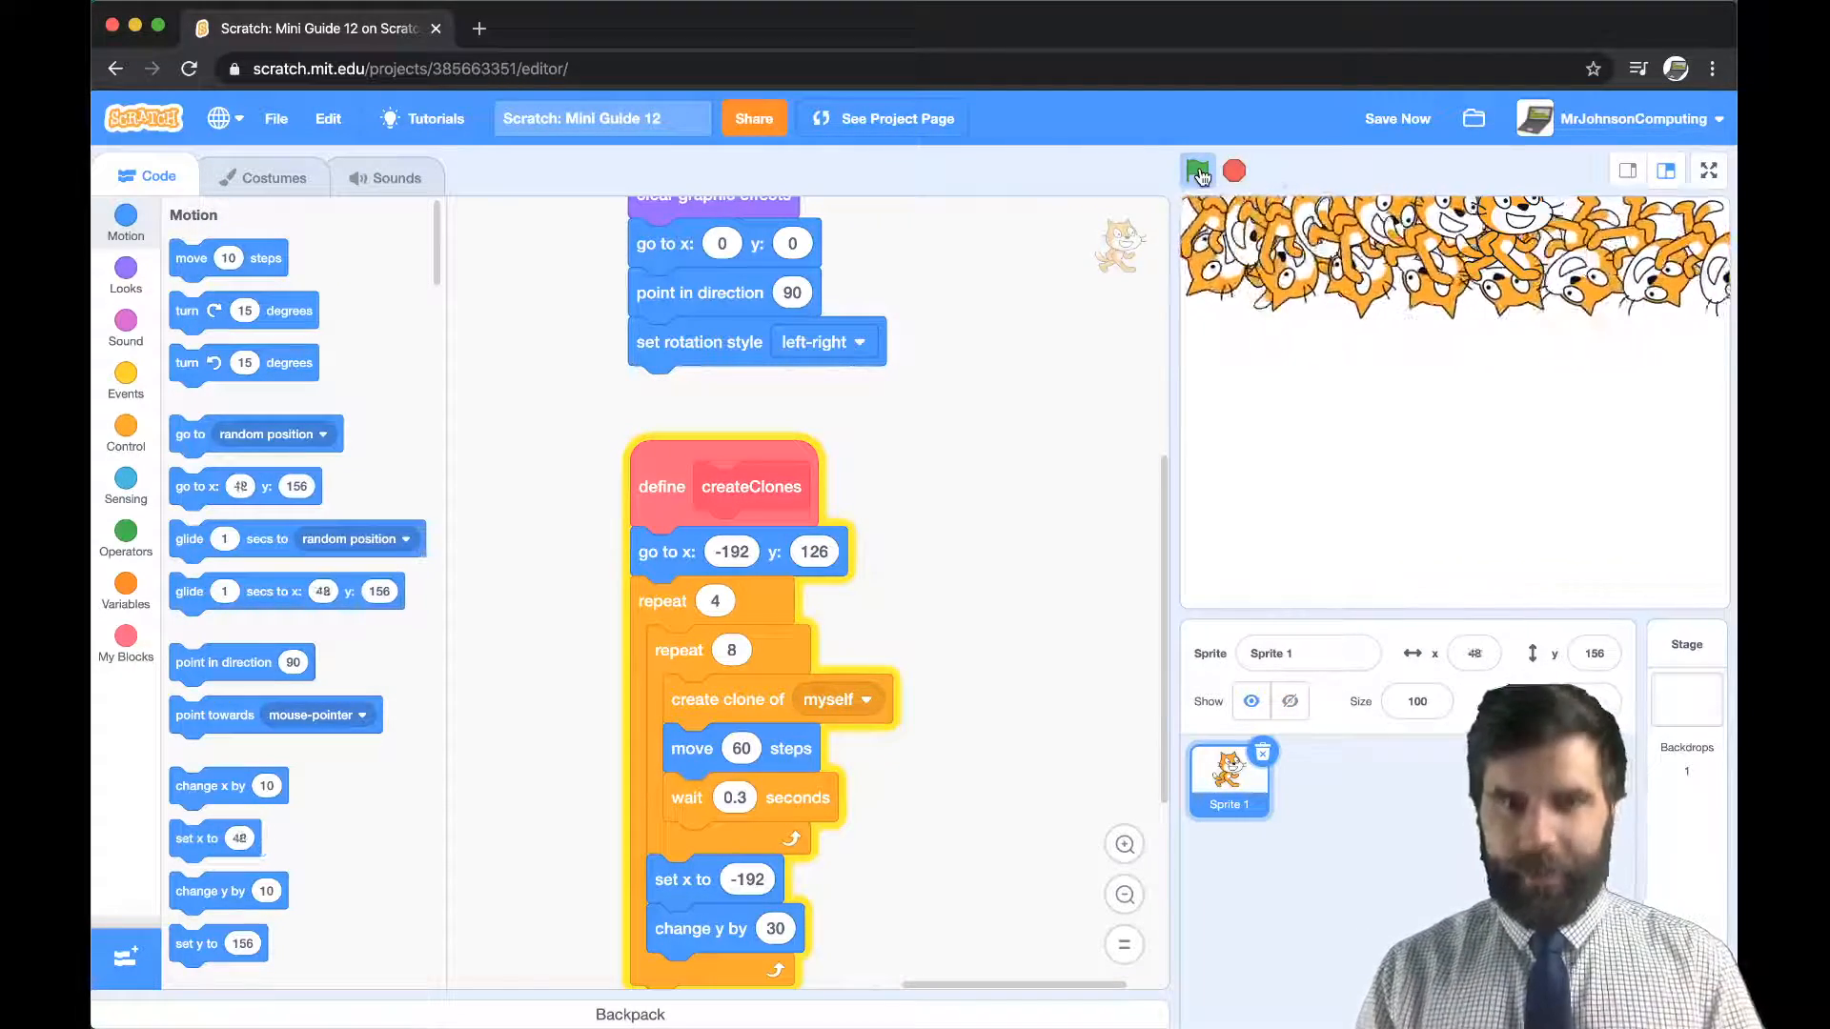
left_click(1196, 171)
type("-30")
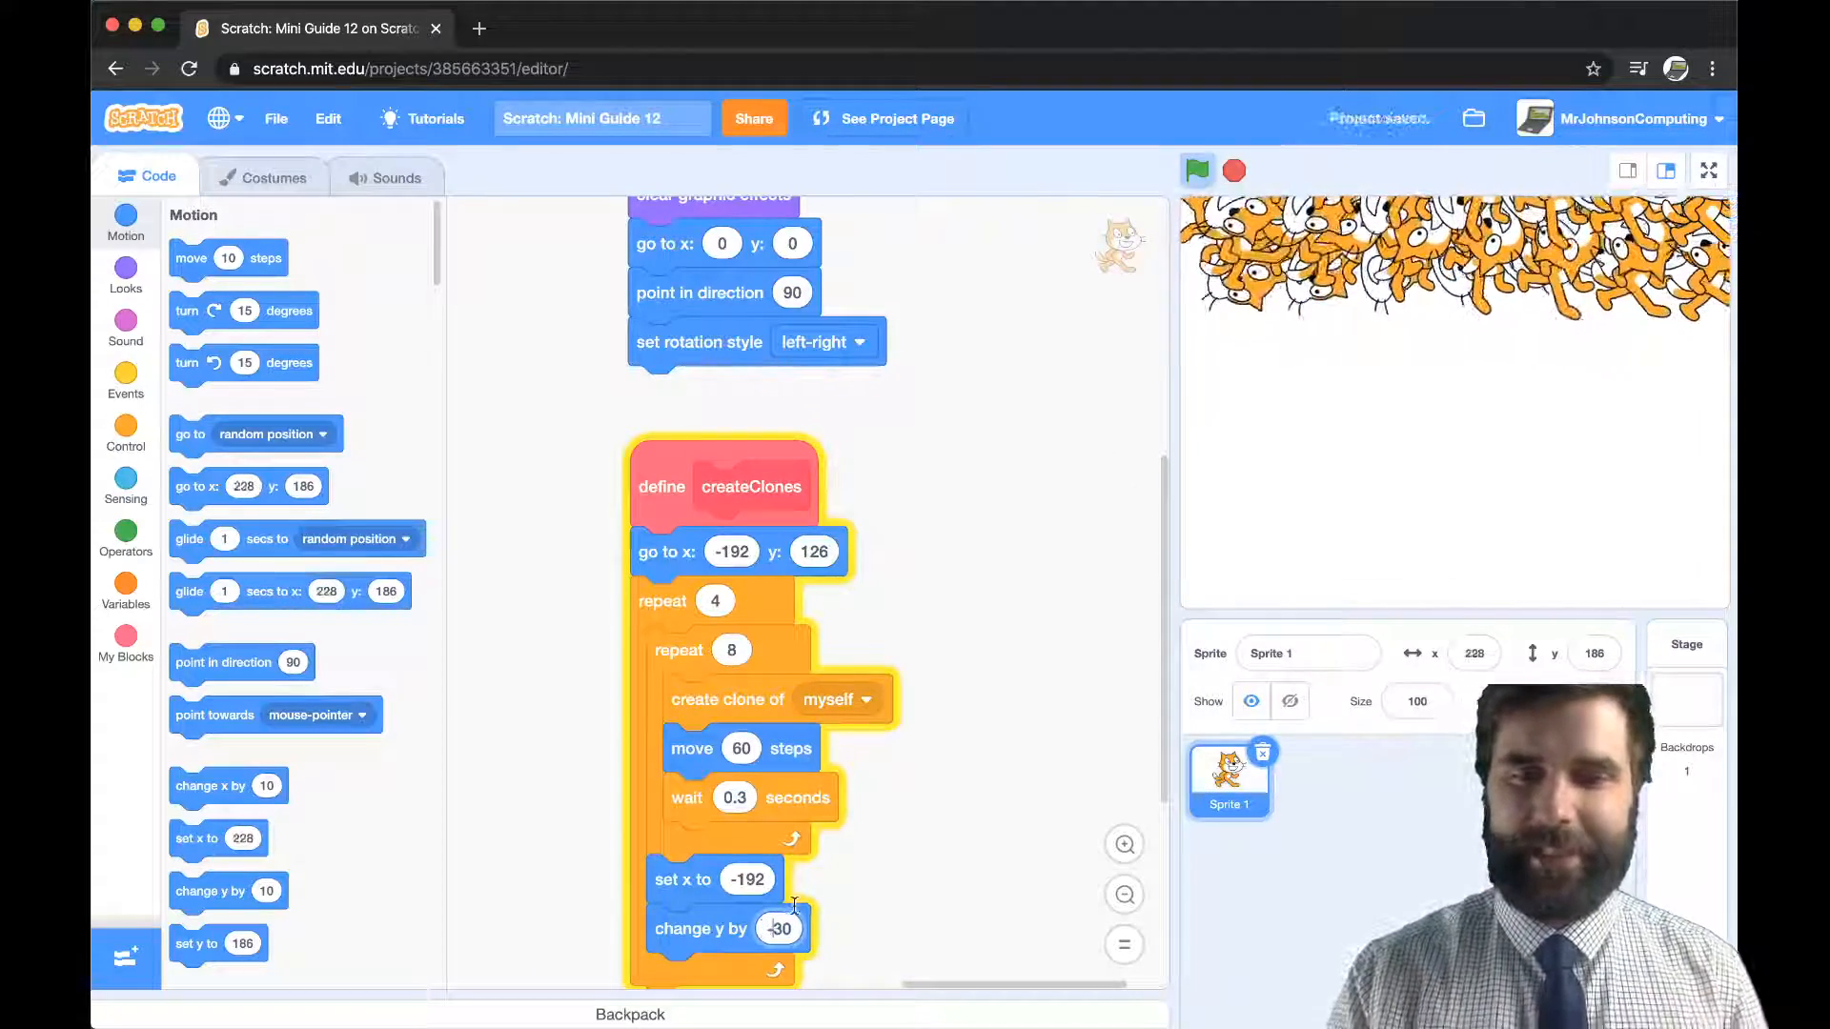
left_click(1195, 170)
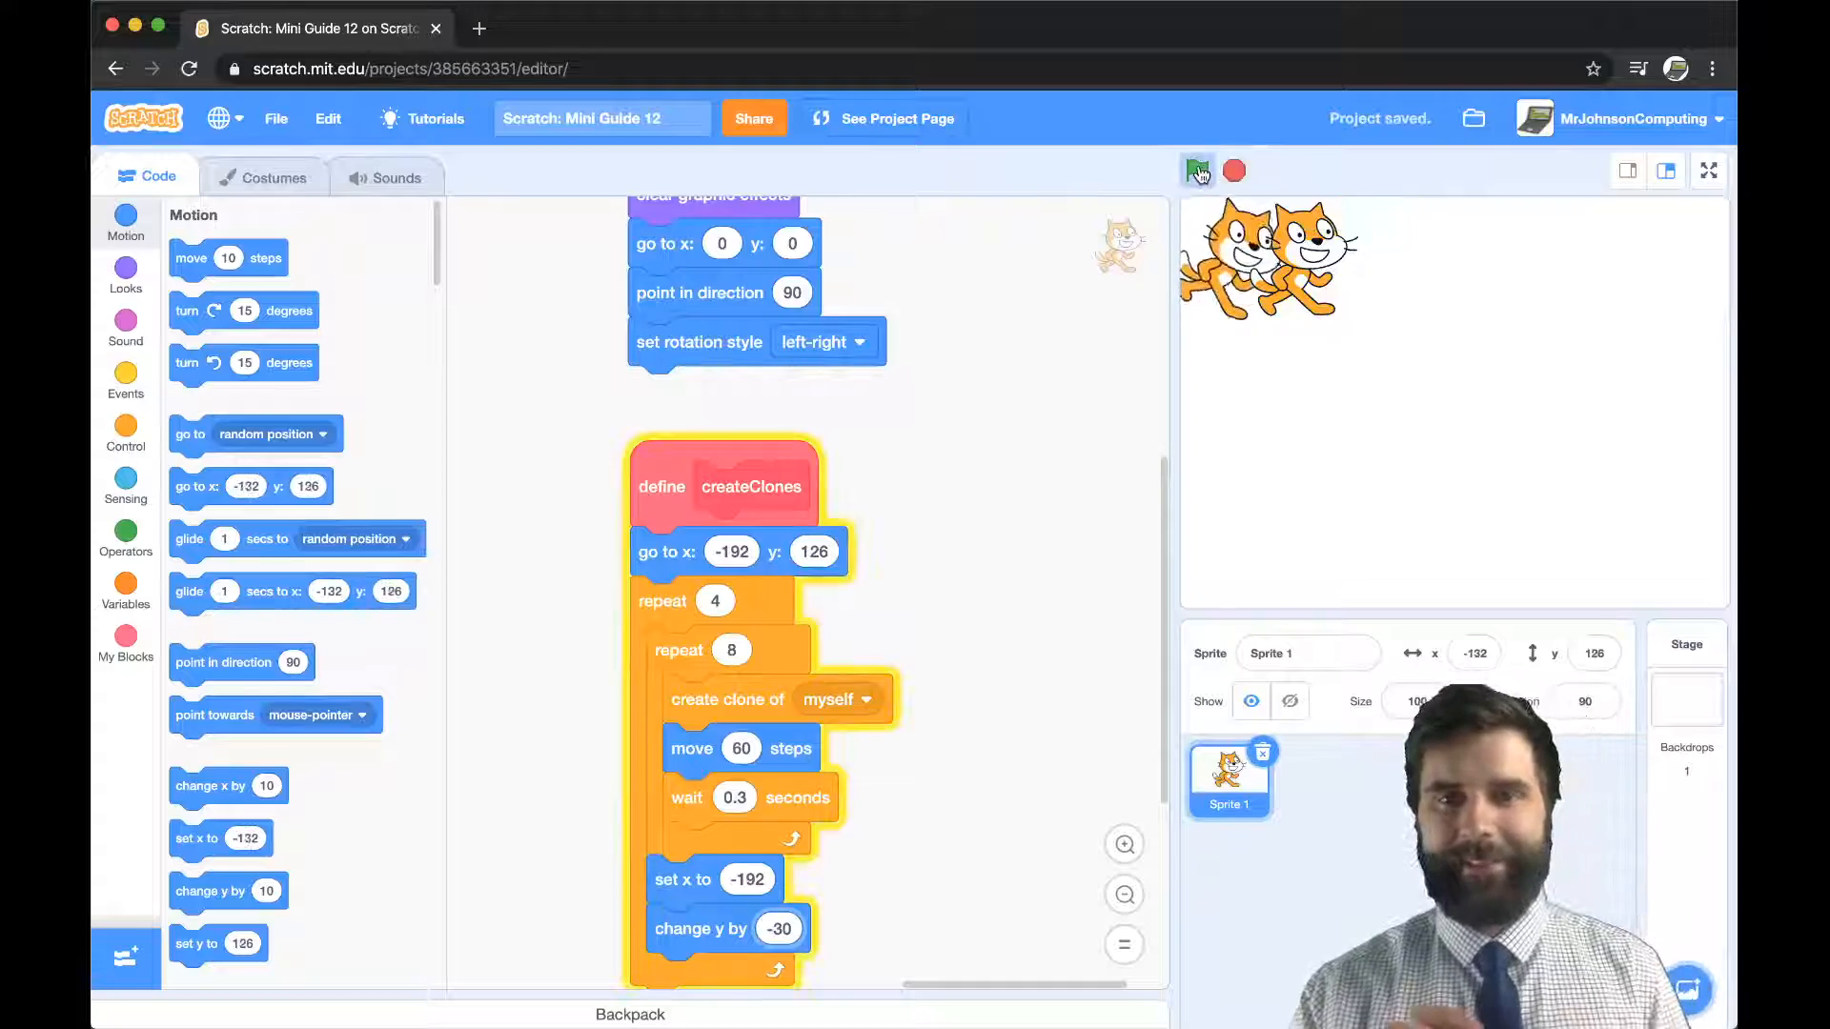
left_click(1195, 171)
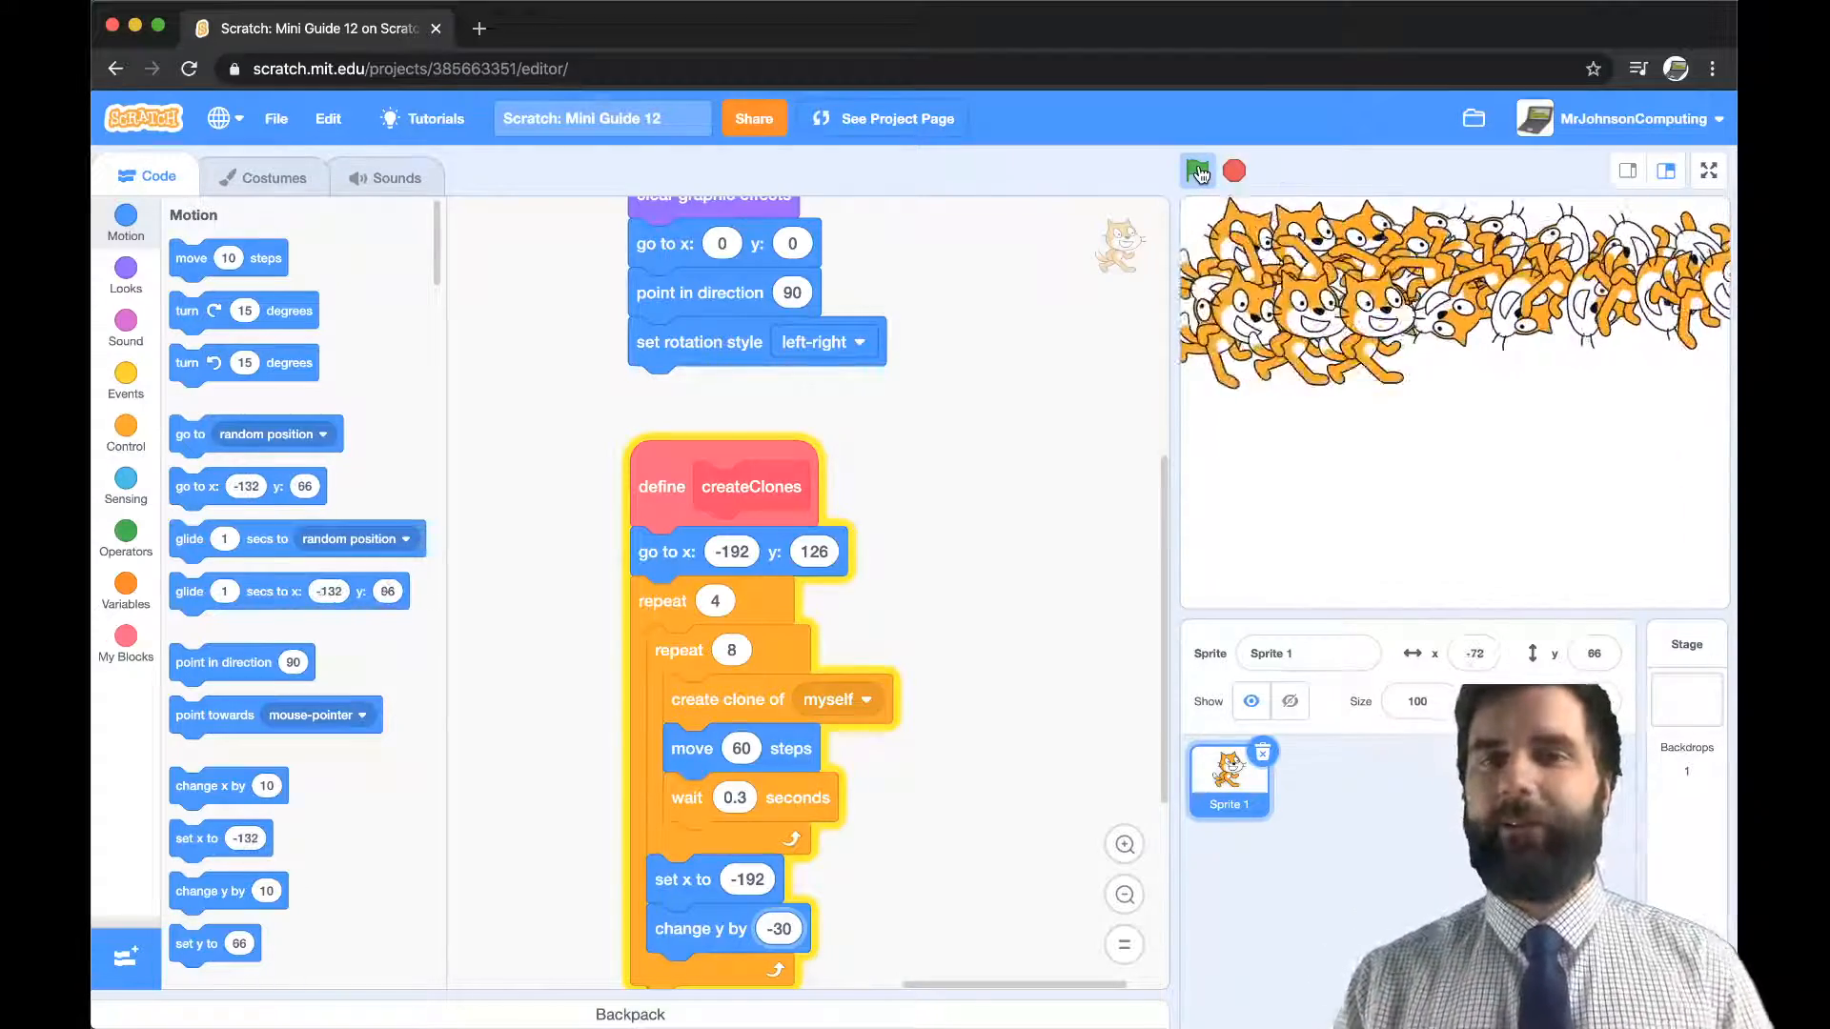
left_click(1196, 170)
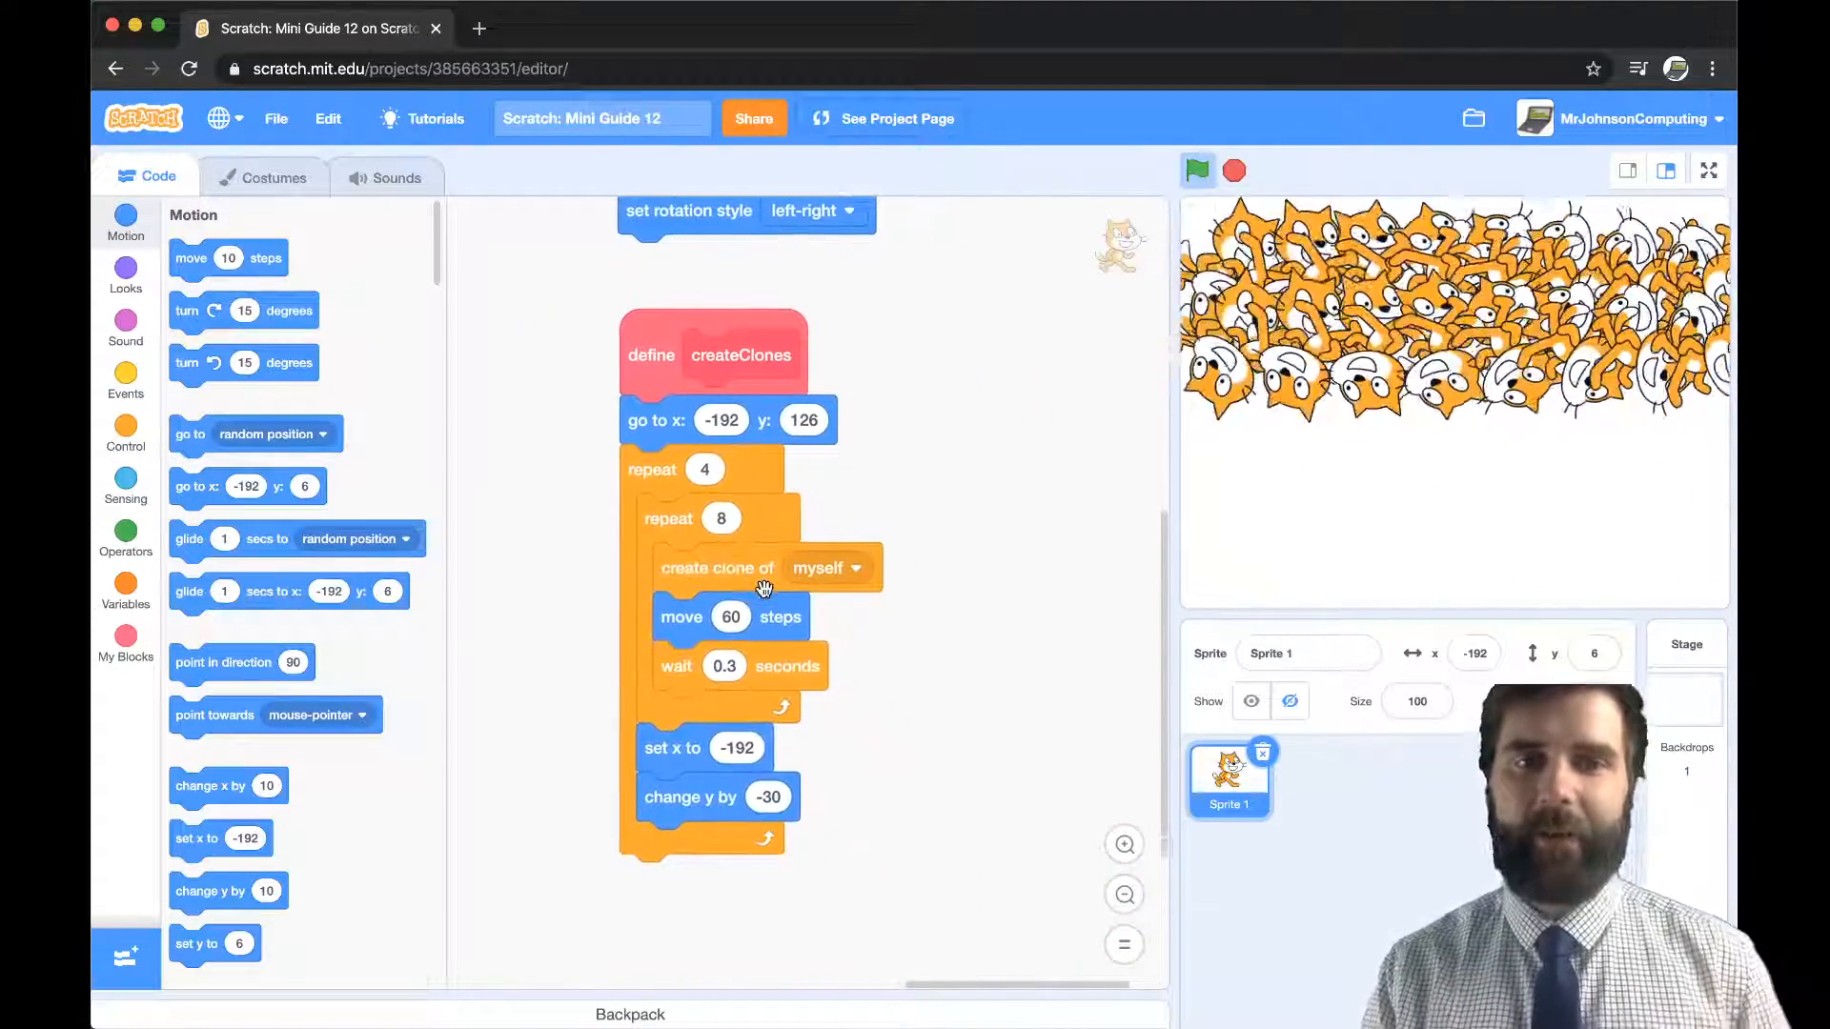
- Change the row shift to change y by -60 and rerun to fill the stage
left_click_drag(669, 518, 926, 578)
type("-60")
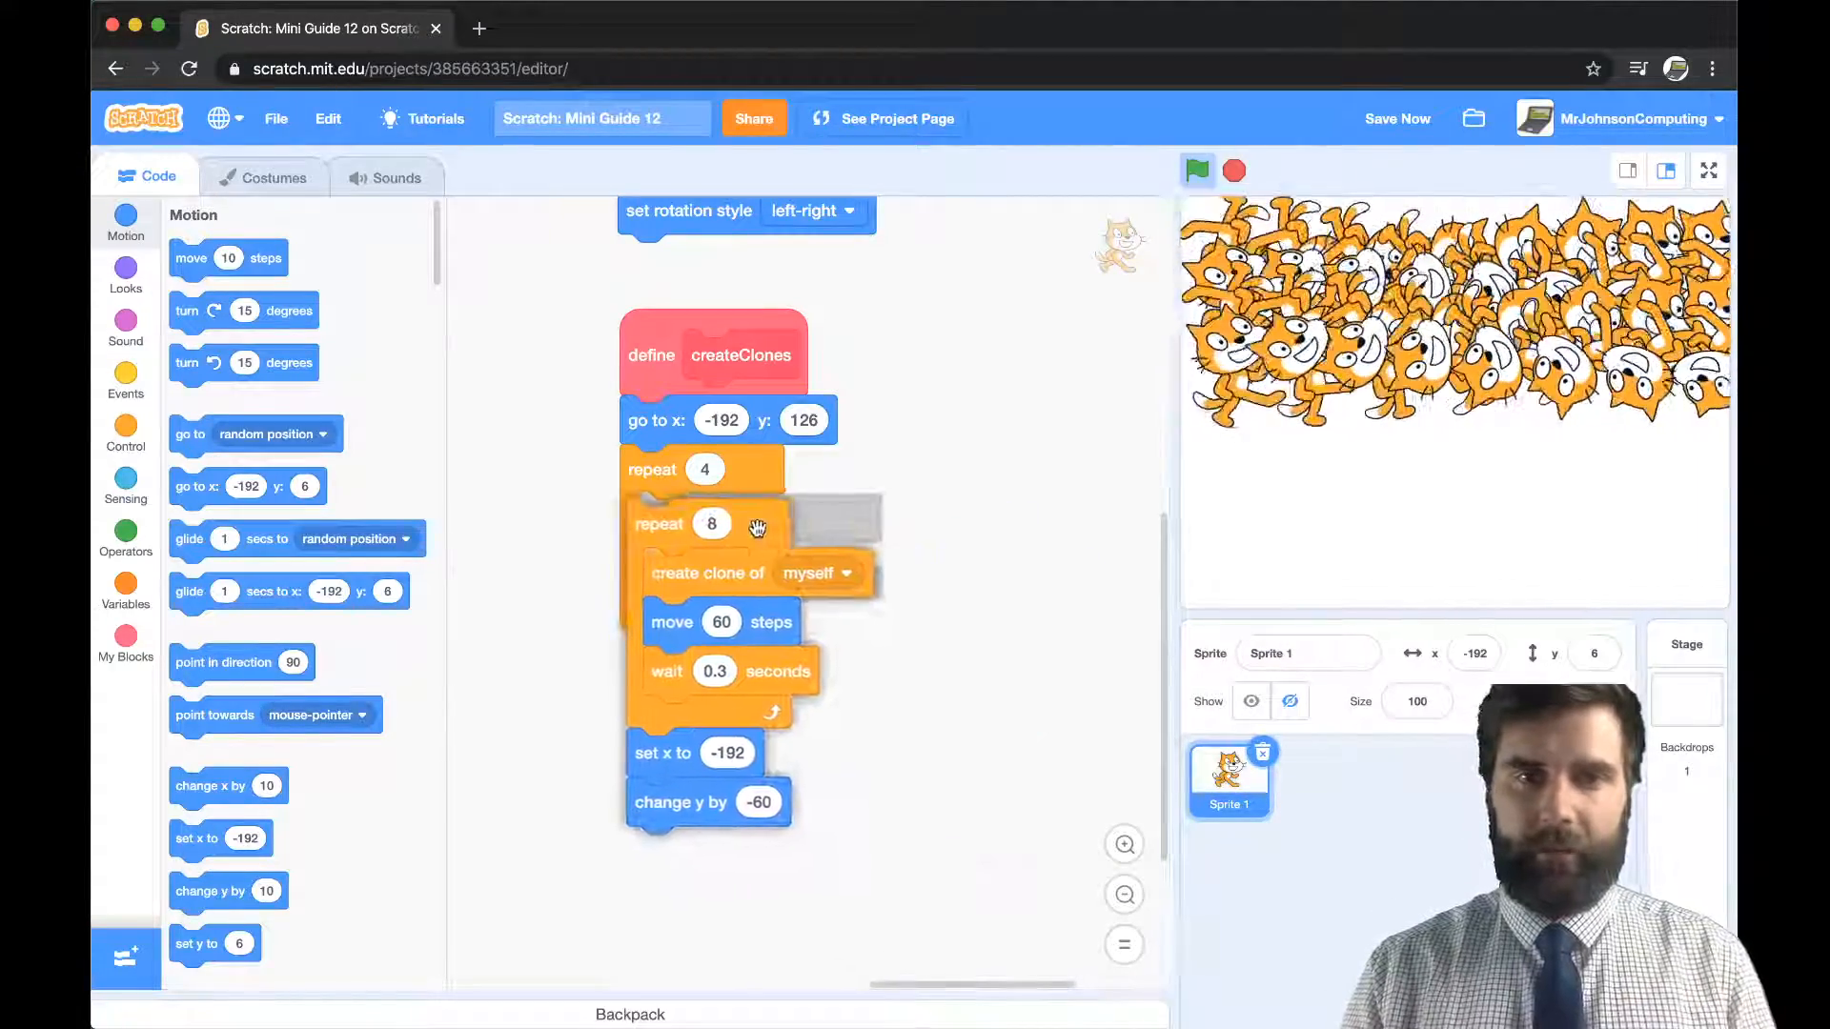
left_click(1195, 171)
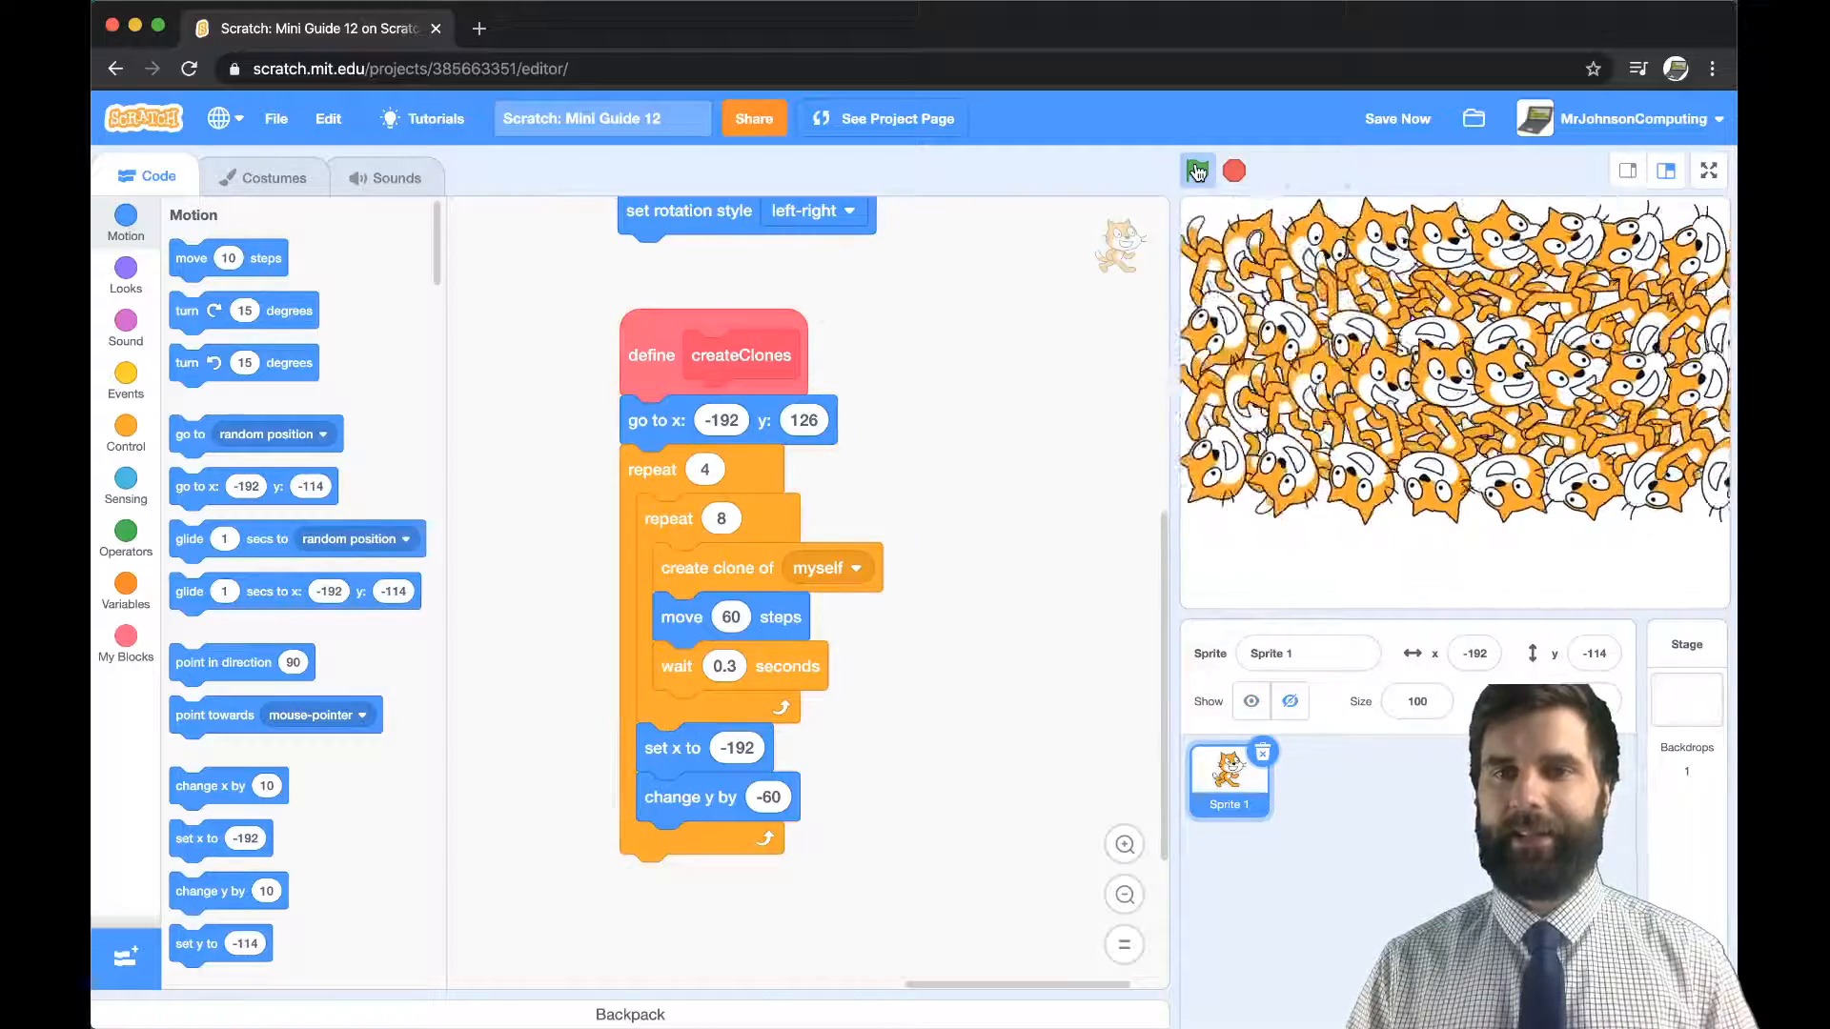
left_click(1196, 171)
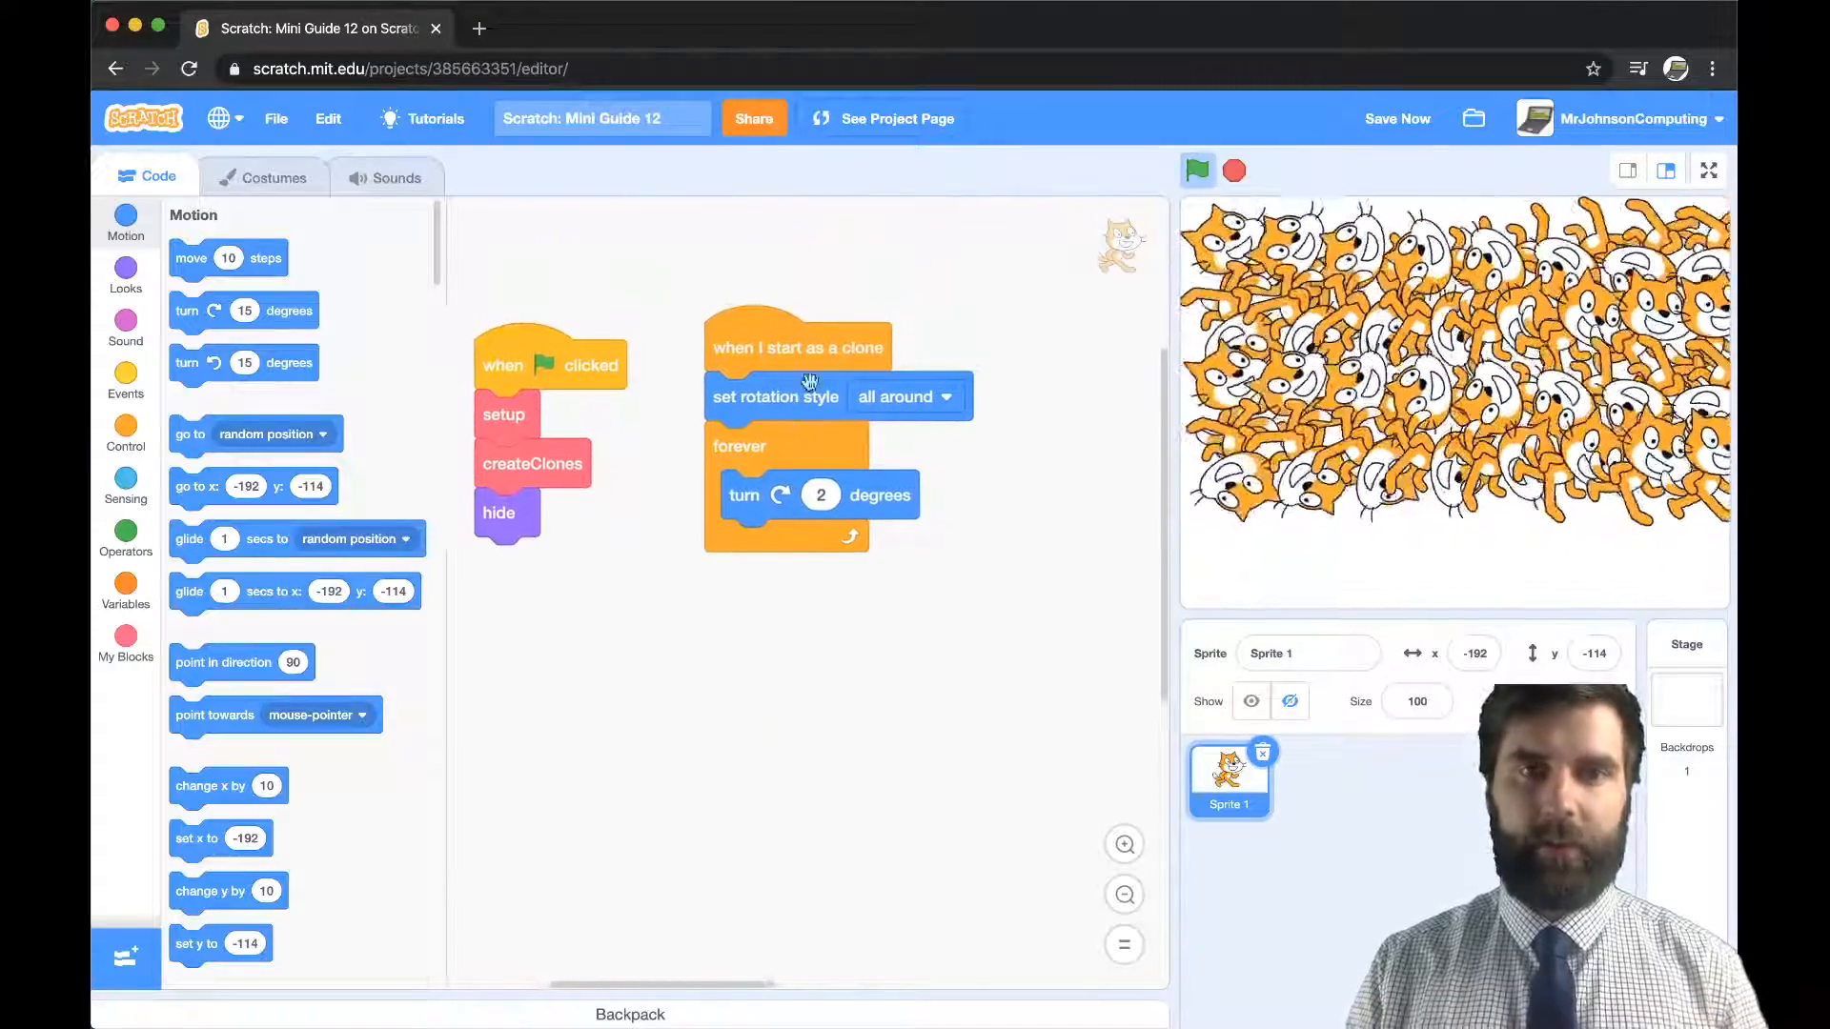
- Add a change effect by 1 block to the clone's forever loop, trying color, whirl, then pixelate
scroll("down", 3)
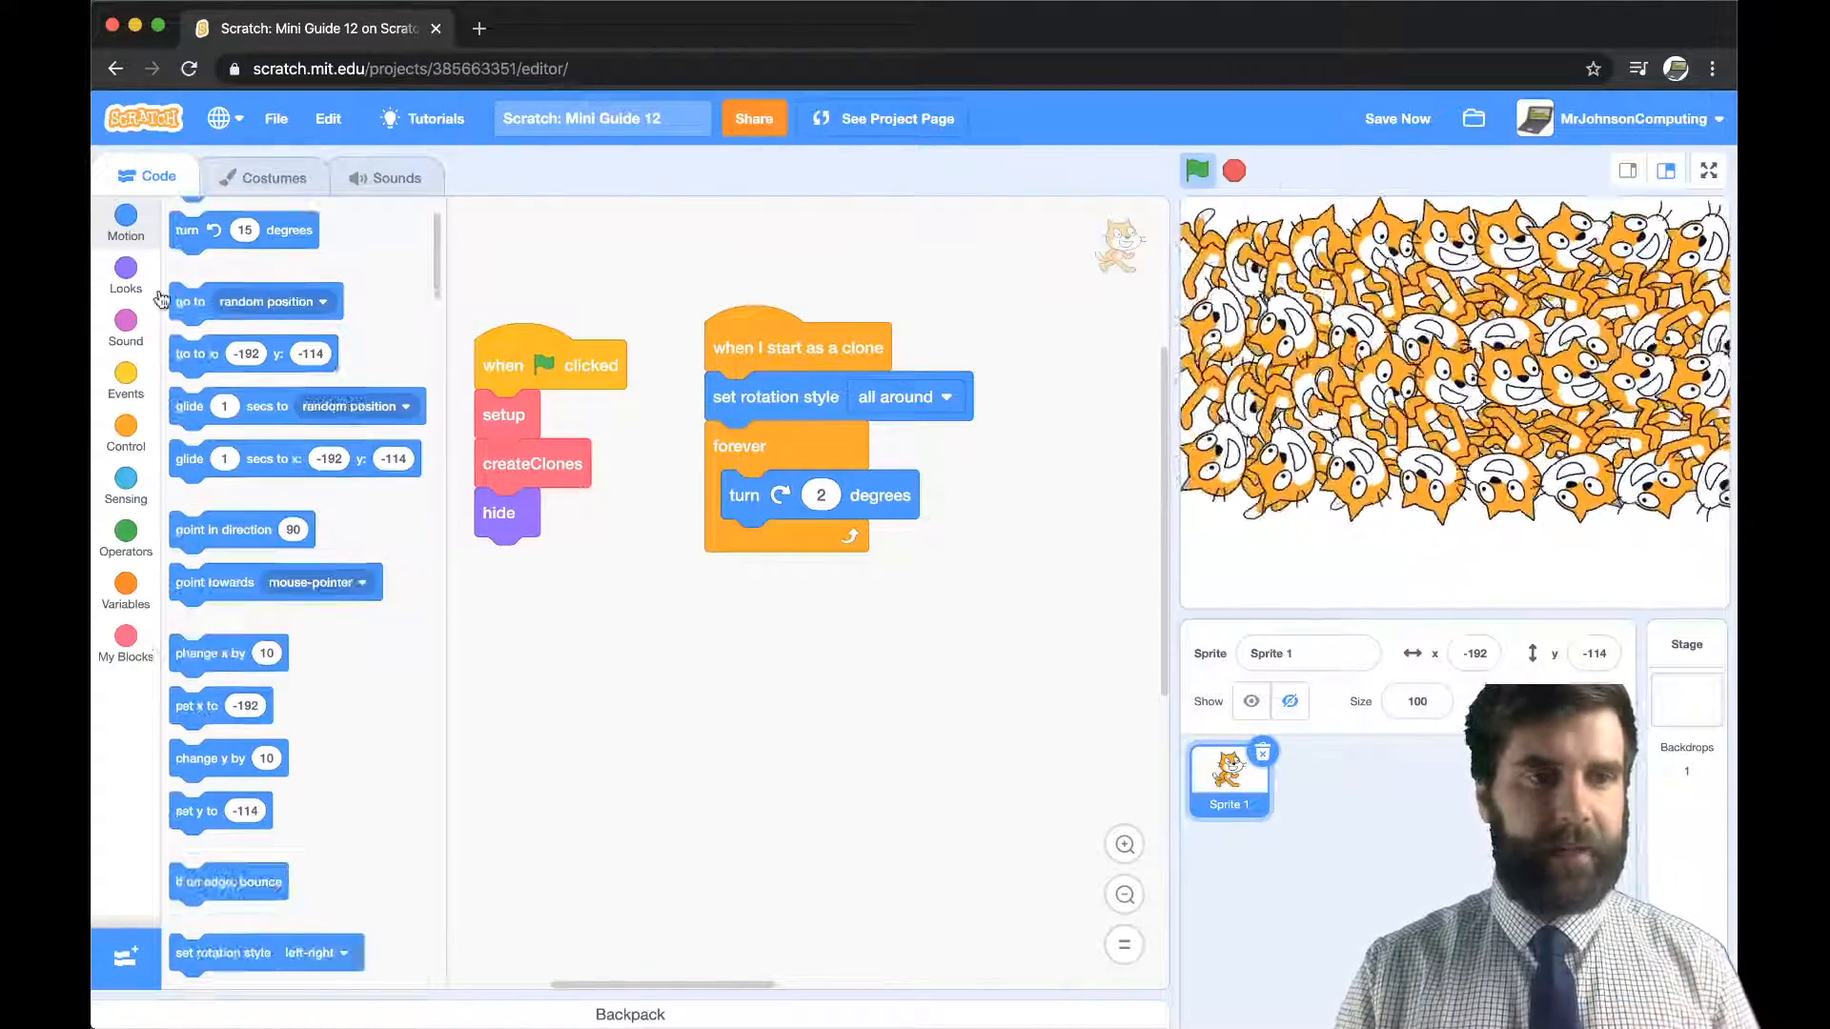
left_click(125, 276)
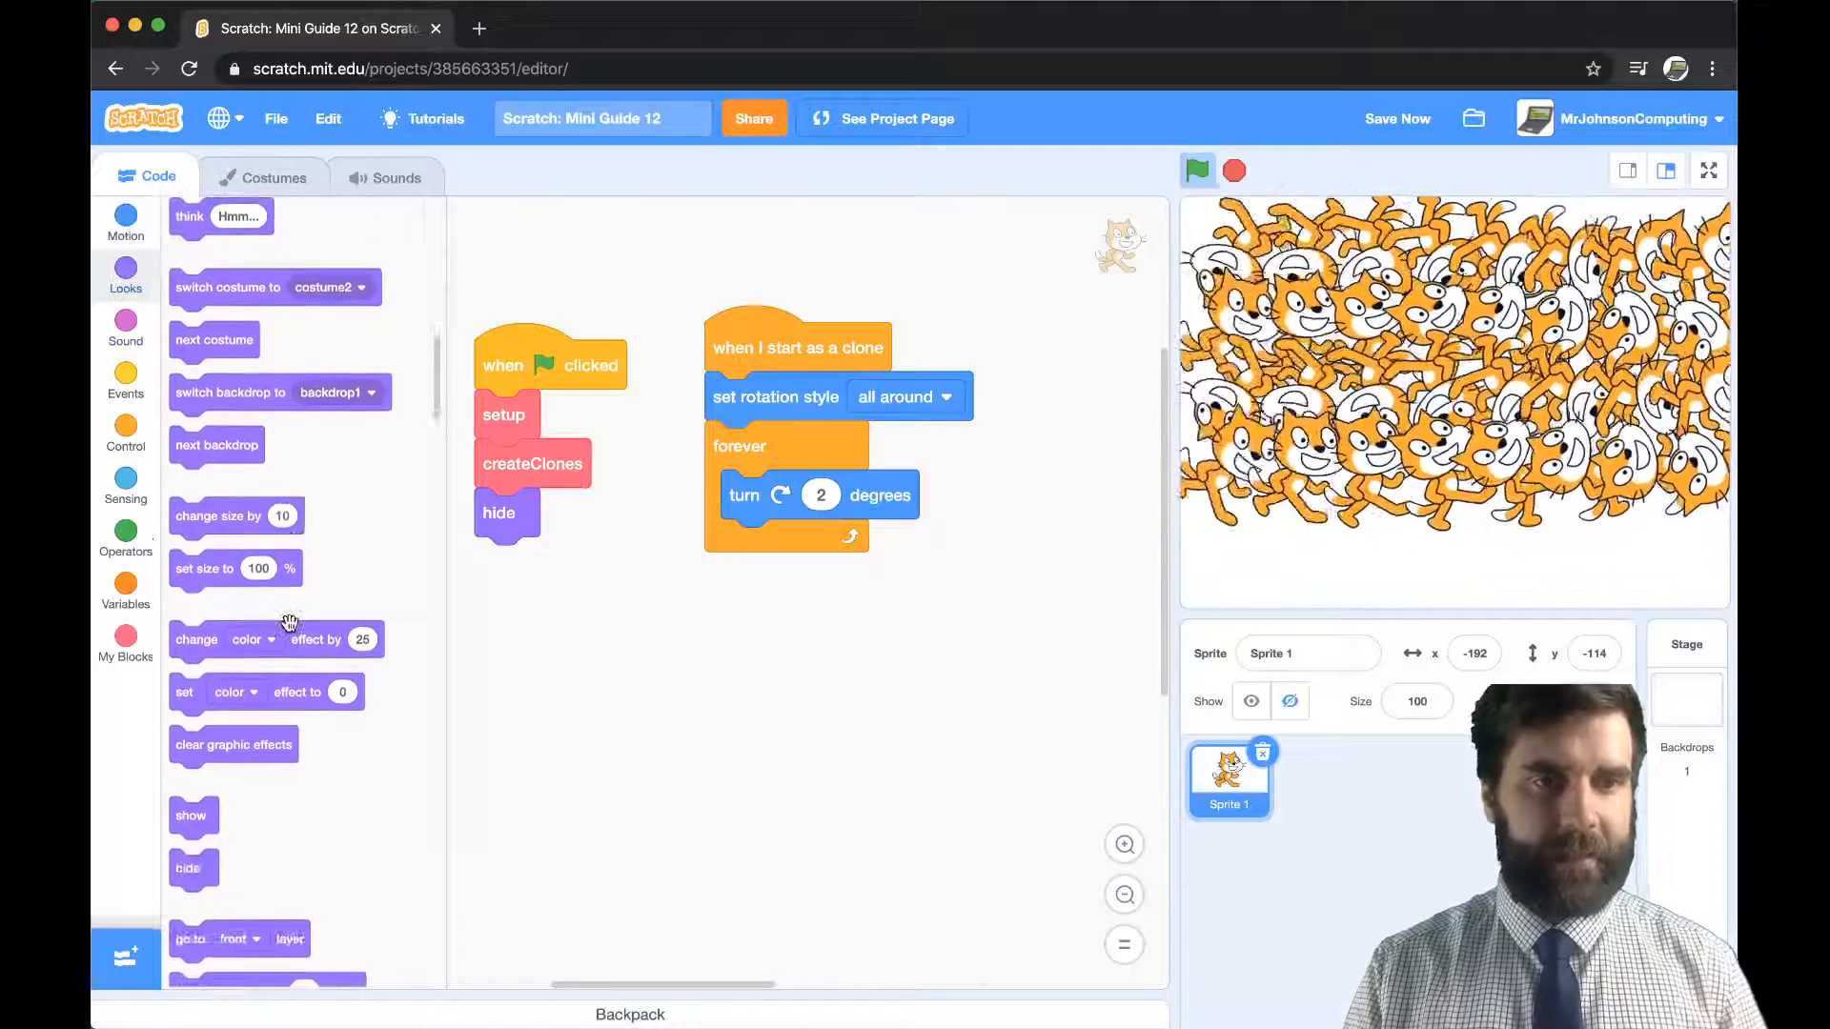
scroll("down", 3)
type("1")
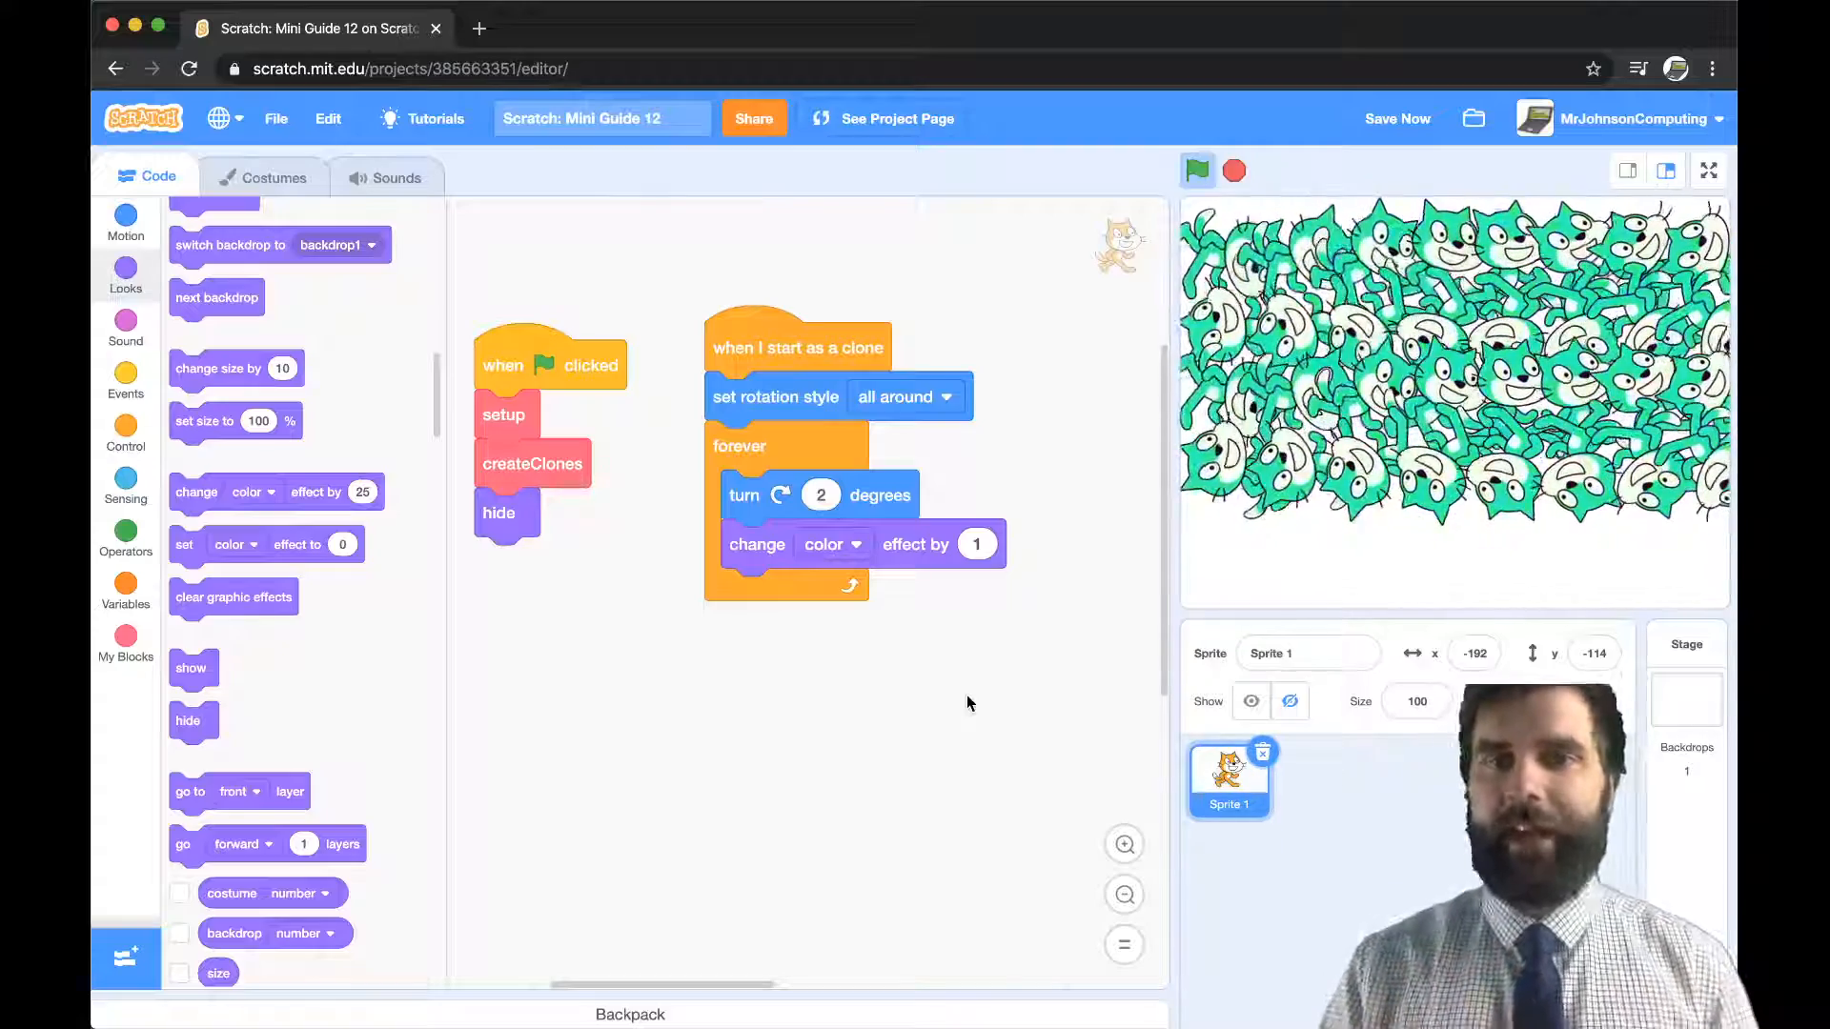
left_click(832, 544)
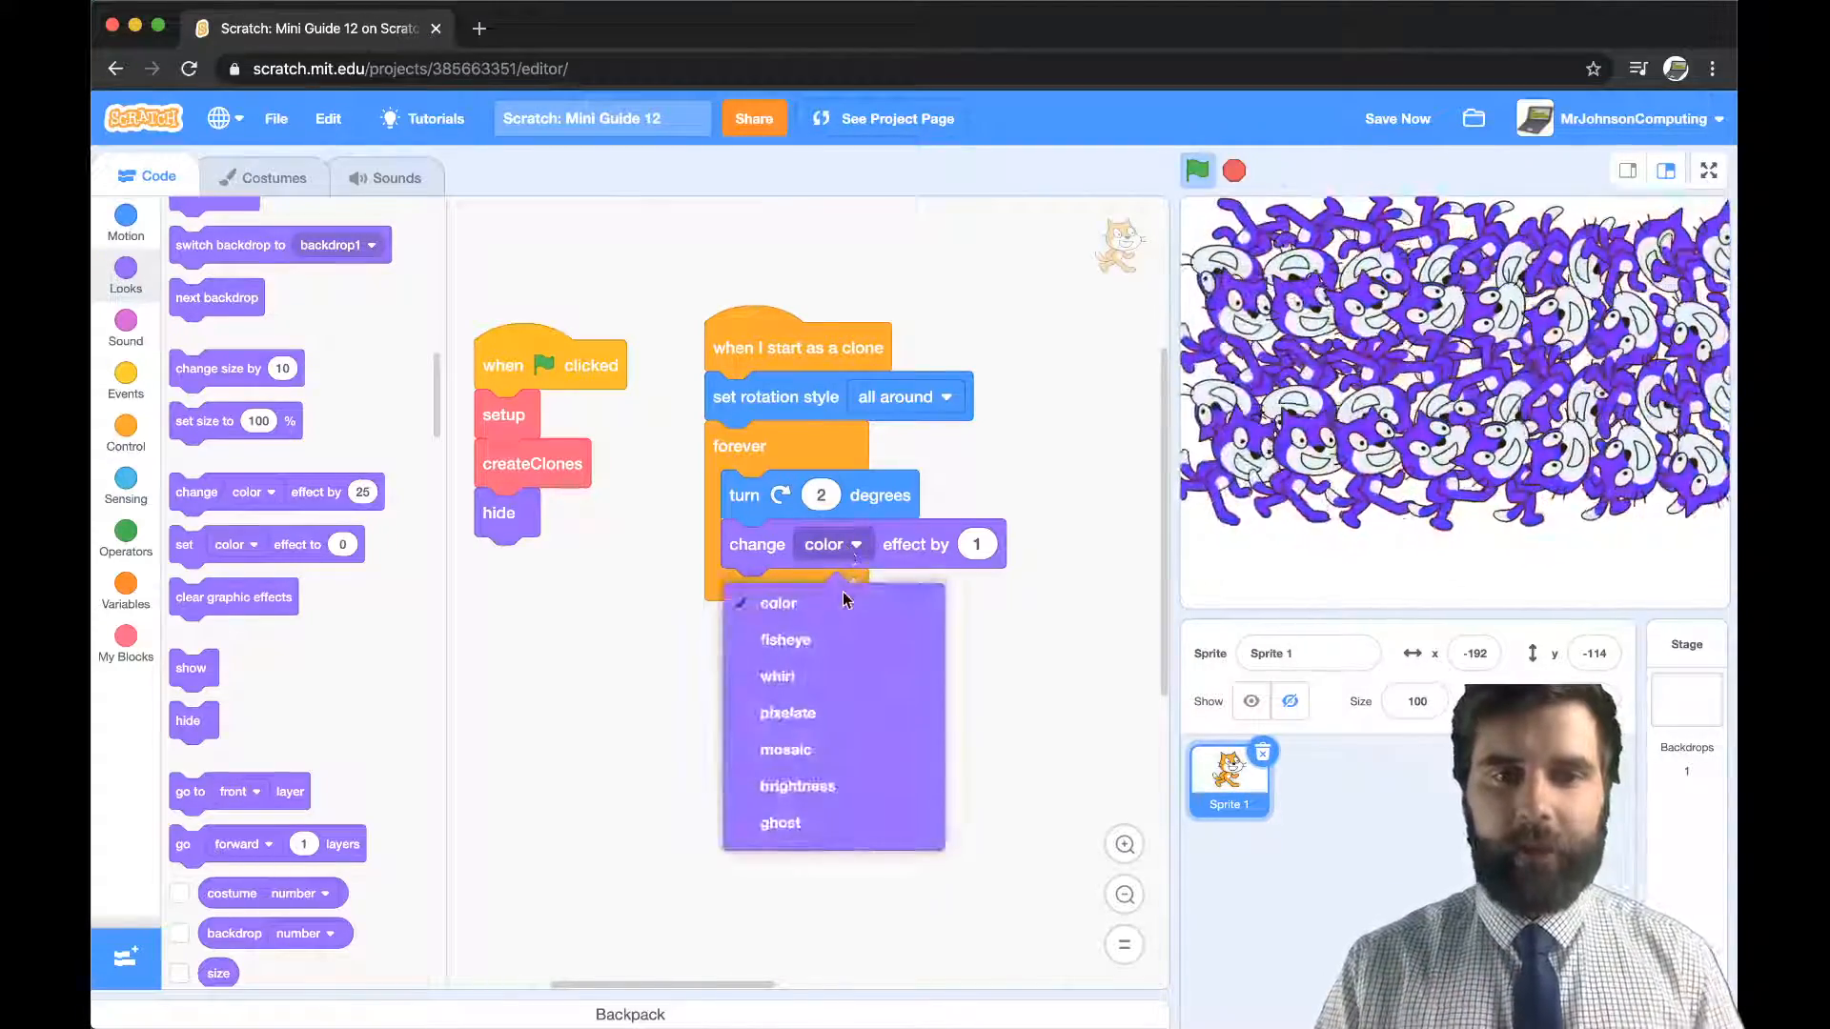
left_click(784, 640)
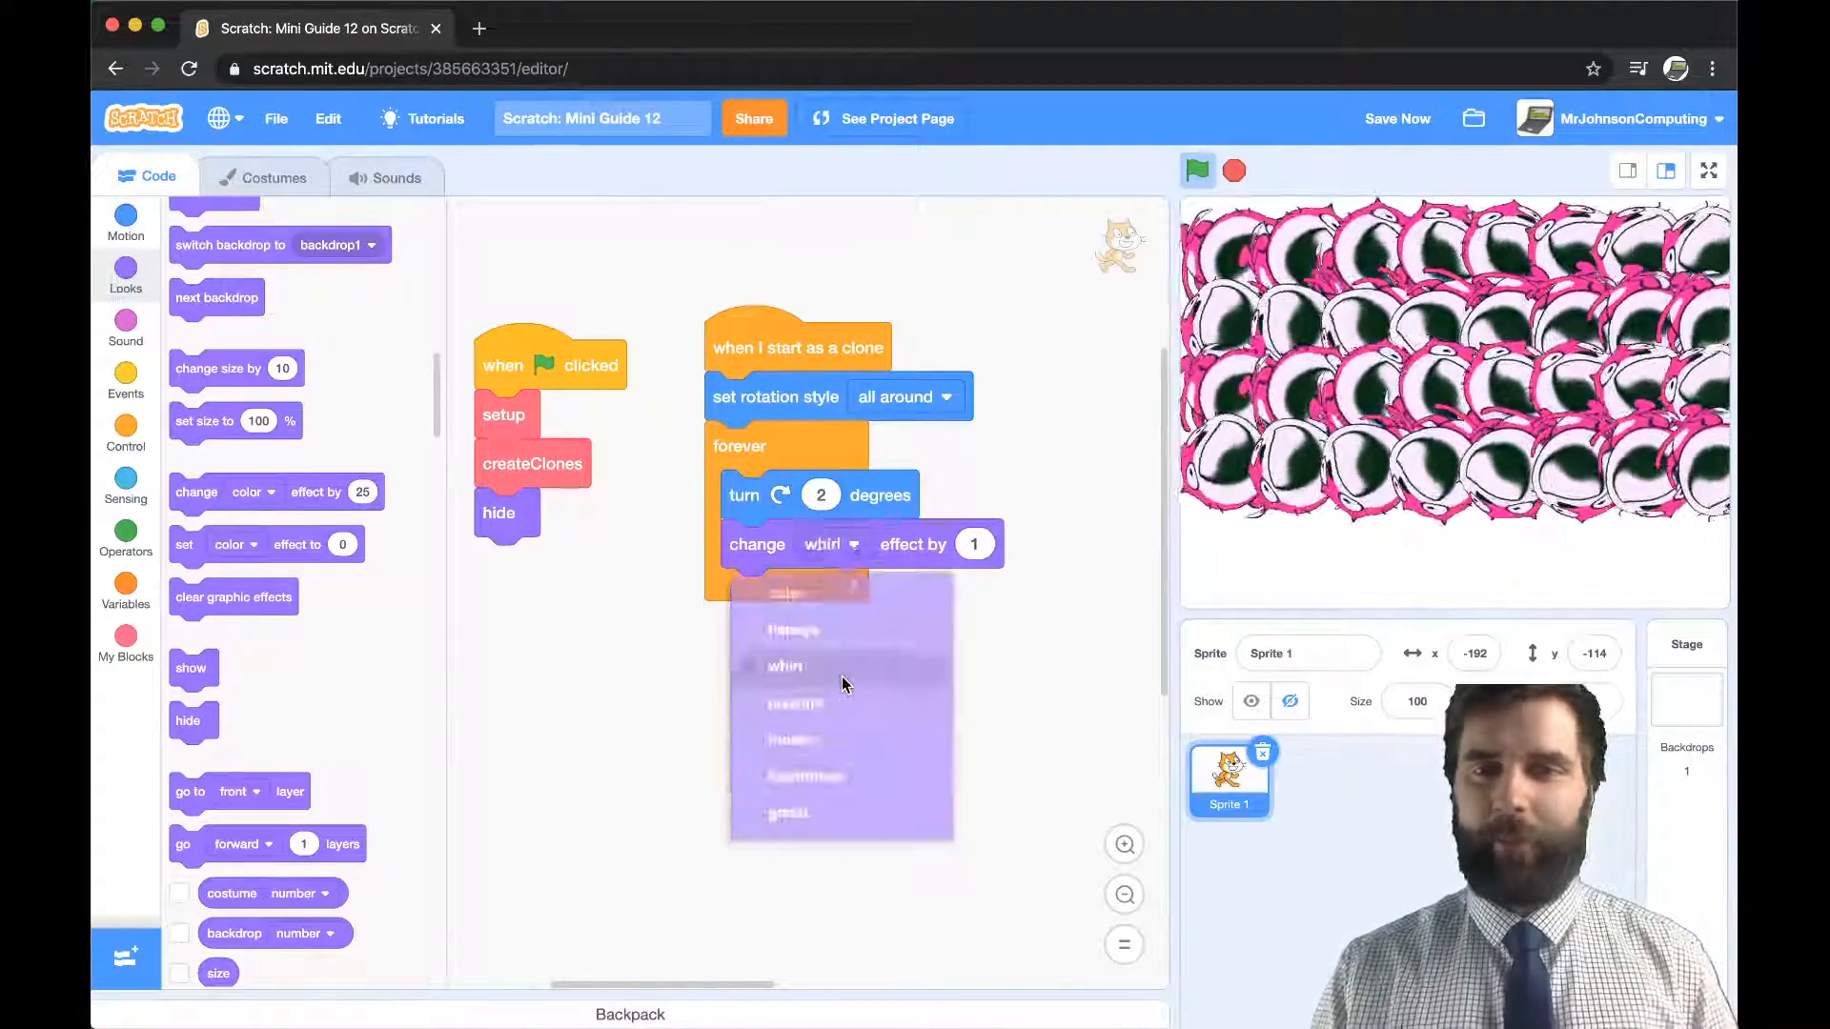
left_click(785, 665)
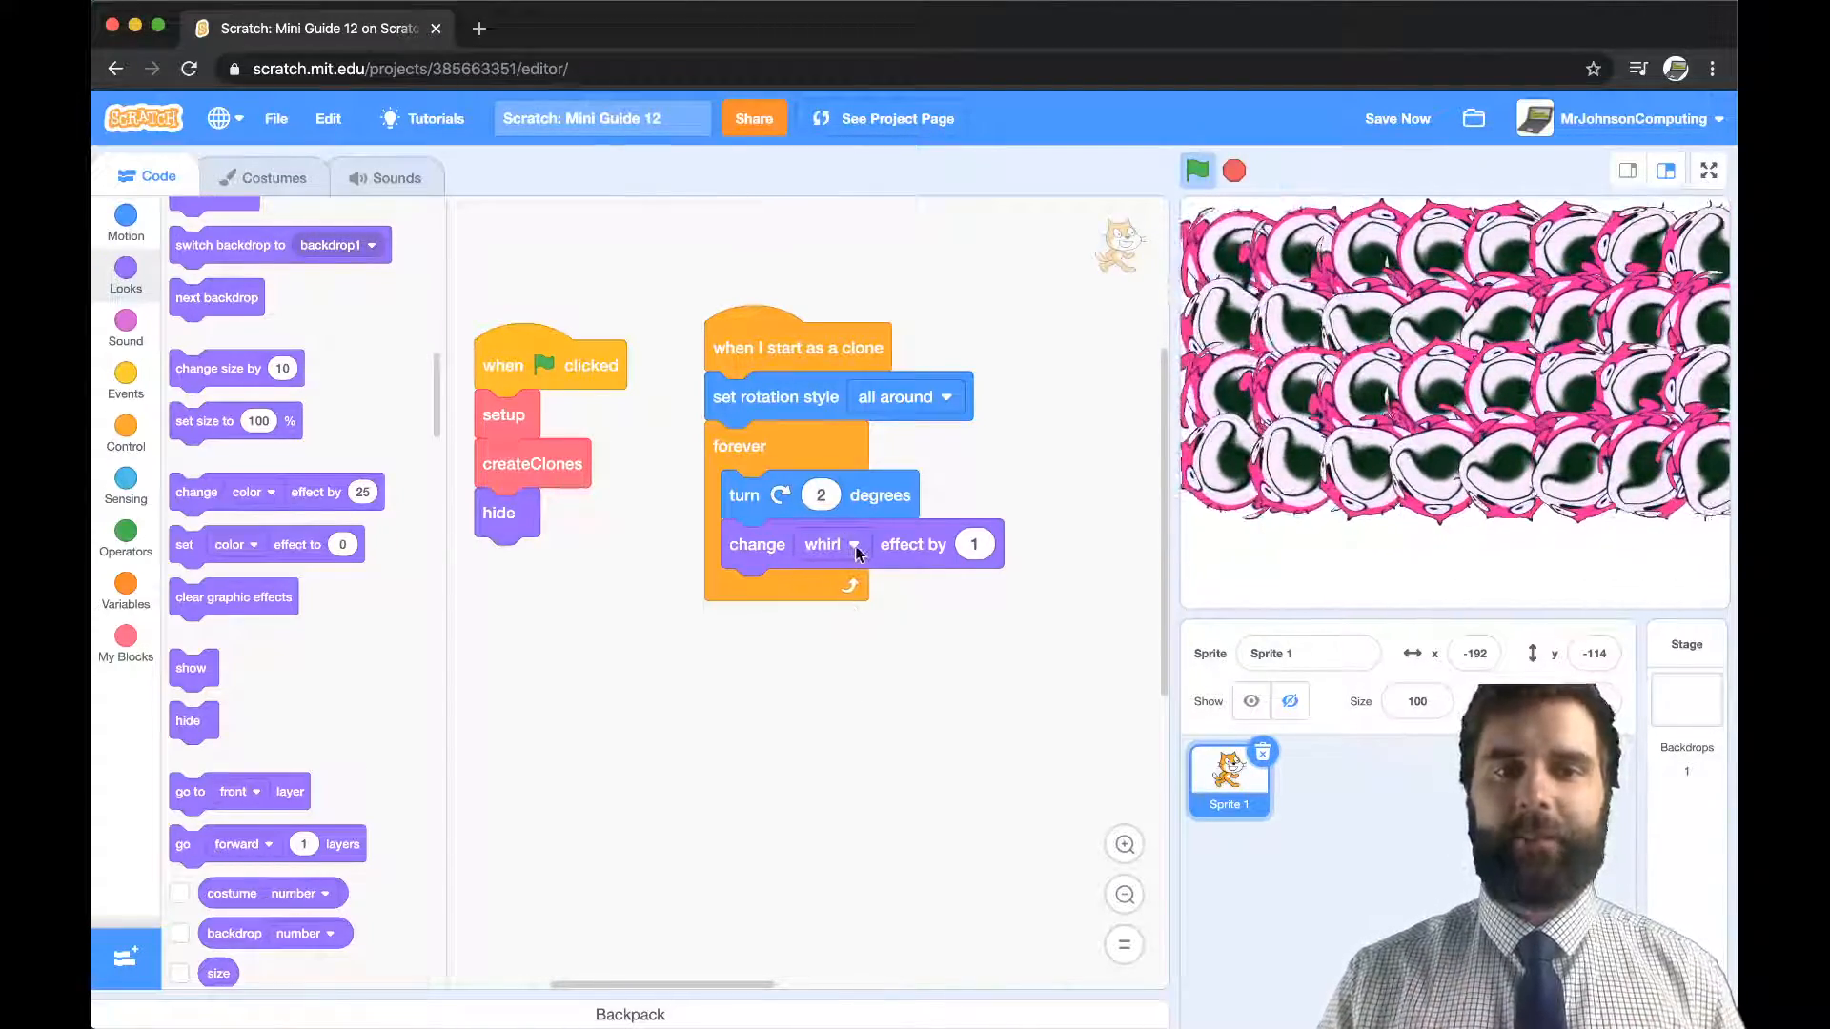
left_click(851, 544)
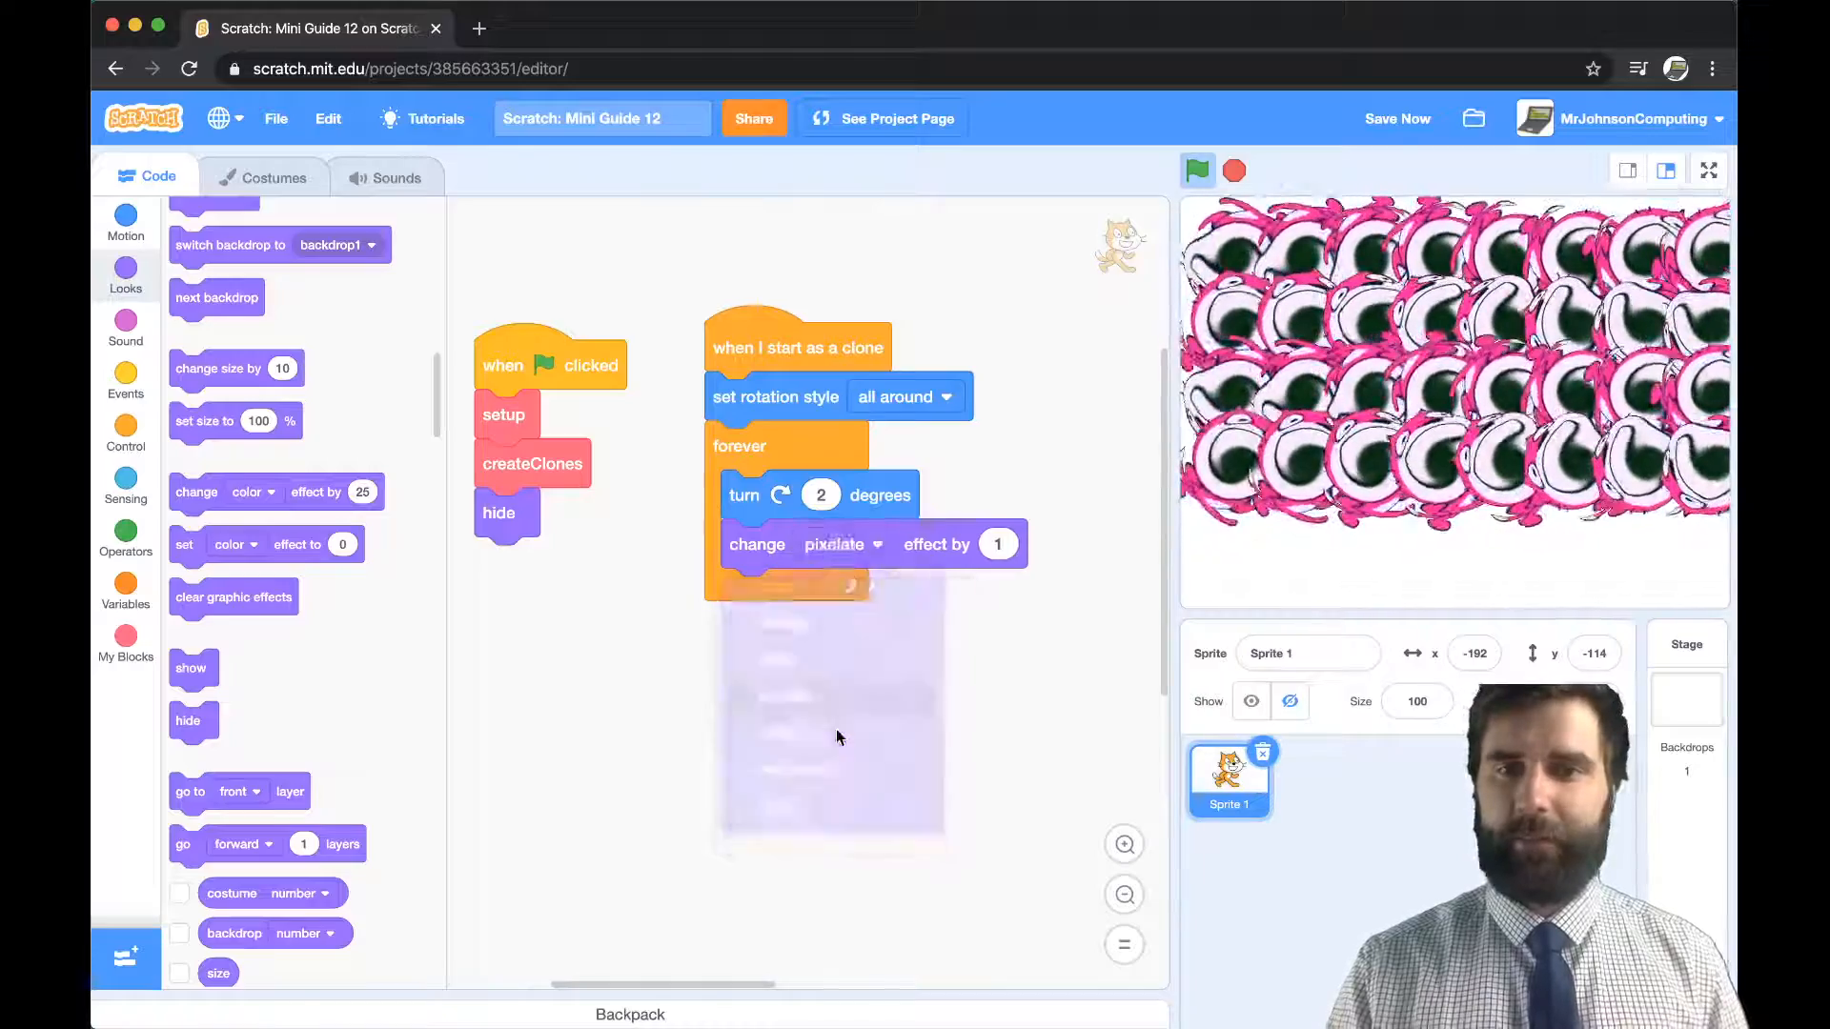